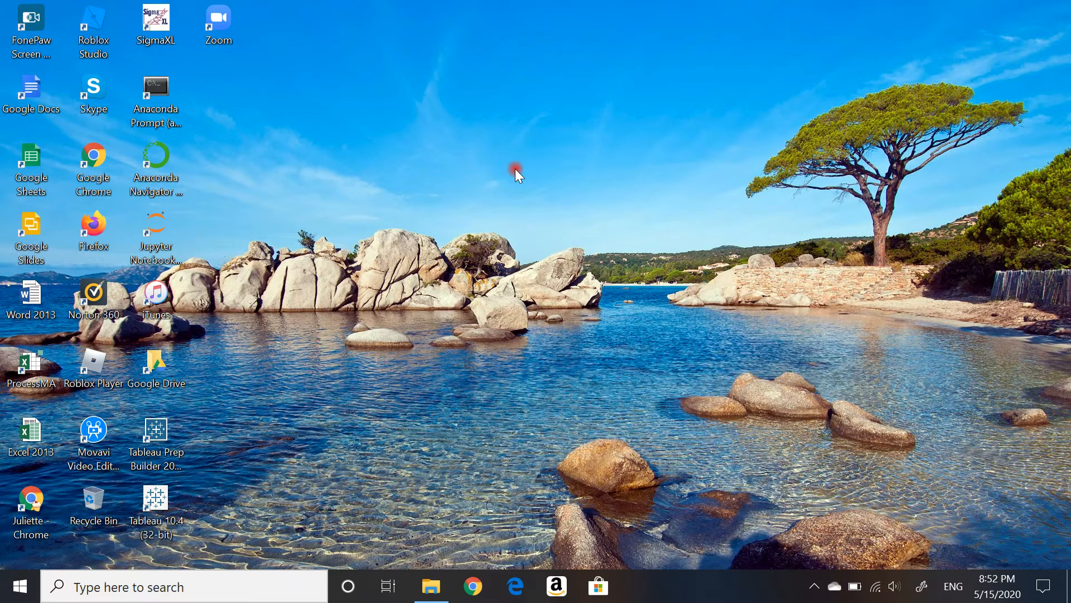
mouse_move(499, 218)
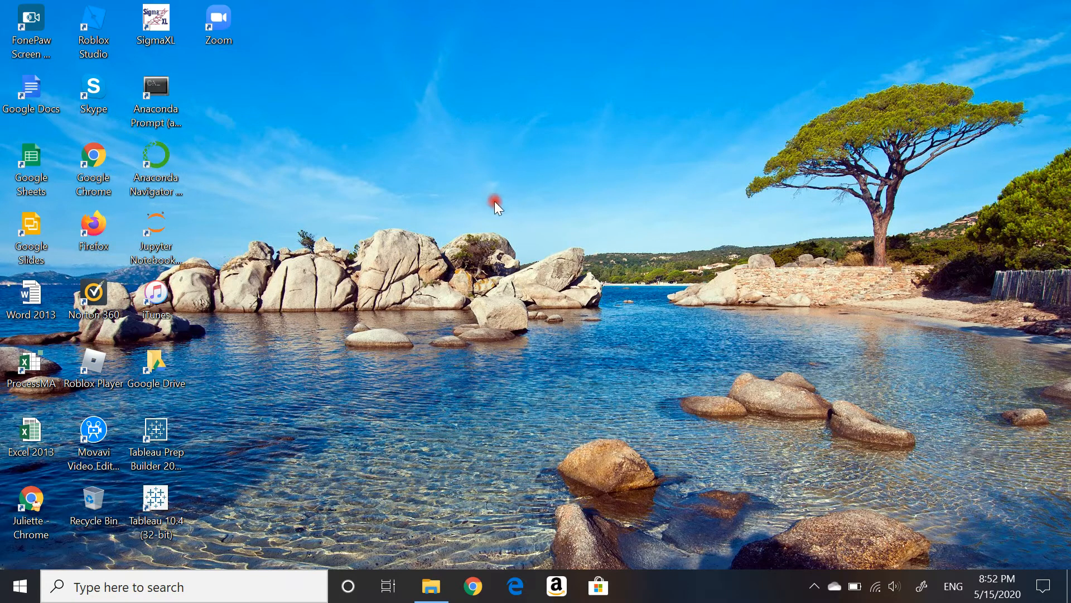
mouse_move(494, 228)
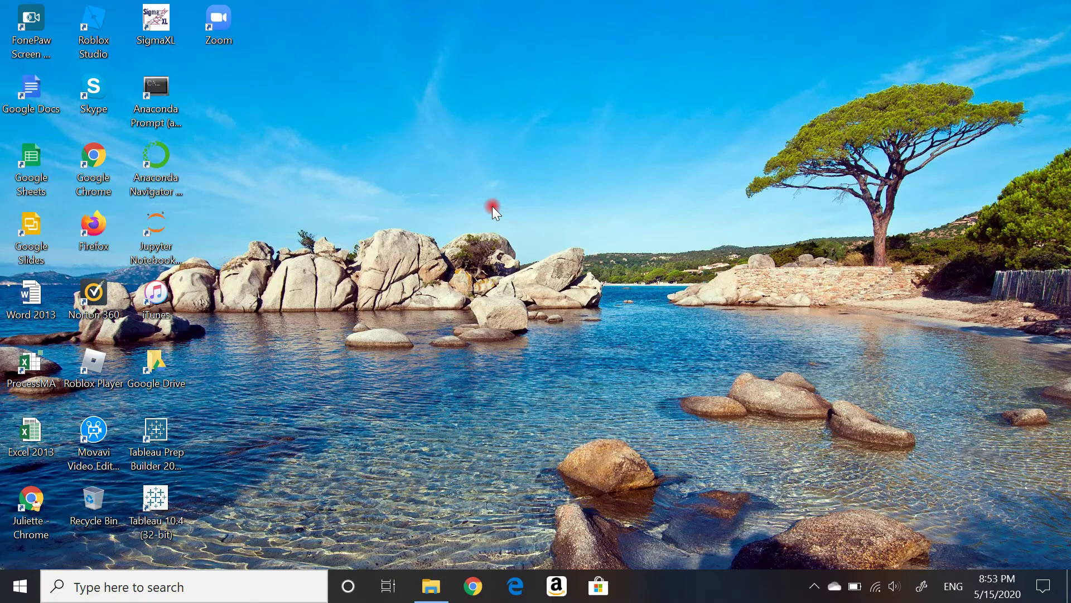
mouse_move(423, 481)
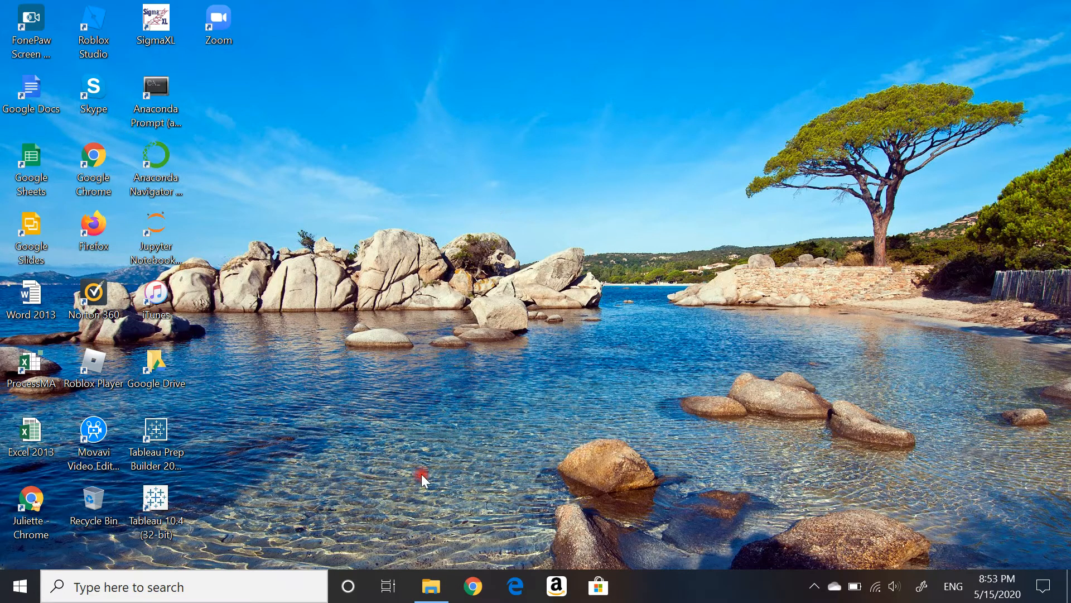
- Open the Week 2 folder in File Explorer and reveal its full path in the address bar
left_click(431, 586)
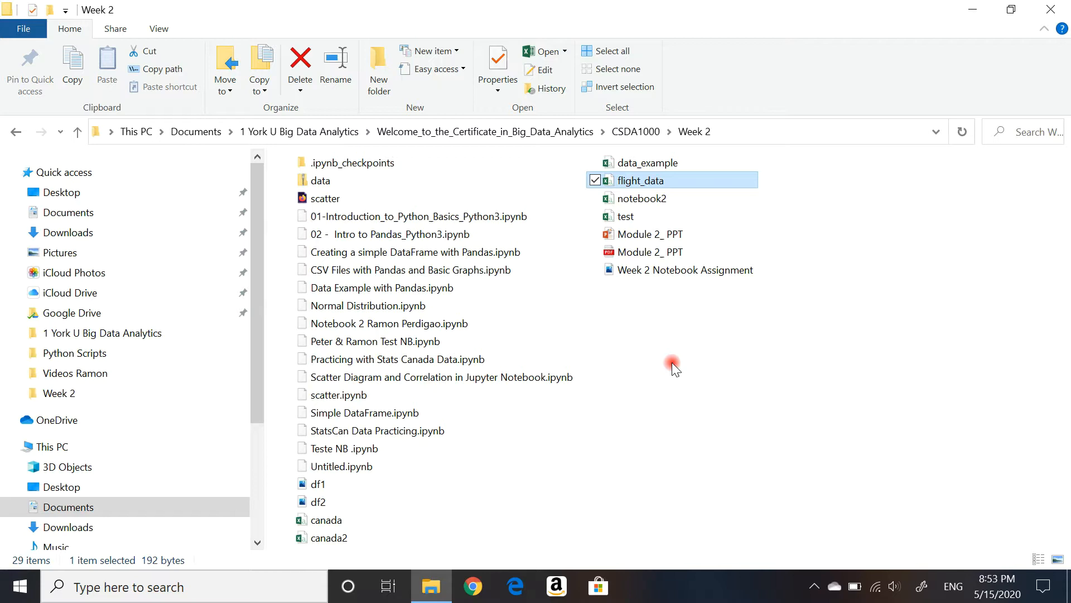
mouse_move(580, 233)
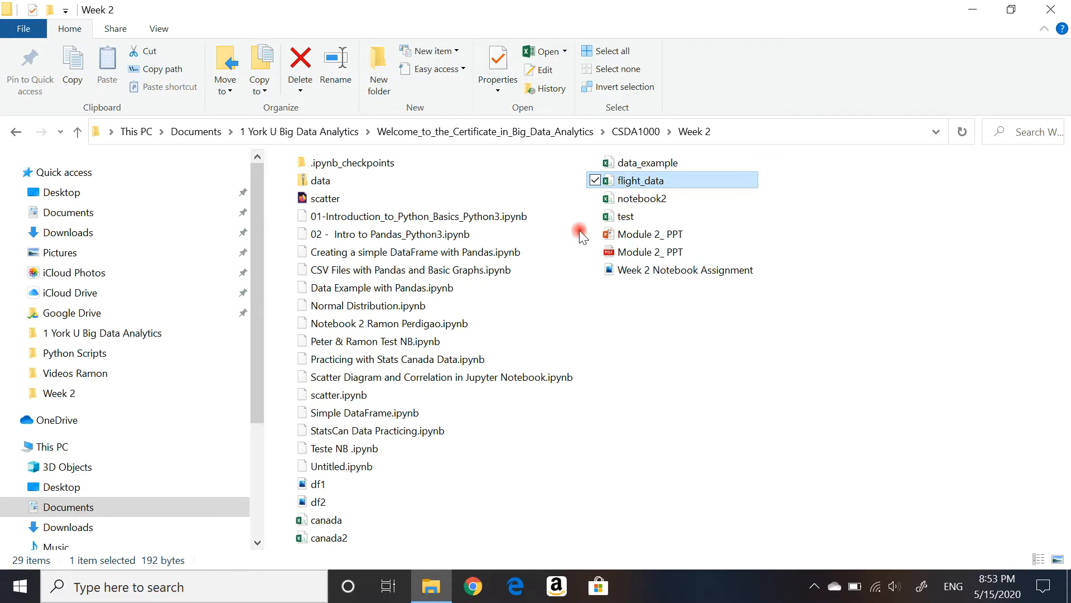
mouse_move(649, 184)
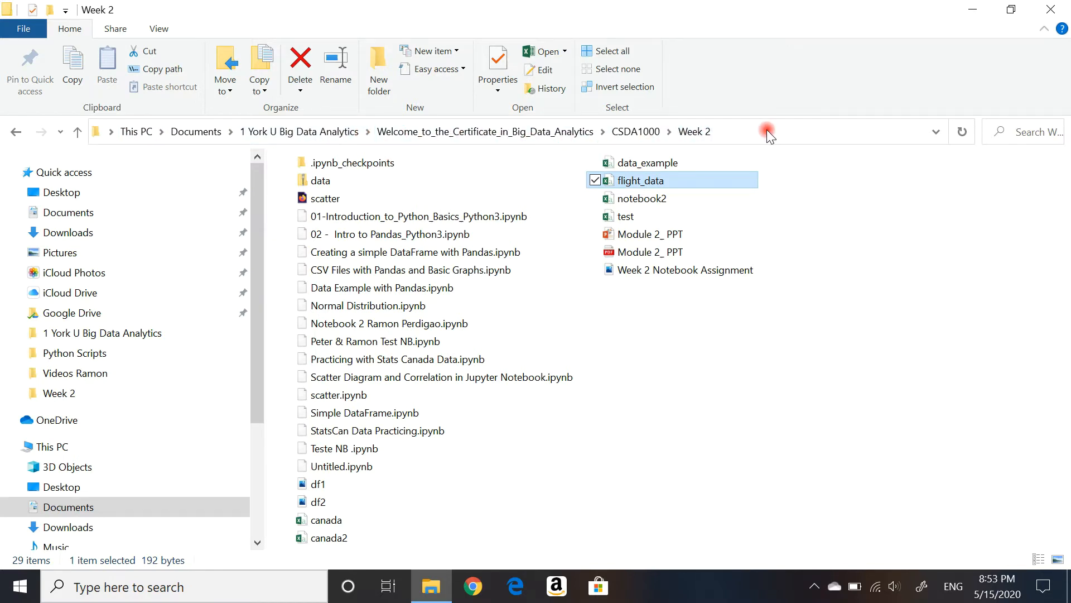
left_click(767, 131)
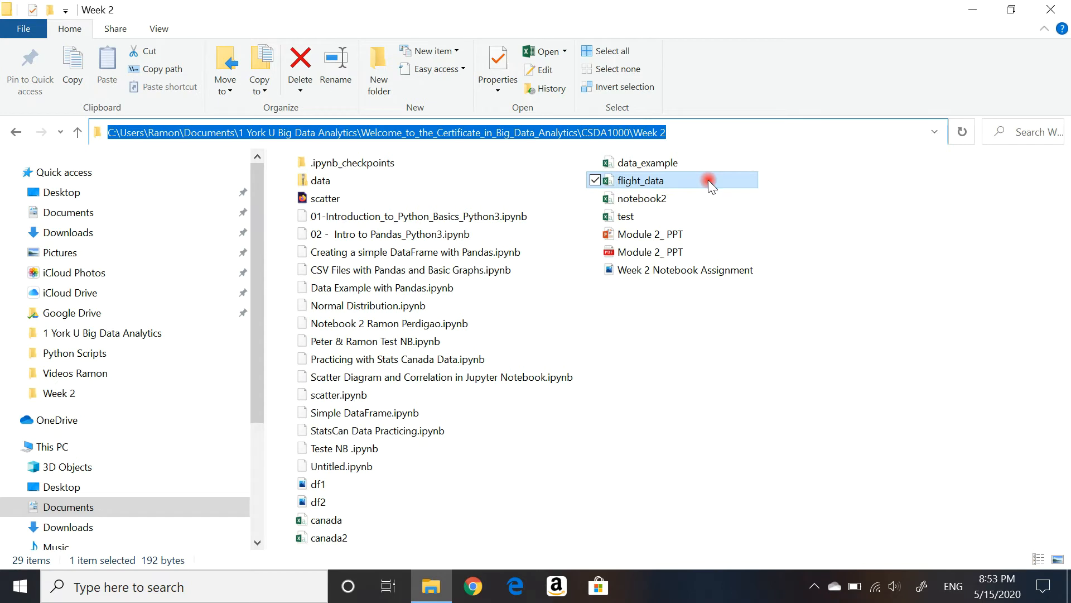
mouse_move(735, 351)
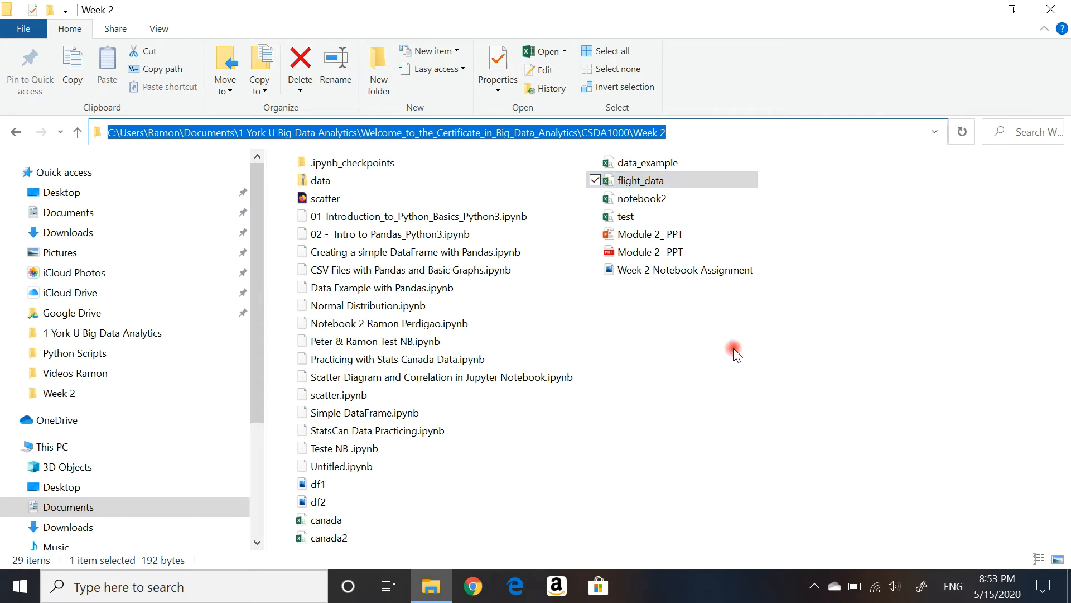
mouse_move(698, 347)
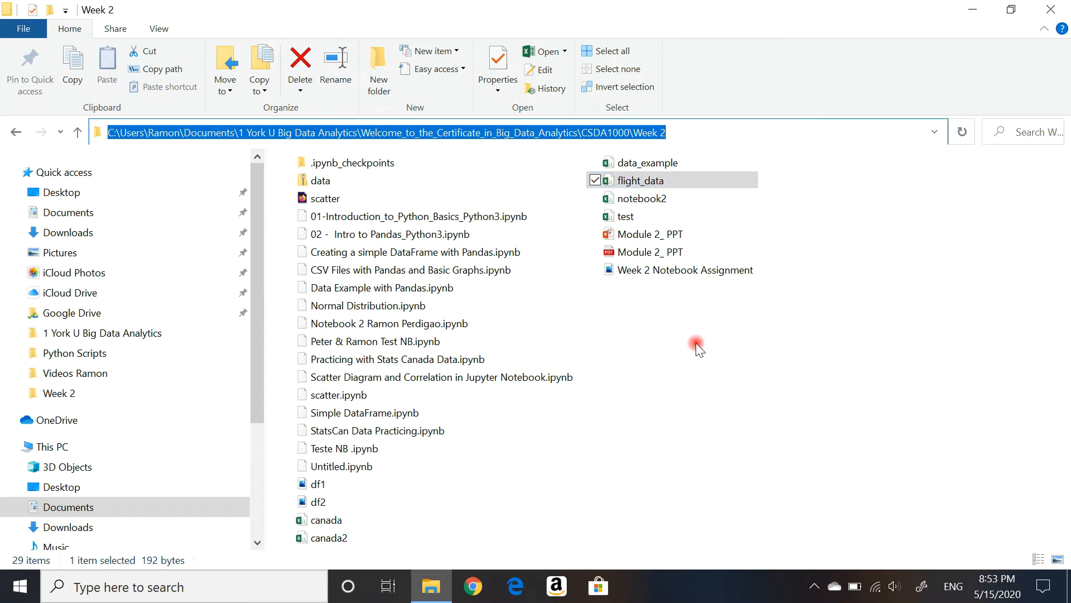
mouse_move(690, 354)
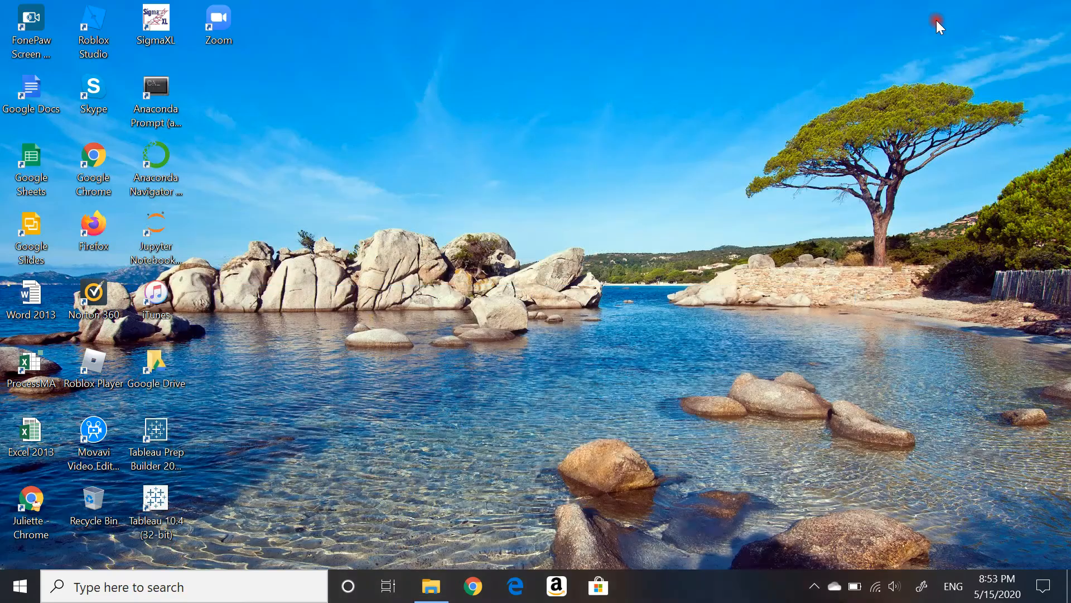
mouse_move(432, 268)
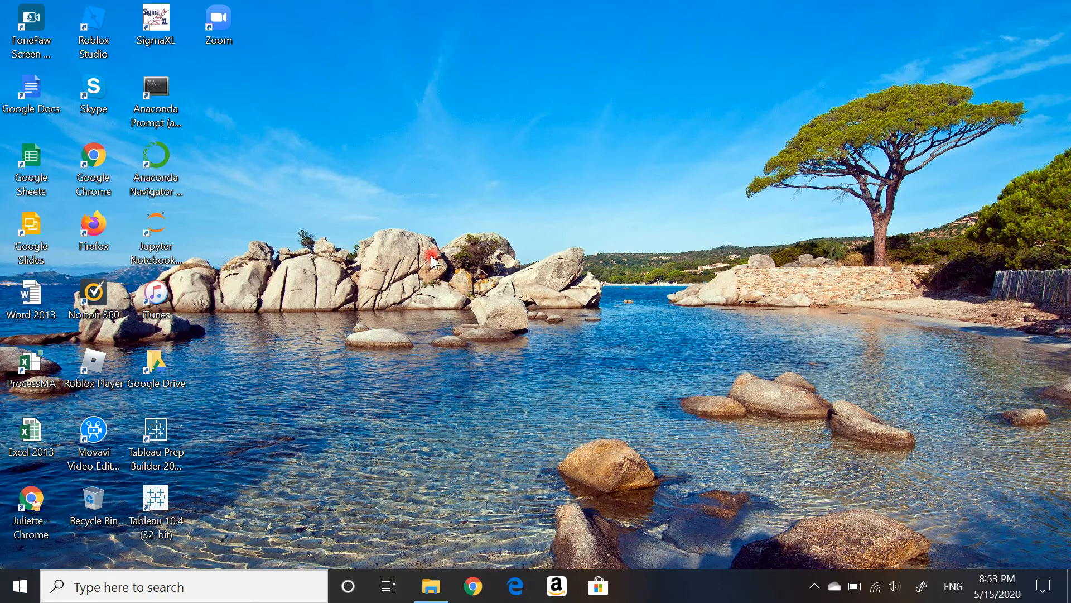
mouse_move(335, 362)
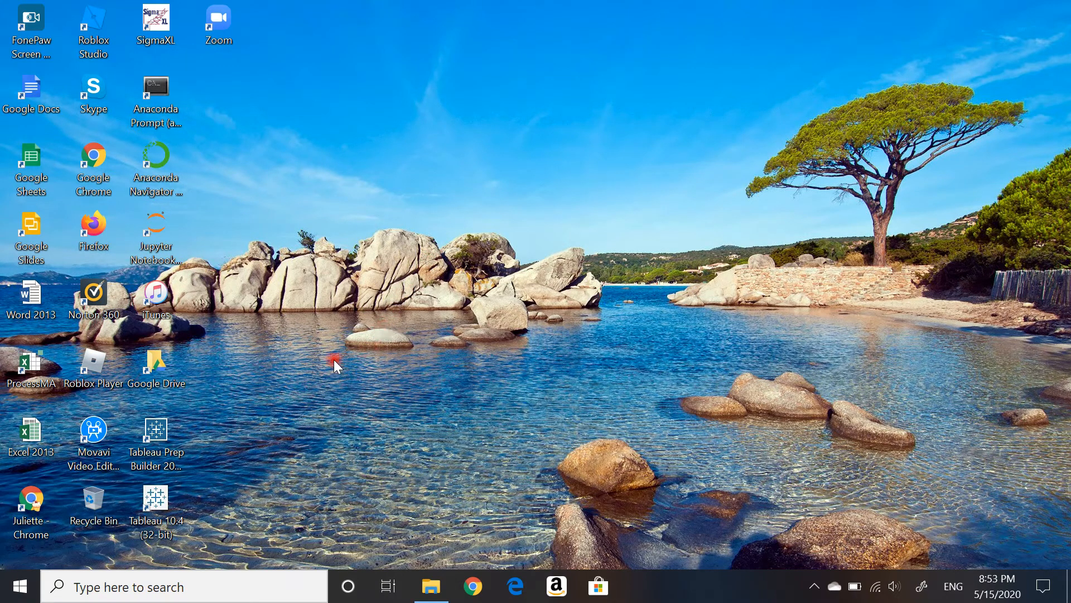
- Expand the Anaconda3 (64-bit) group in the Start menu app list
left_click(155, 90)
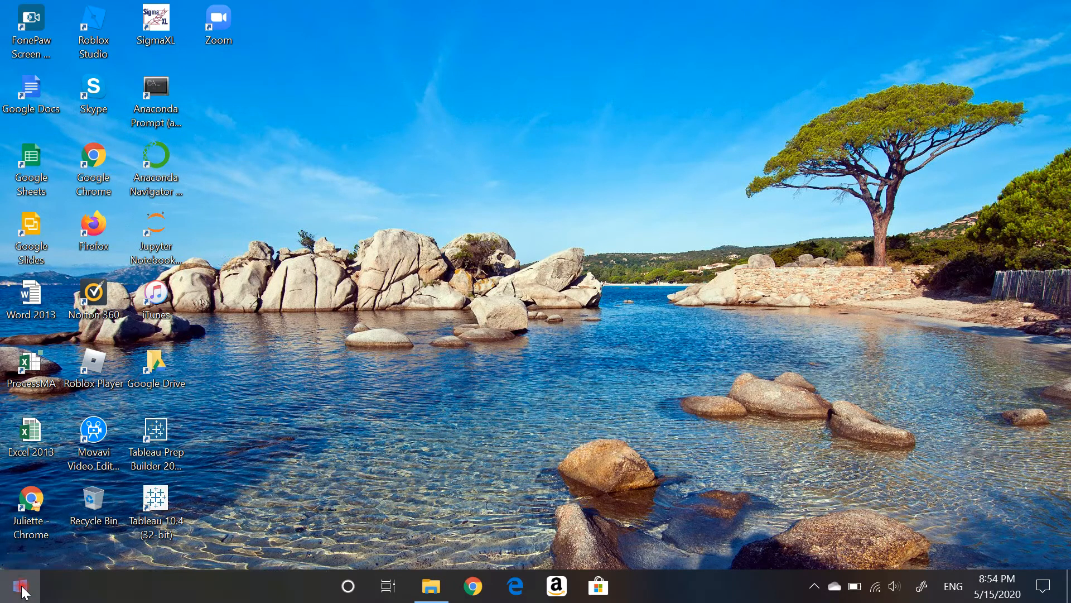
left_click(20, 586)
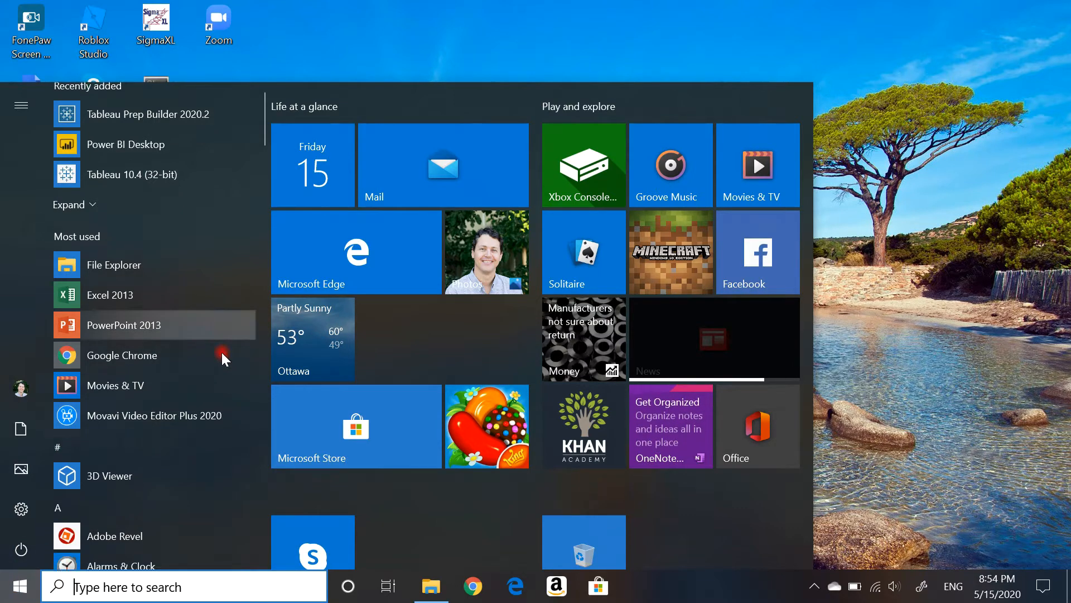
scroll("down", 3)
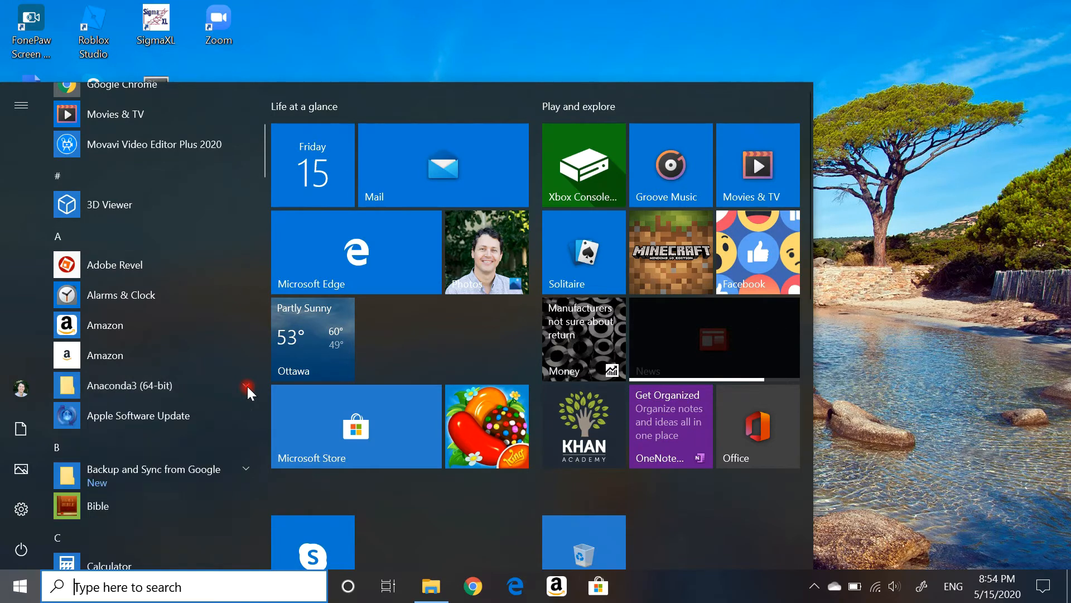
left_click(129, 385)
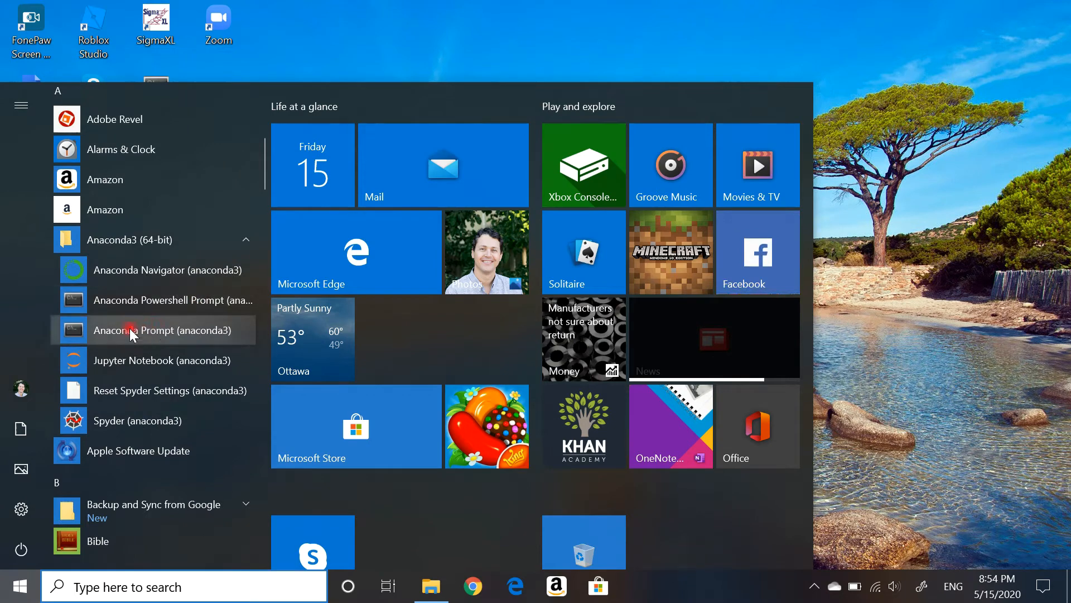
mouse_move(171, 335)
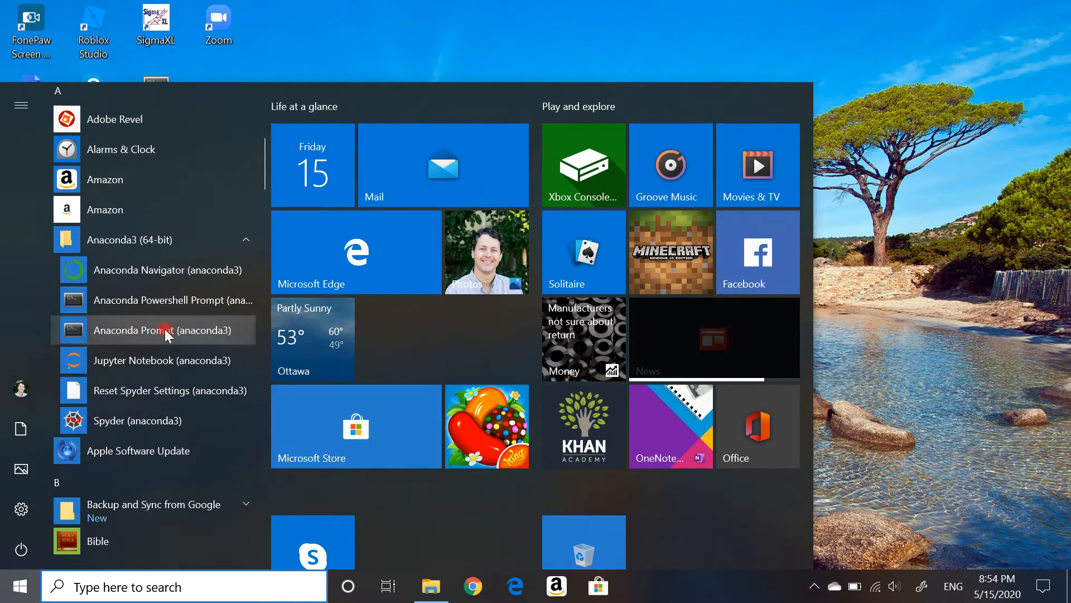
- Launch a maximized Anaconda Prompt and enter a cd command with the pasted Week 2 path
left_click(162, 330)
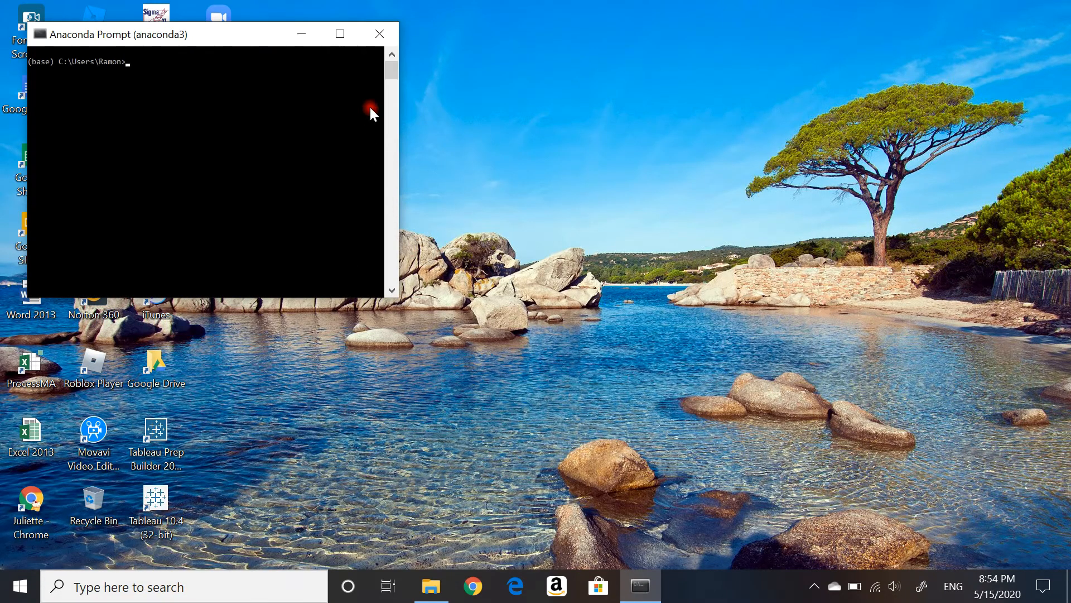
left_click(339, 34)
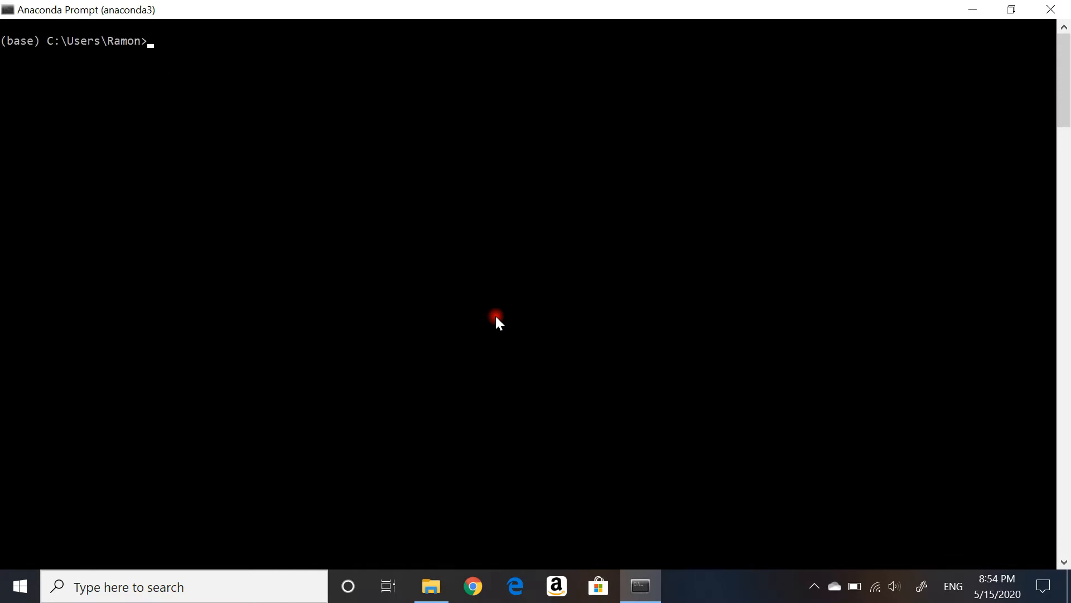
type("cd\\")
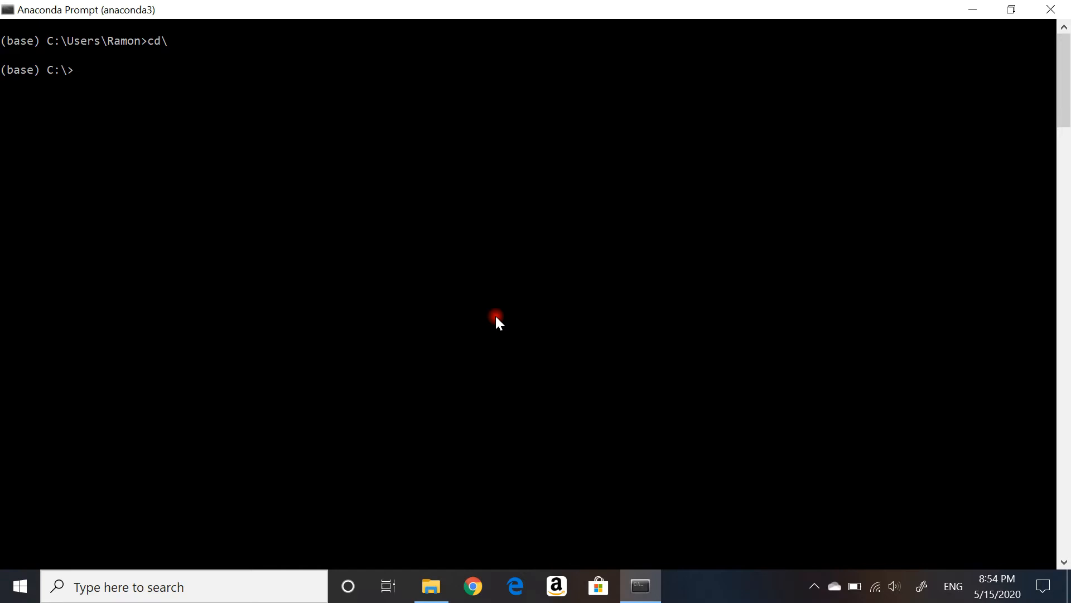
type("cd")
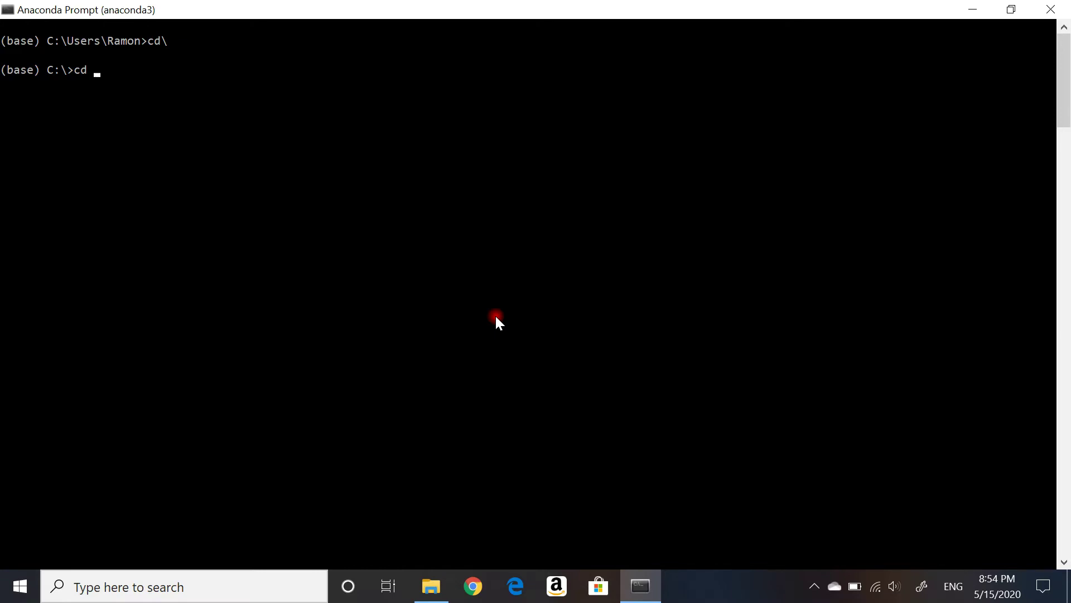
left_click(430, 586)
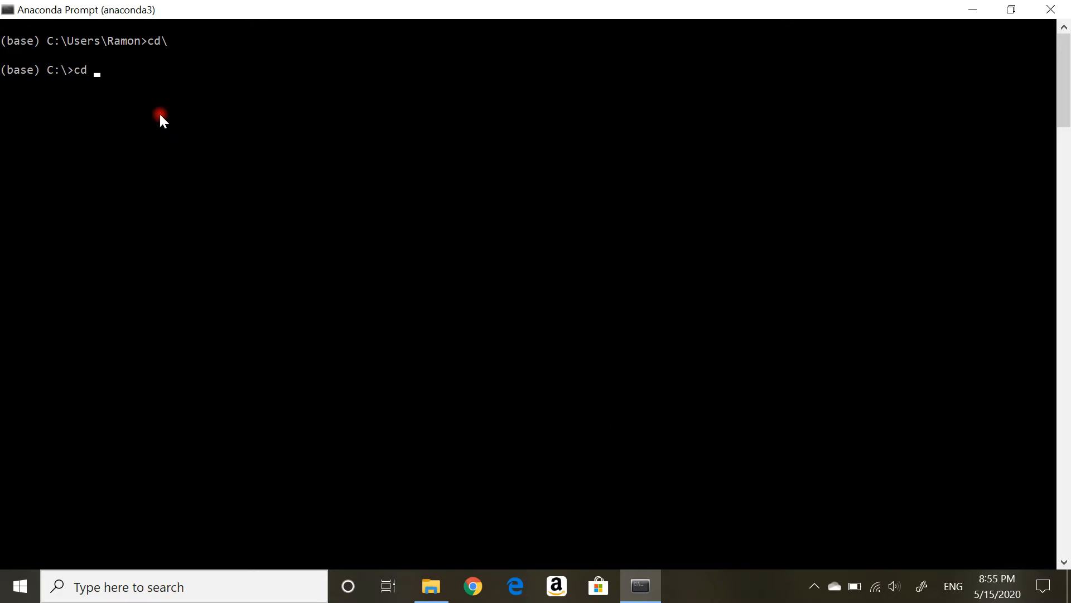
mouse_move(90, 75)
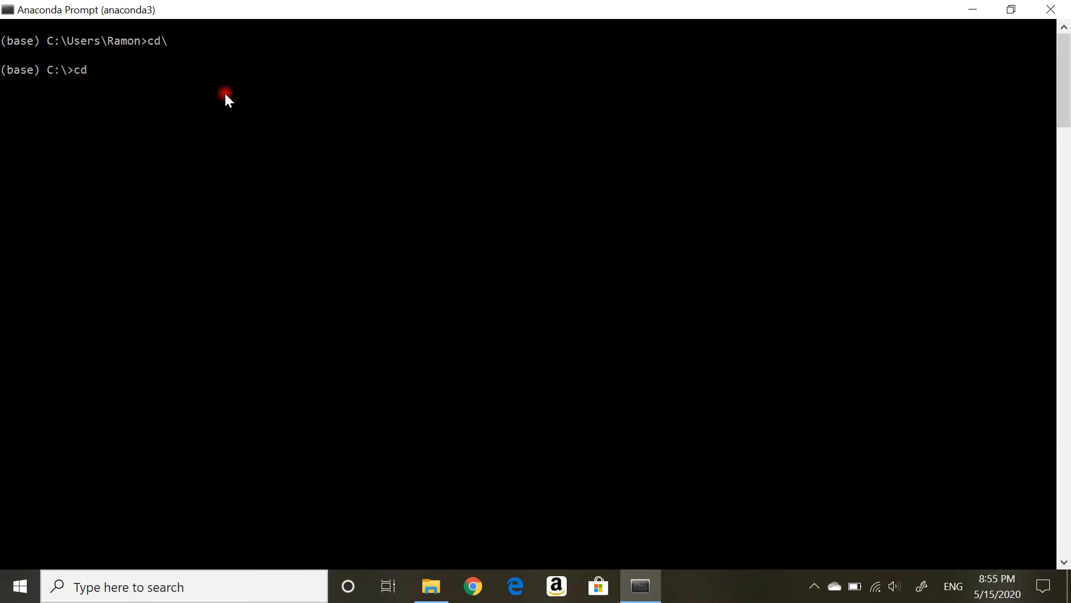
type("C:\\Users\\Ramon\\Documents\\1 York U Big Data Analytics\\Welcome_to_the_Certificate_in_Big_Data_Analytics\\CSDA1000\\Week 2")
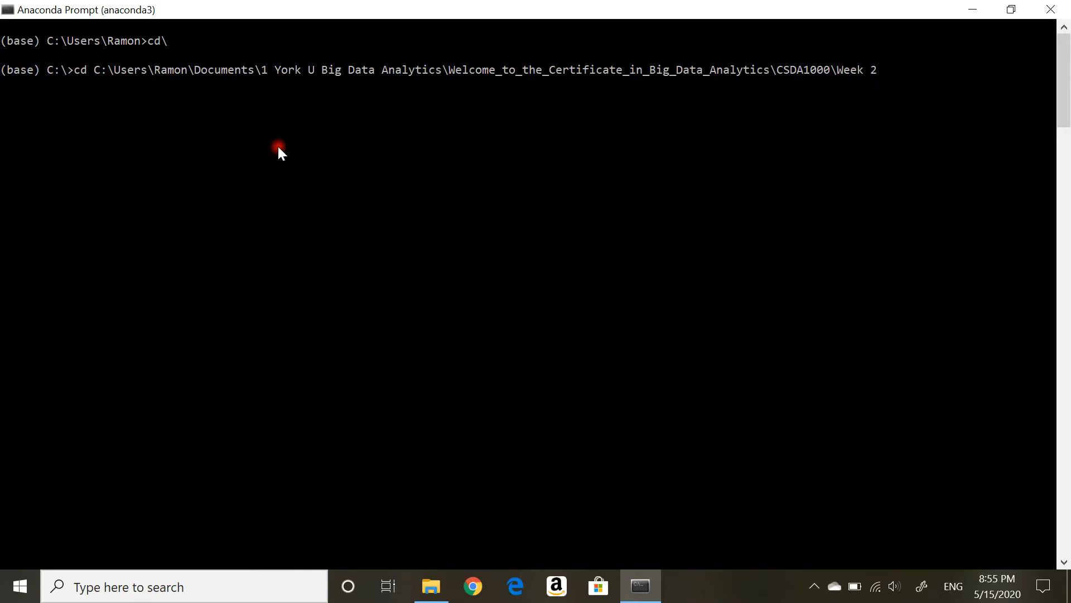
mouse_move(131, 101)
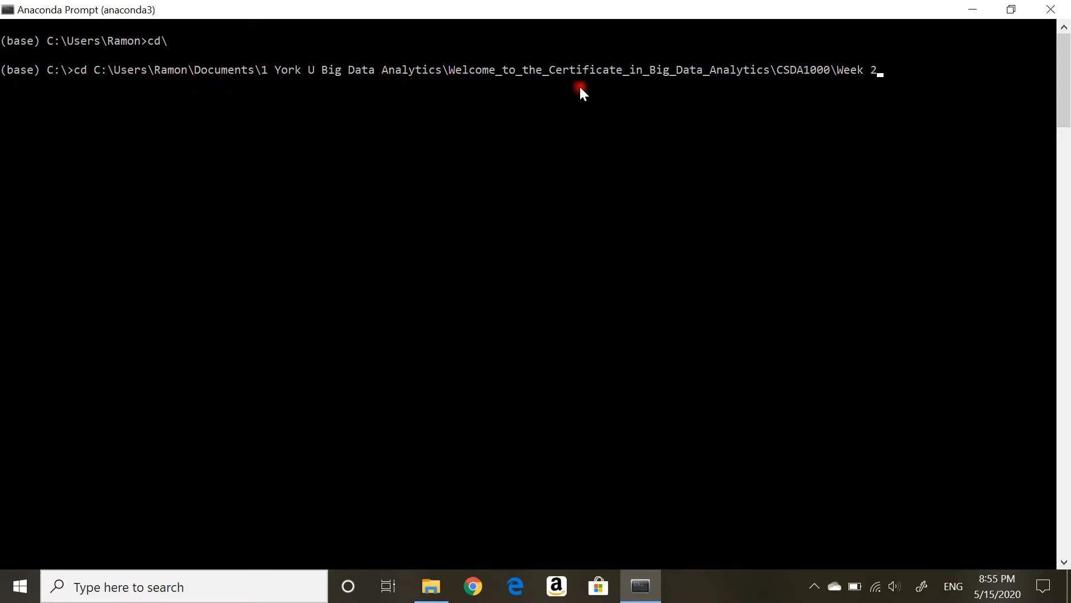
mouse_move(892, 77)
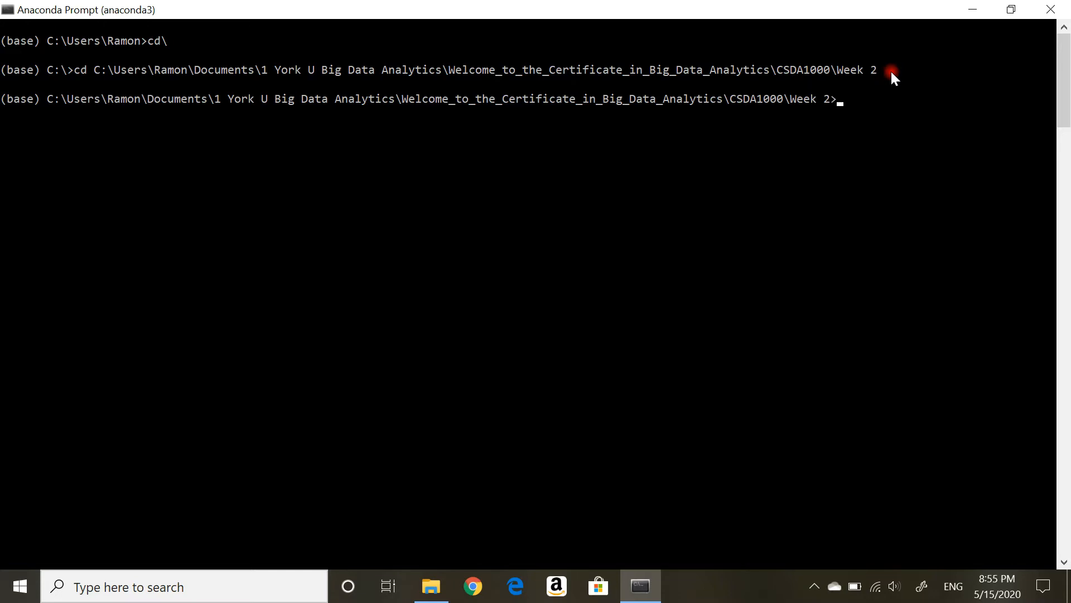
mouse_move(506, 104)
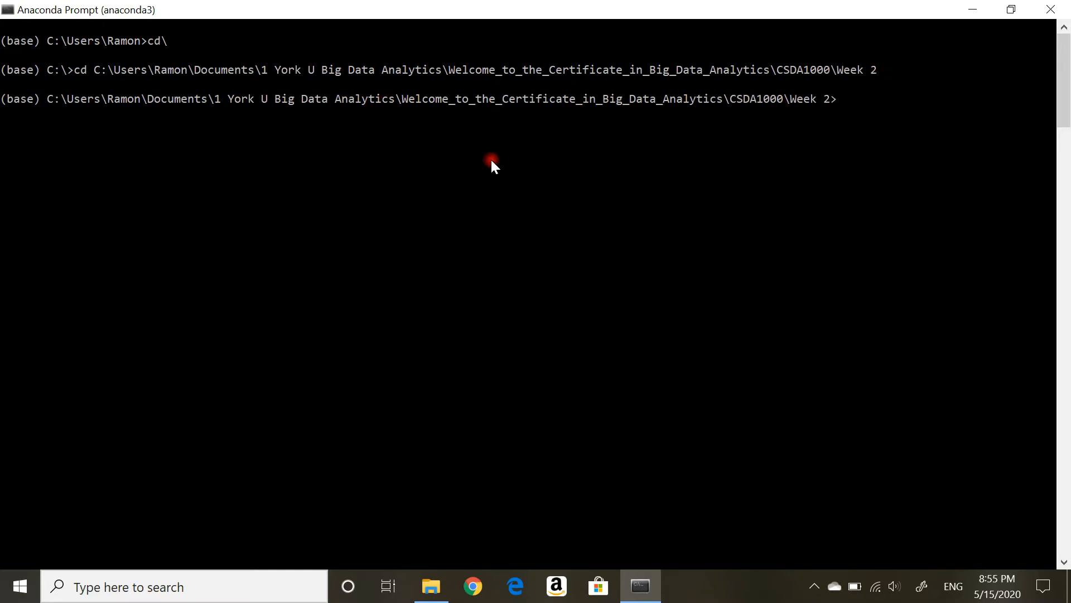
- Change the prompt's directory into the CSDA1000 Week 2 folder after returning to the drive root
type("c")
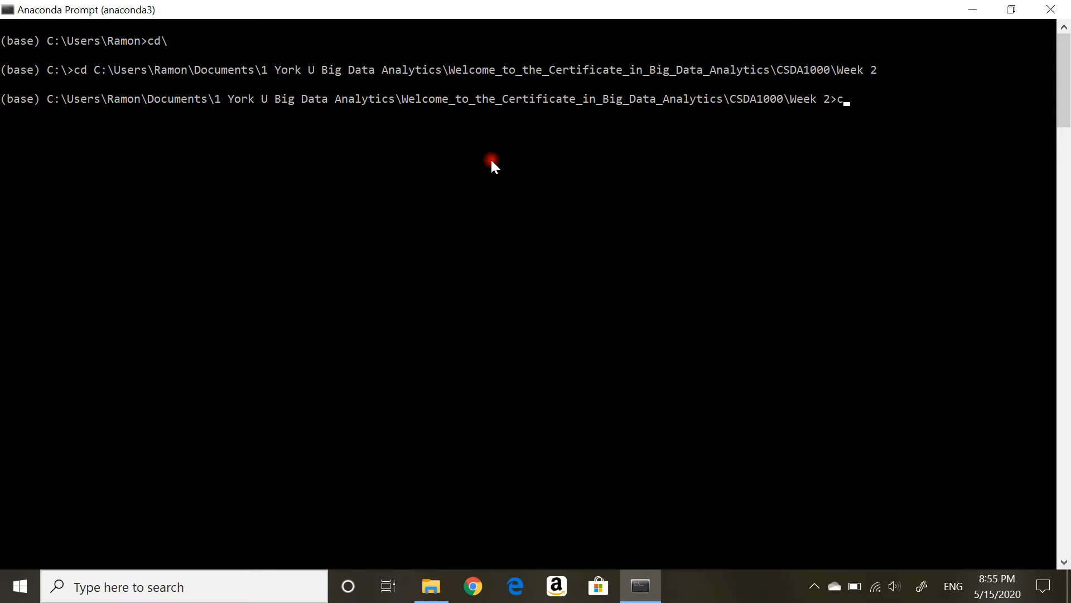
type("d\\")
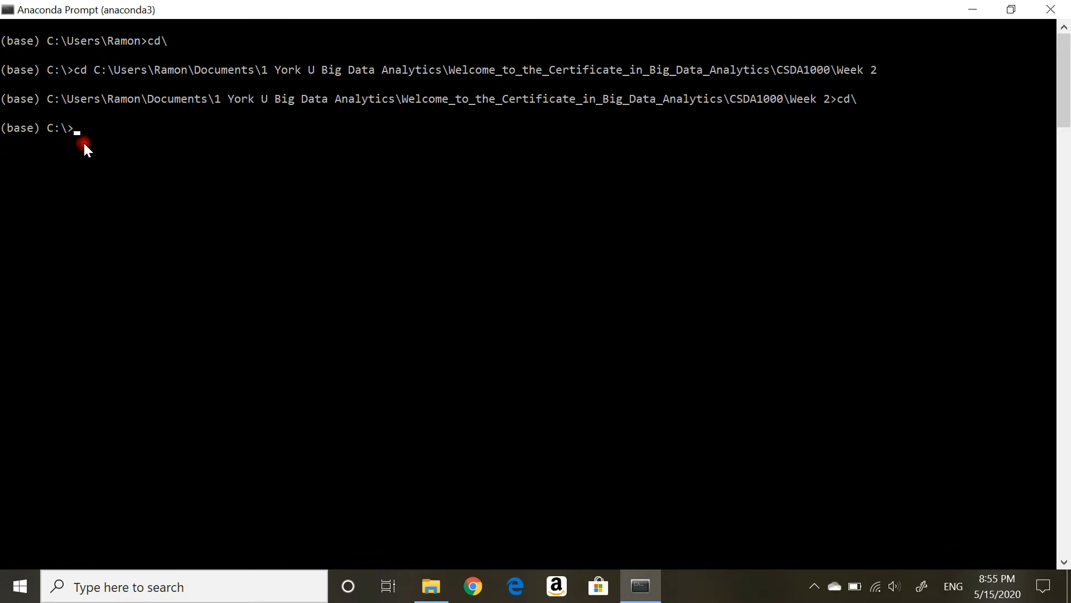
mouse_move(283, 162)
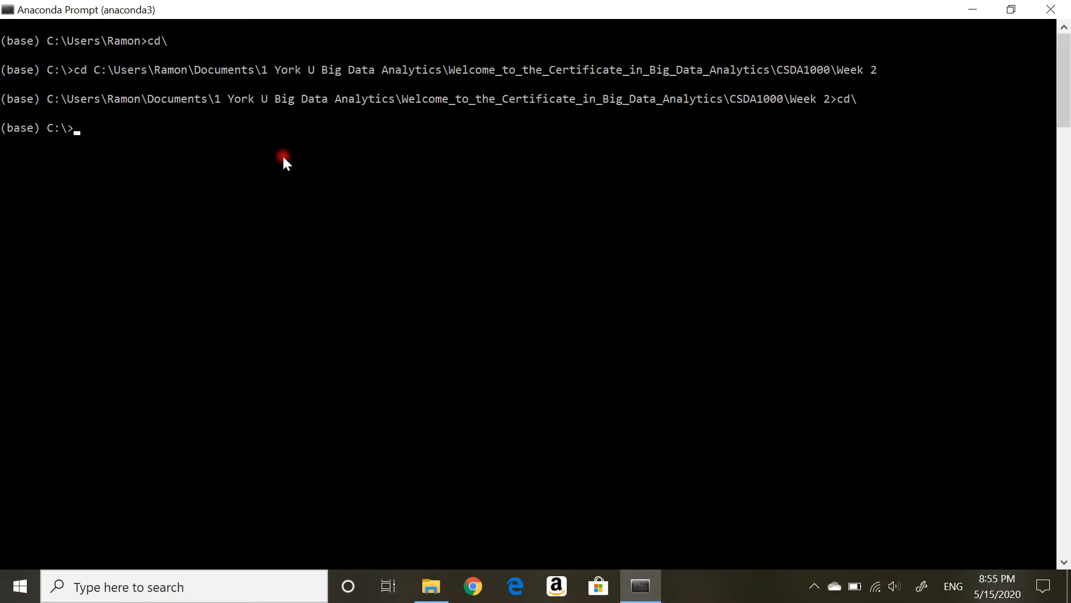
type("cl")
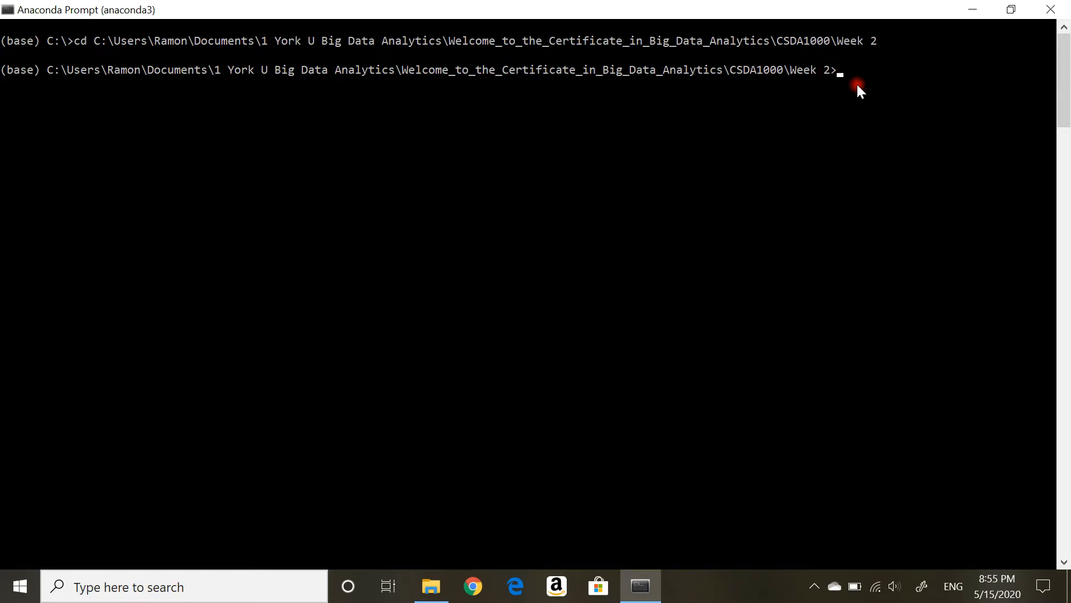
- List the Week 2 folder's files with dir, including flight_data.csv, then clear the console
type("dir")
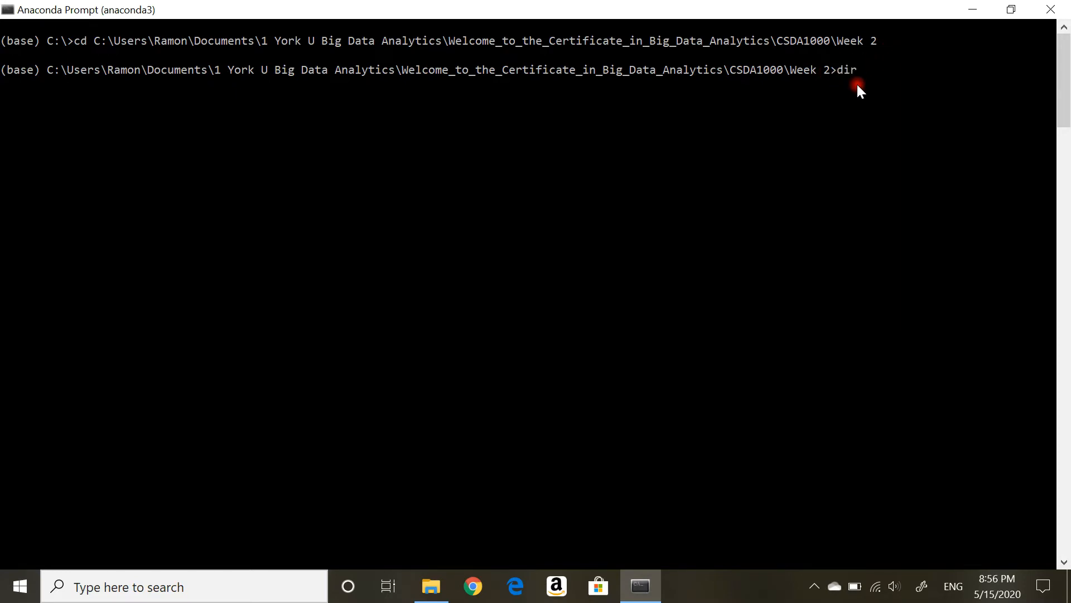
key("Enter")
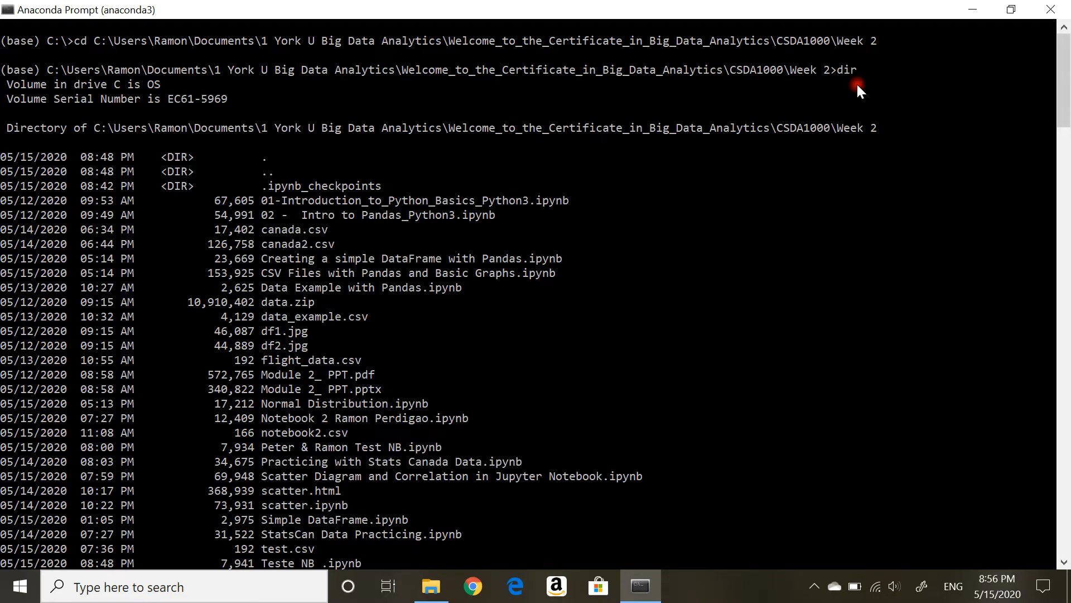
mouse_move(470, 243)
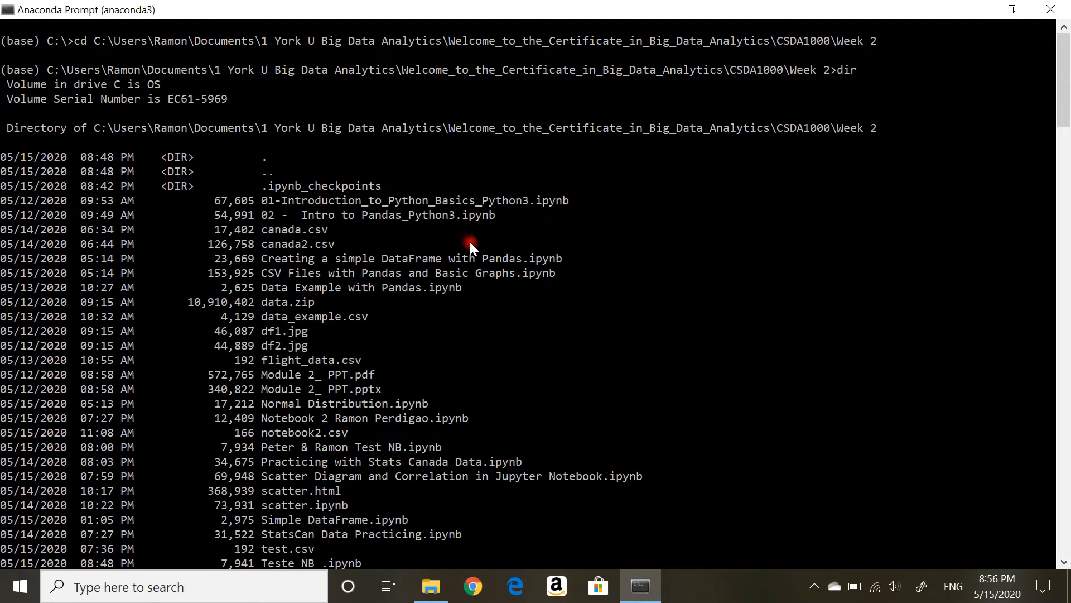
scroll("down", 3)
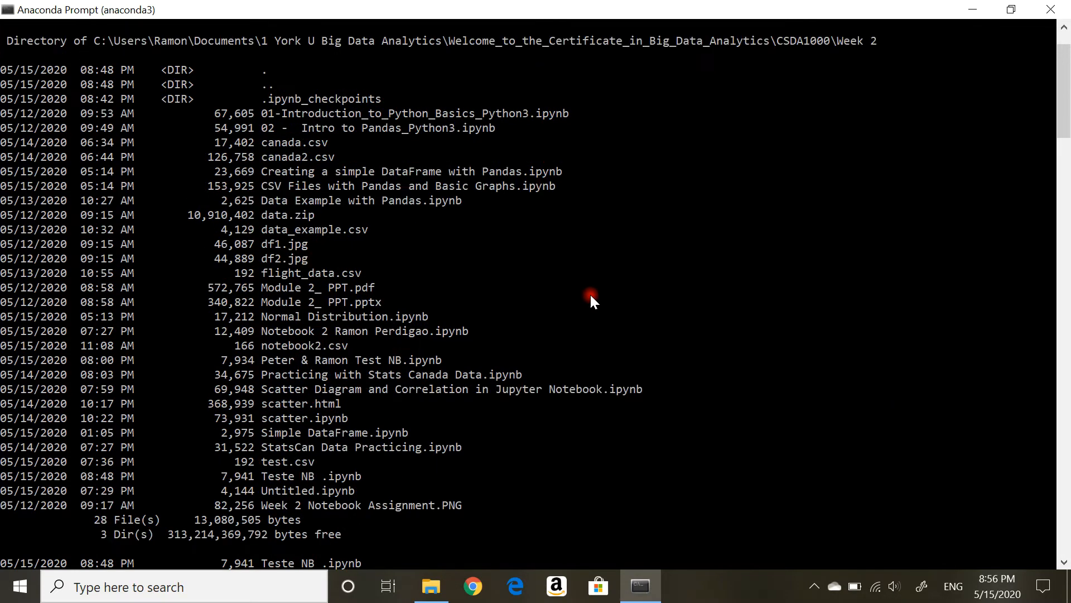
key("Enter")
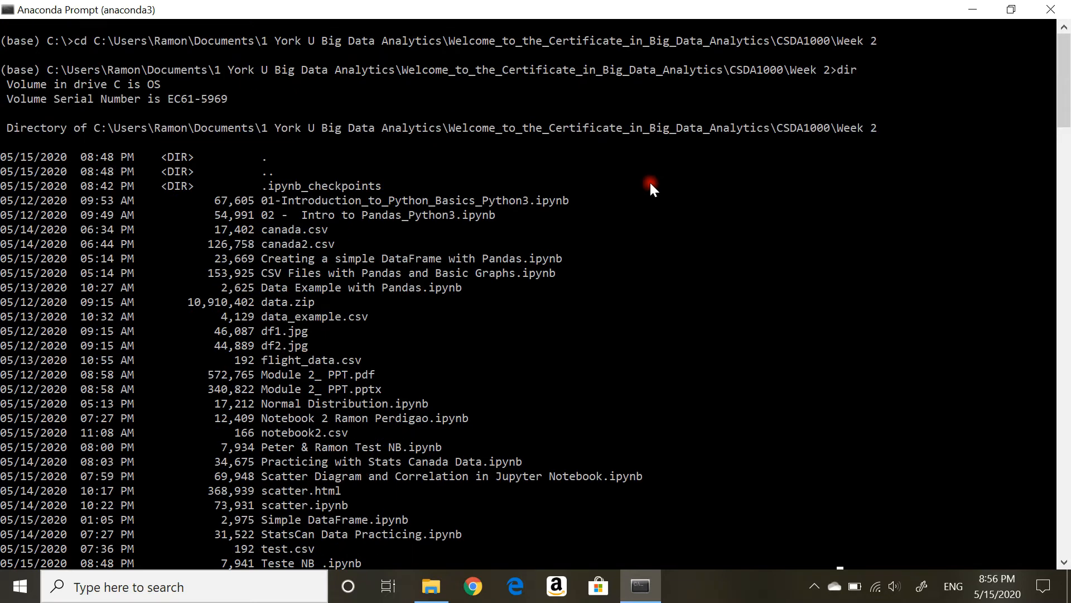
mouse_move(611, 242)
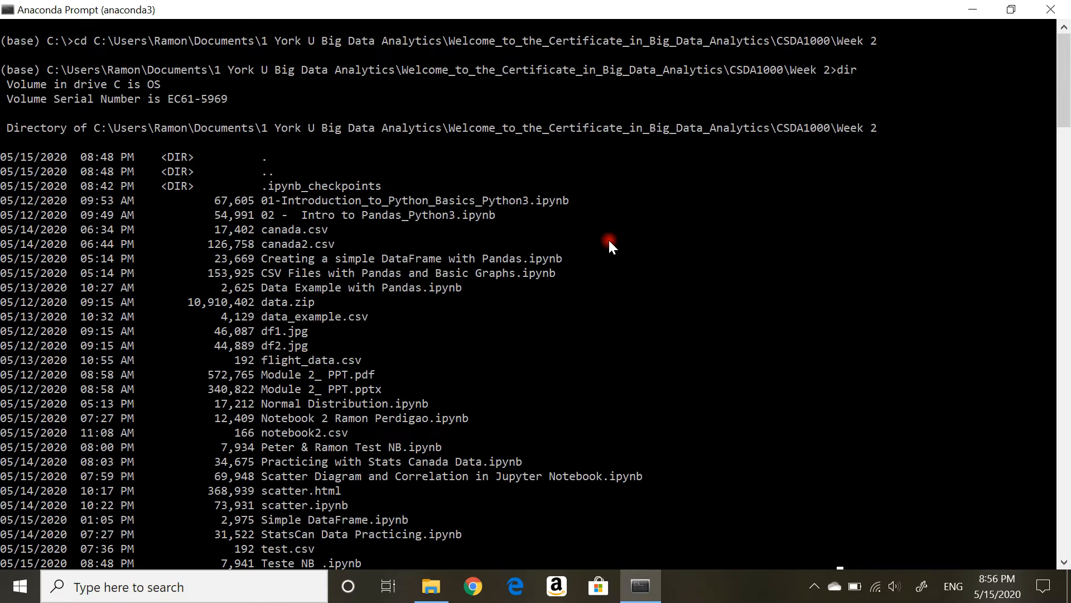
scroll("down", 3)
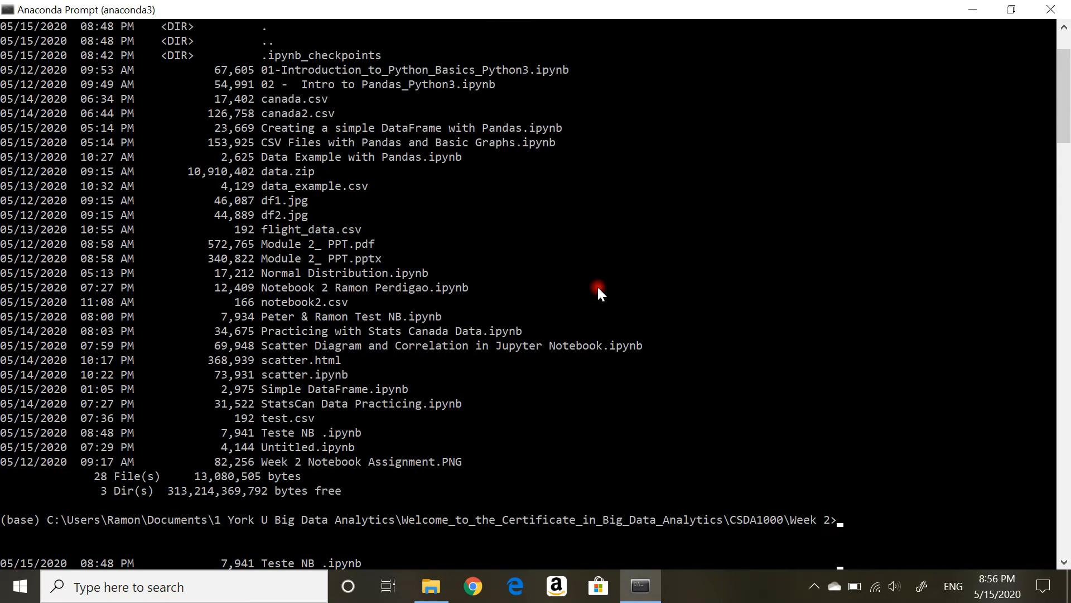
type("c")
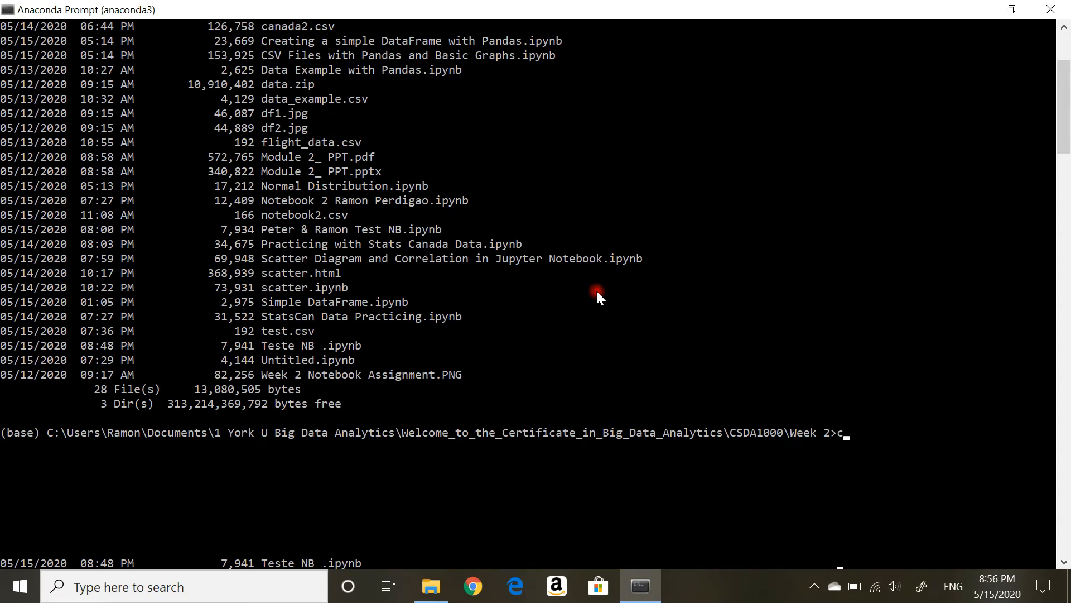
type("ls")
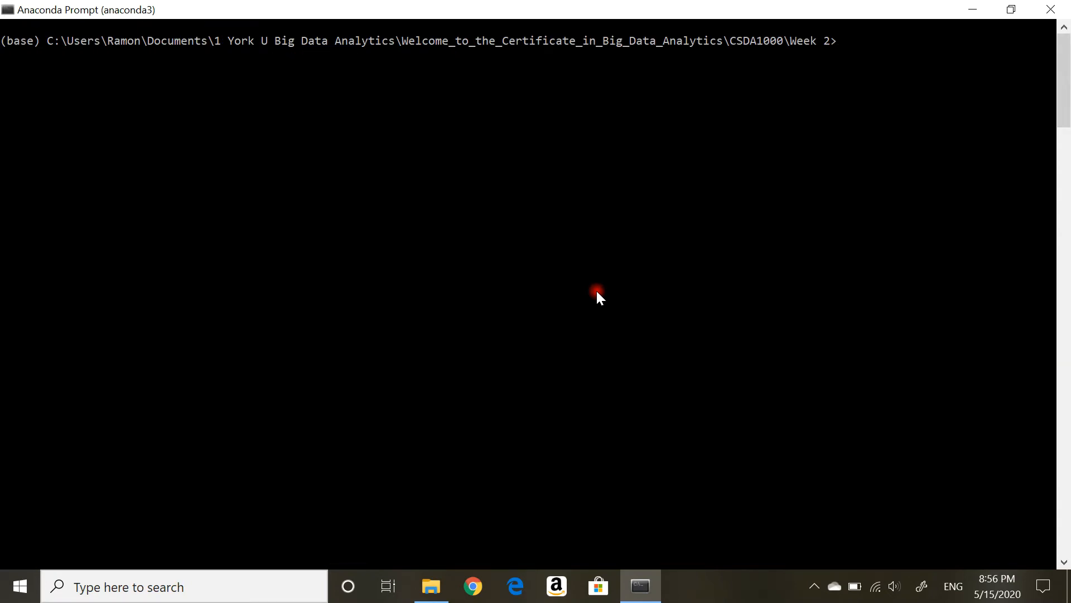
mouse_move(785, 30)
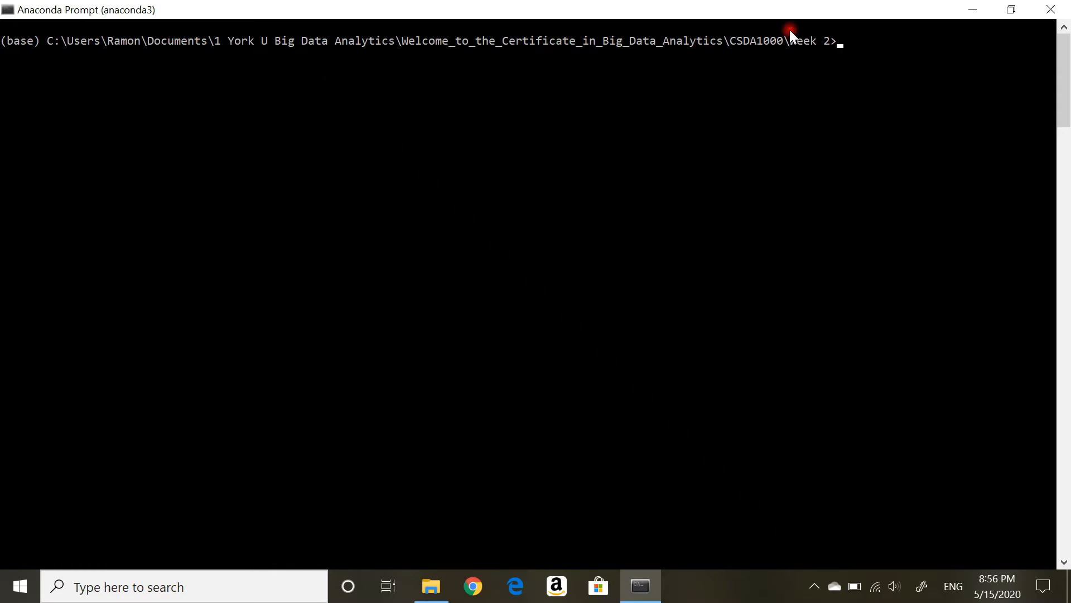
- Run 'jupyter notebook' to open the Jupyter home page listing the Week 2 notebooks
type("ju")
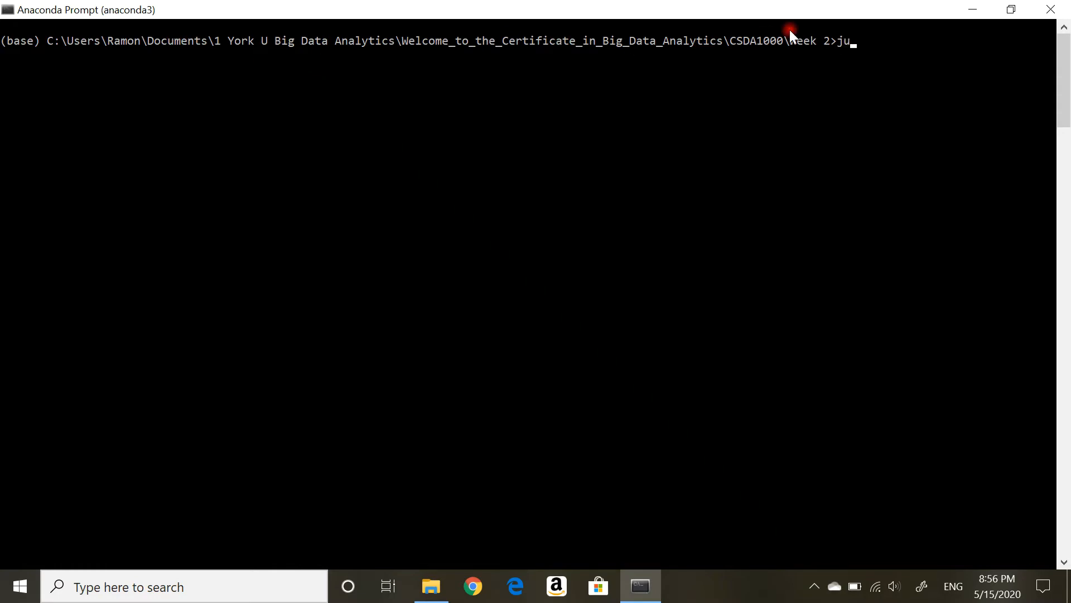
type("pyter")
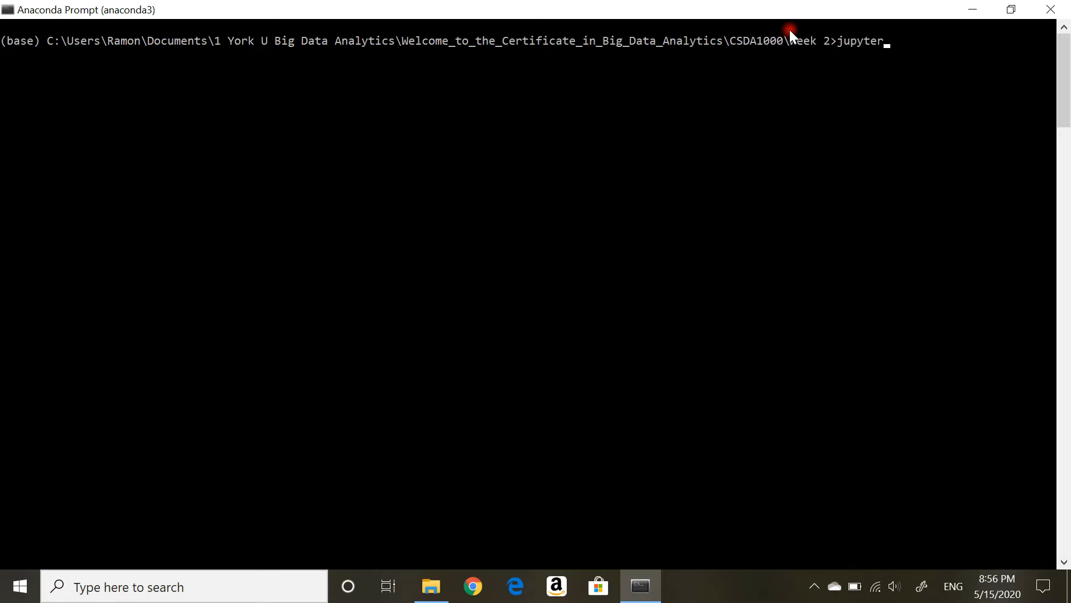
type("note")
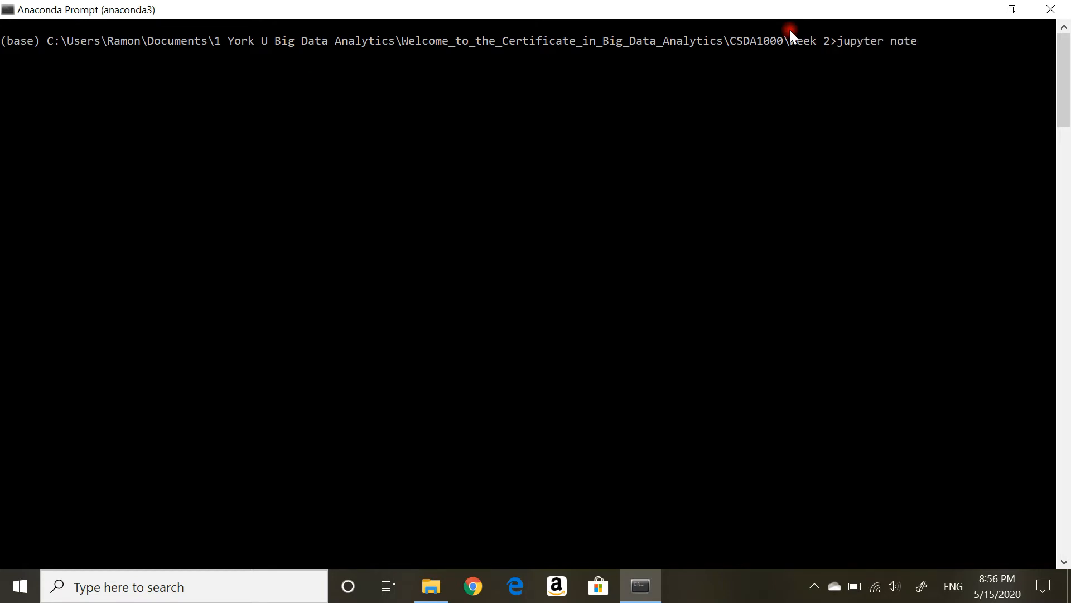
type("book")
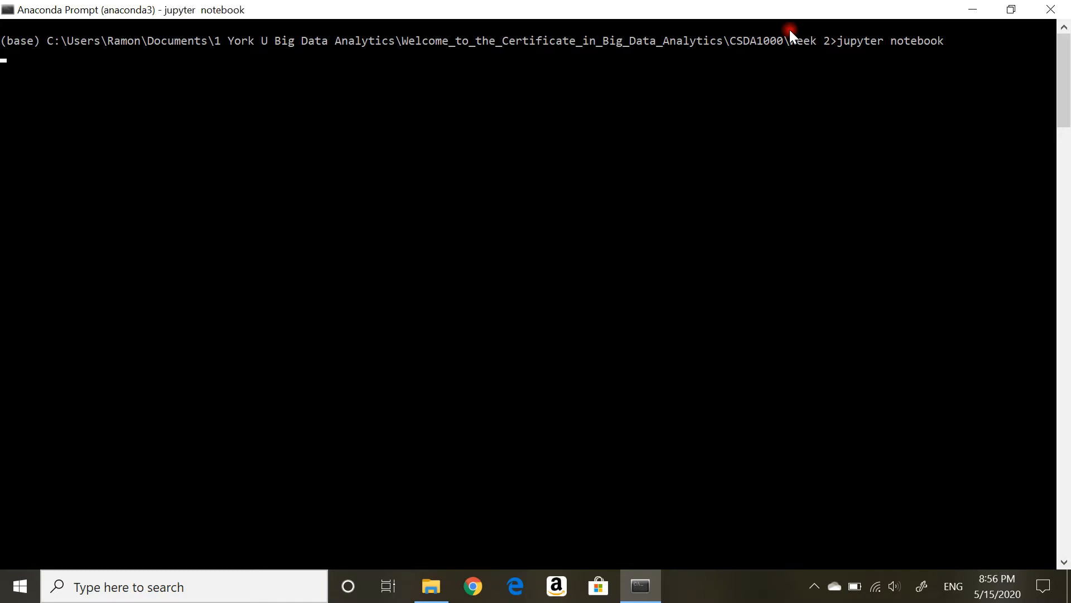
key("Enter")
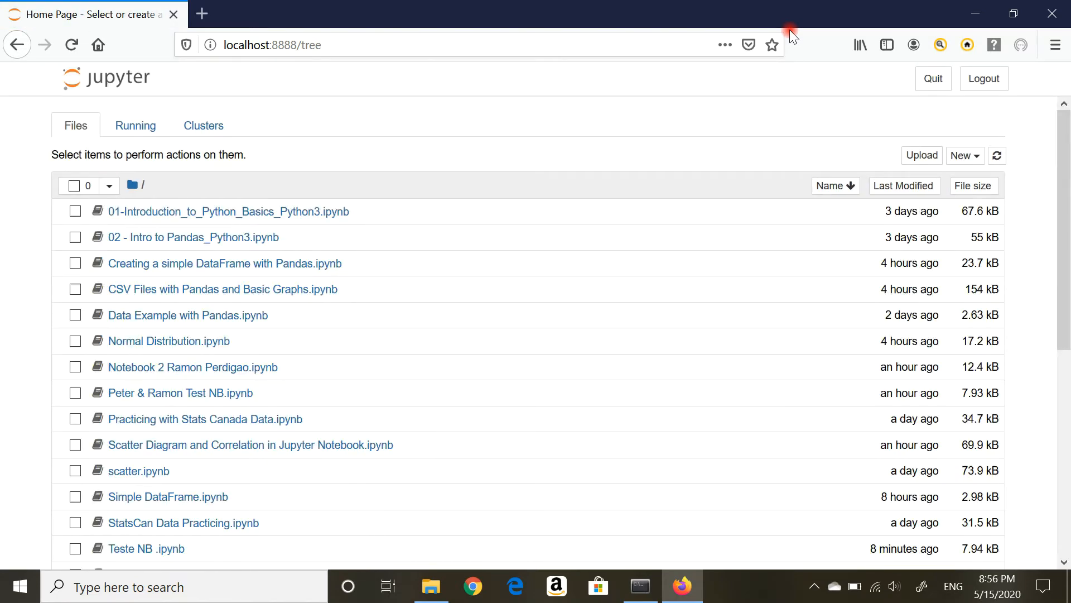
mouse_move(234, 87)
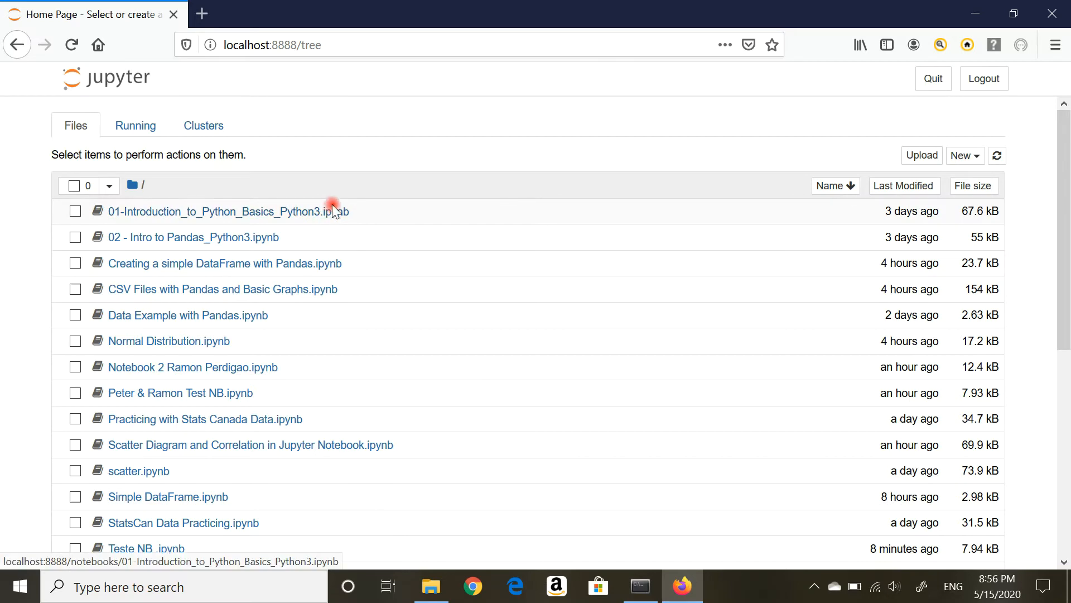
- Scroll the home page list to locate flight_data.csv, then show the New item menu
scroll("down", 3)
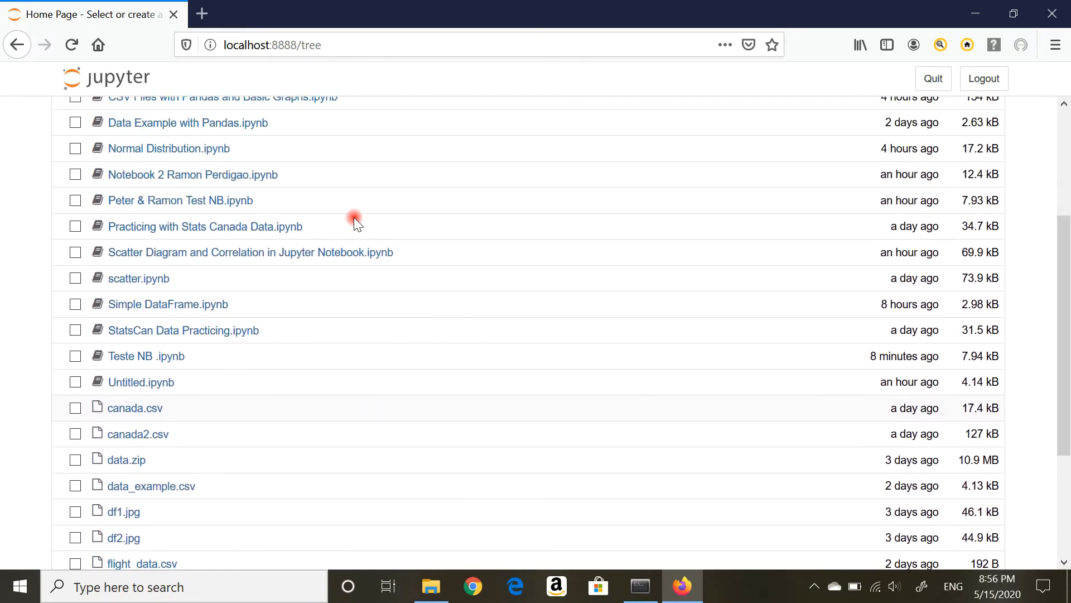
mouse_move(366, 222)
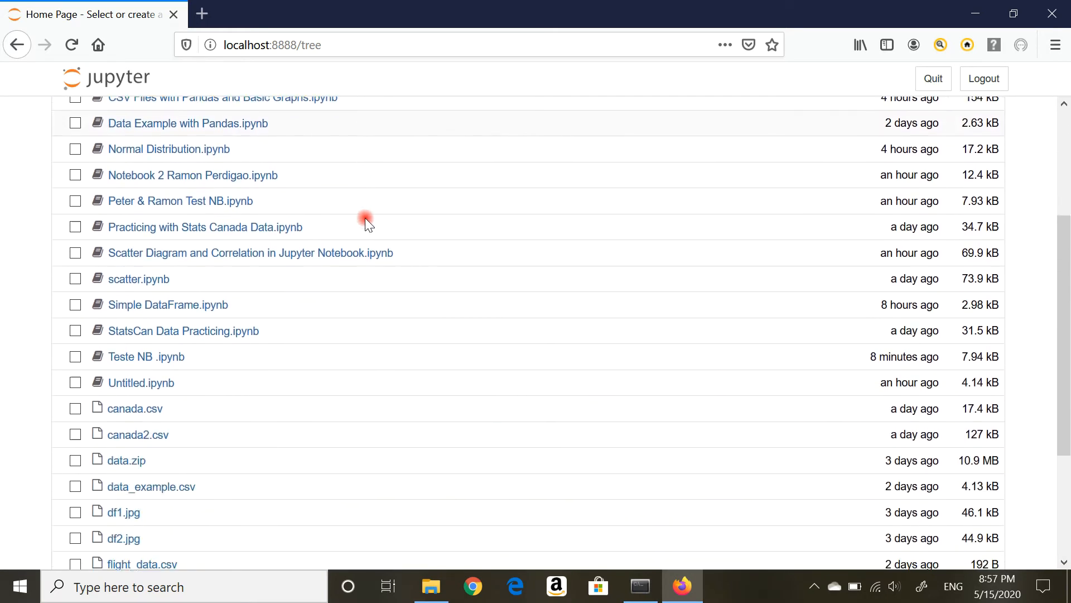
scroll("down", 3)
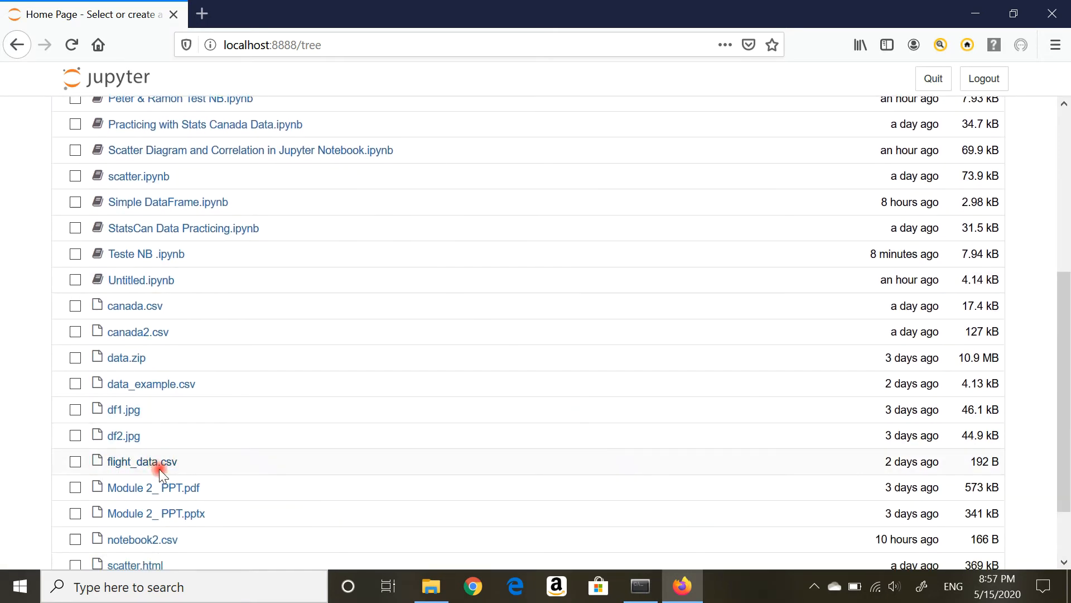
mouse_move(170, 468)
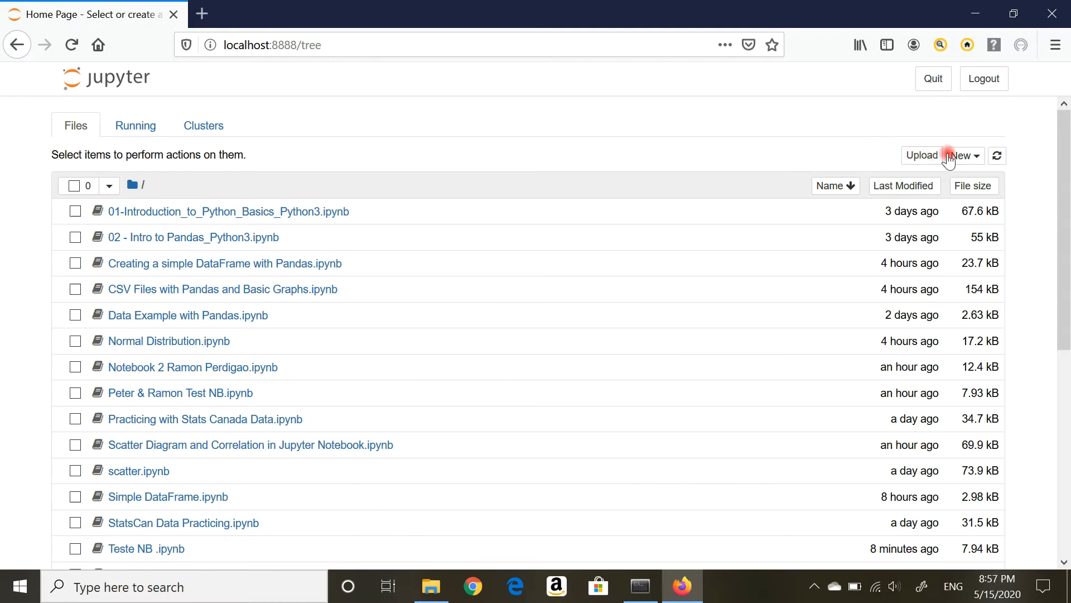
left_click(964, 156)
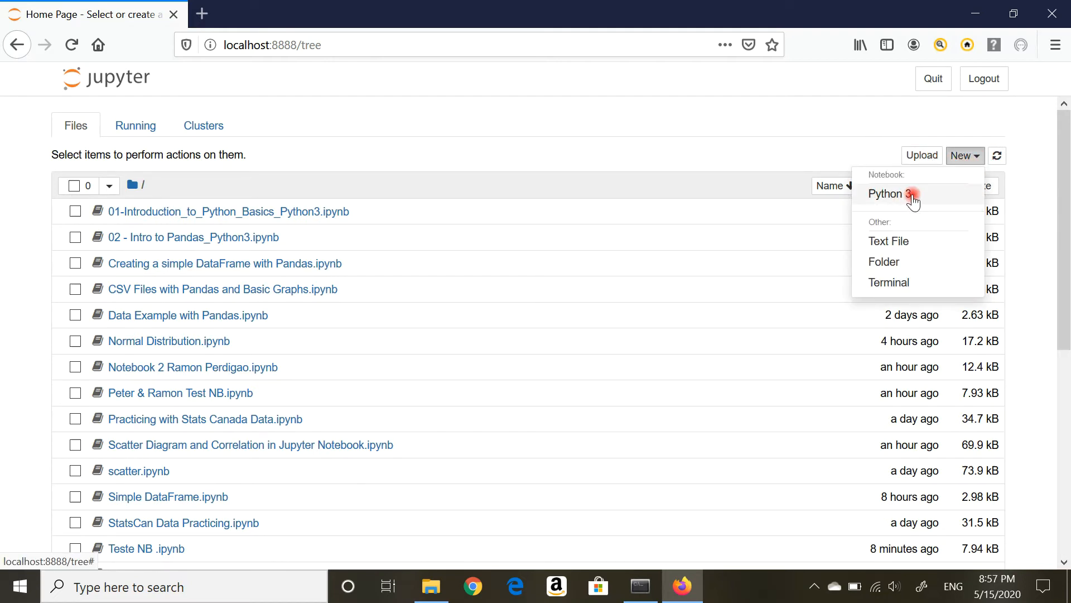
- Create a new Python 3 notebook (Untitled1) and bring up its rename dialog
left_click(888, 194)
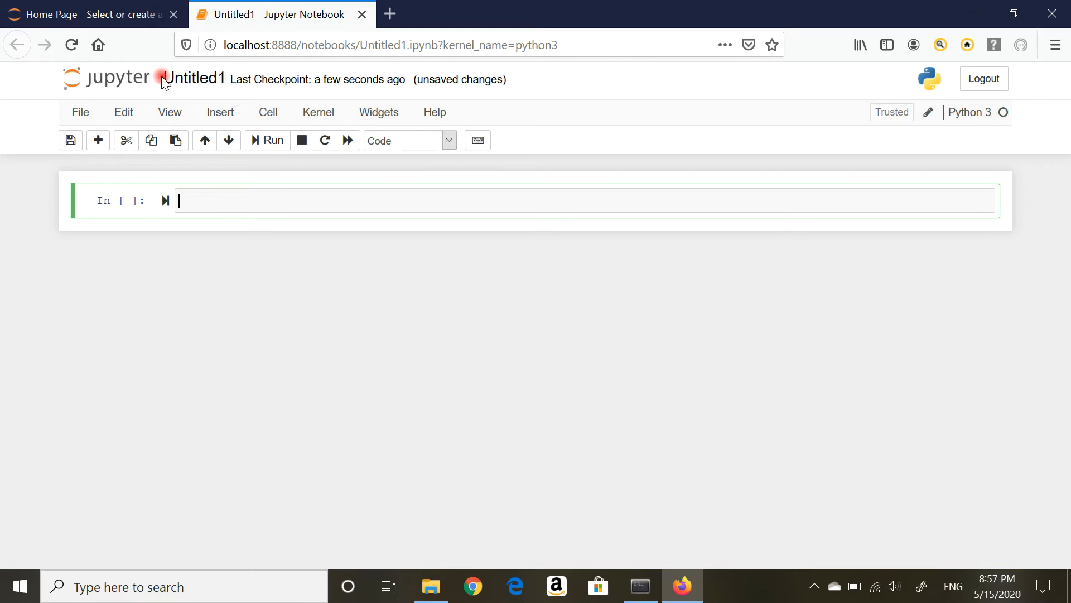
left_click(194, 78)
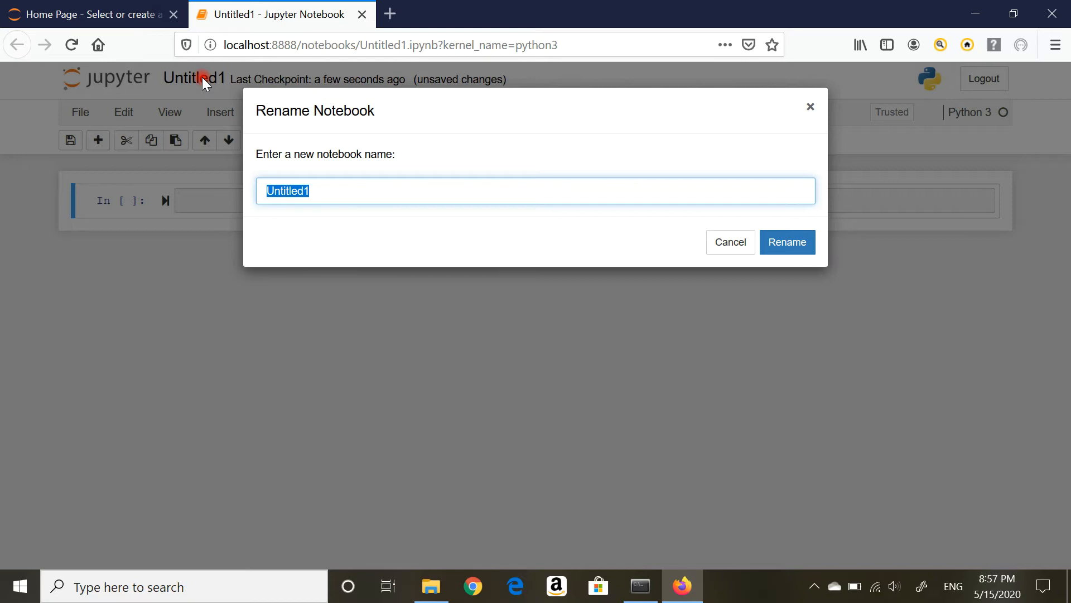
- Rename the notebook to 'Teste Flight Data Notebook' and select the empty first code cell
type("Teste F")
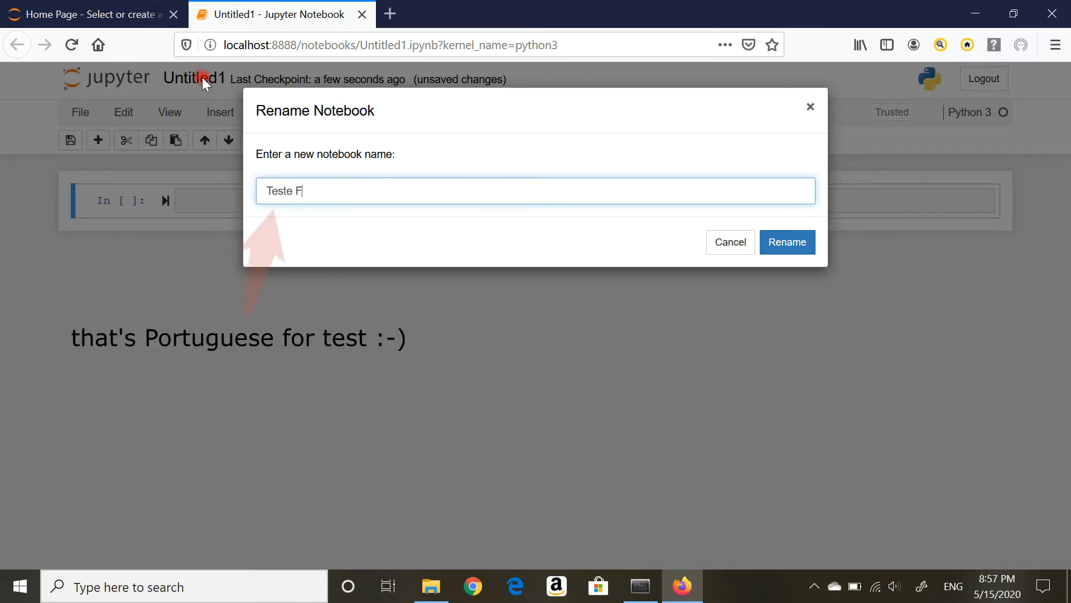
type("light Data")
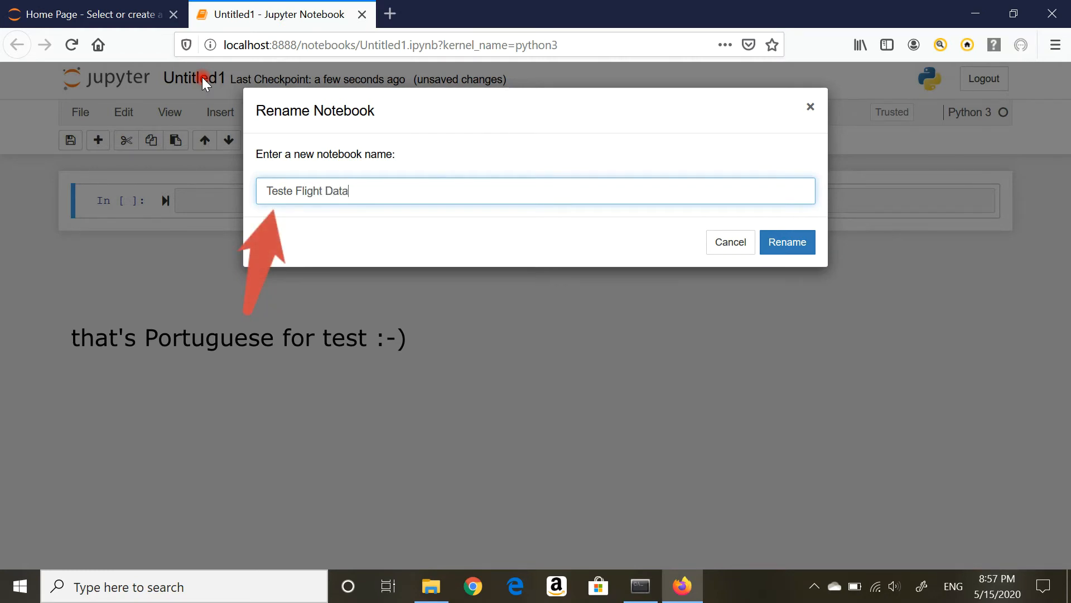
type("Noteb")
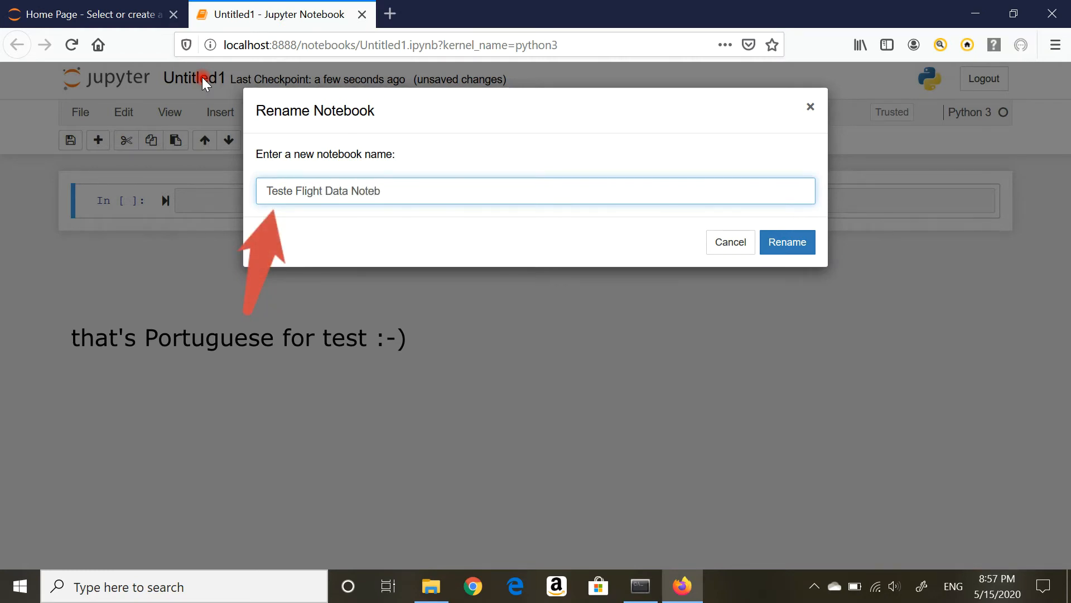
type("ook")
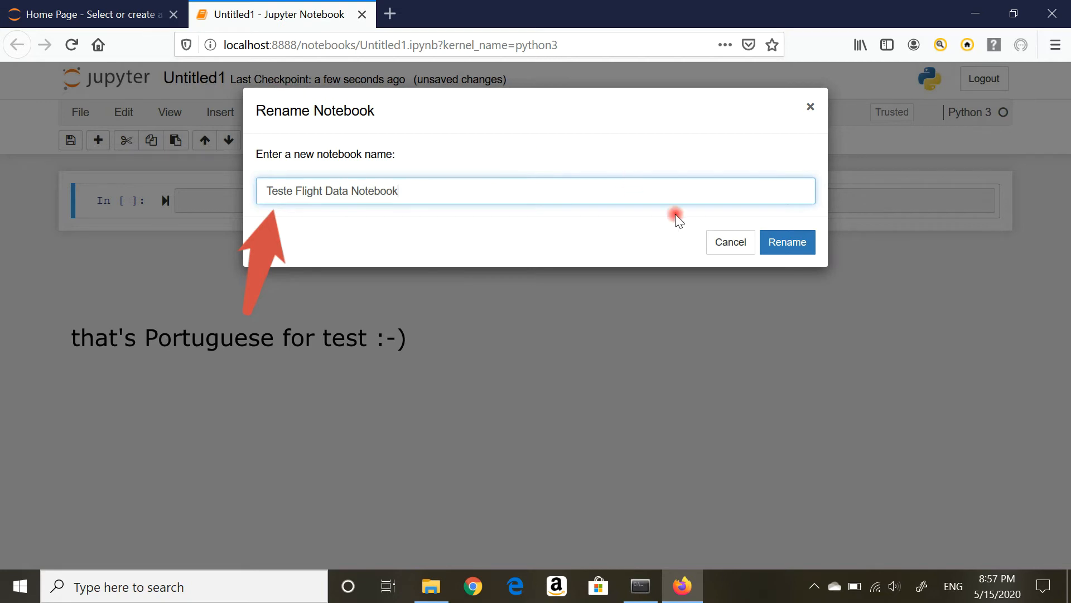
left_click(788, 242)
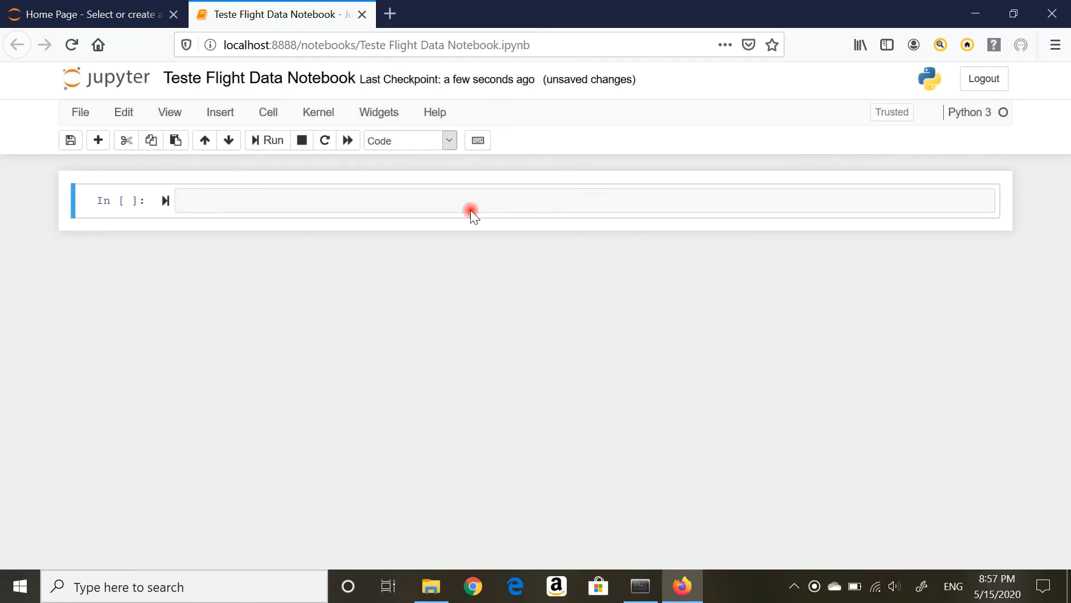
left_click(471, 198)
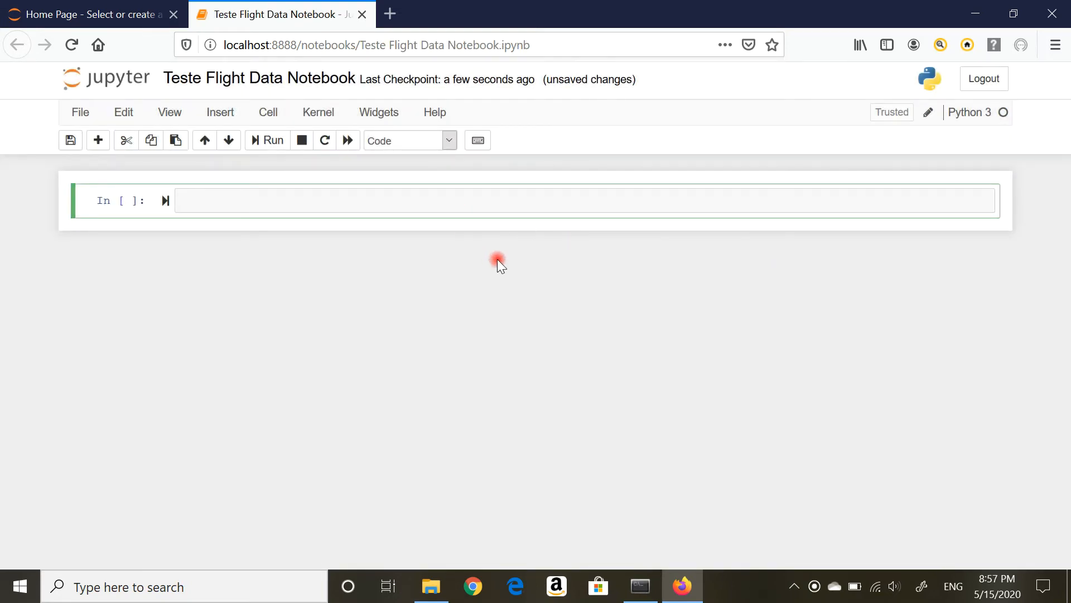
- Enter 'import pandas as pd' in the first cell and run it
type("import pand")
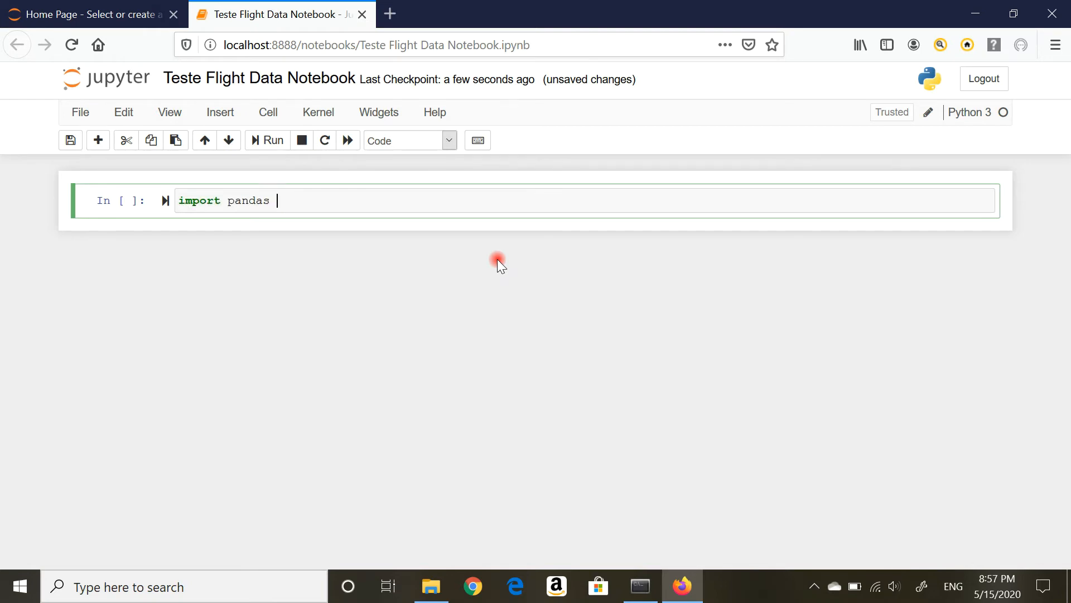
type("as pd")
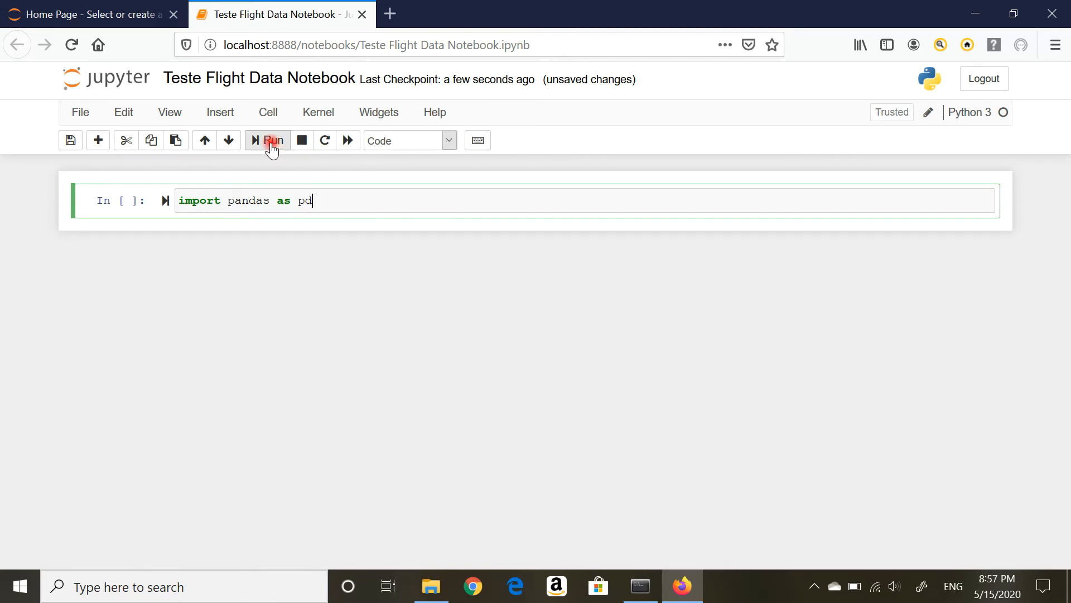
left_click(270, 140)
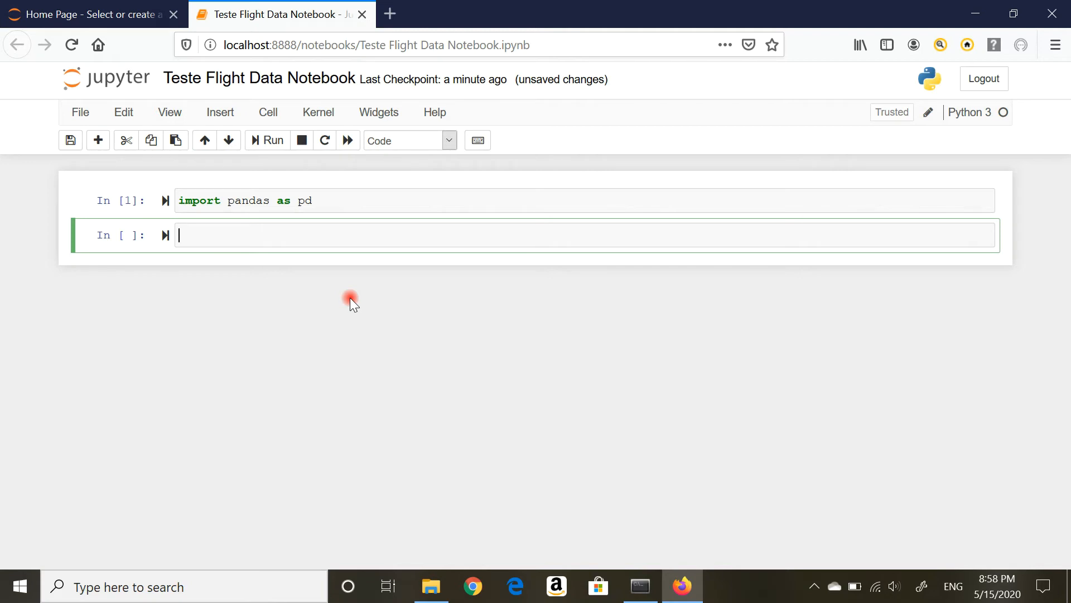
- Enter filename = ("flight_data.csv") into the second cell
type("f")
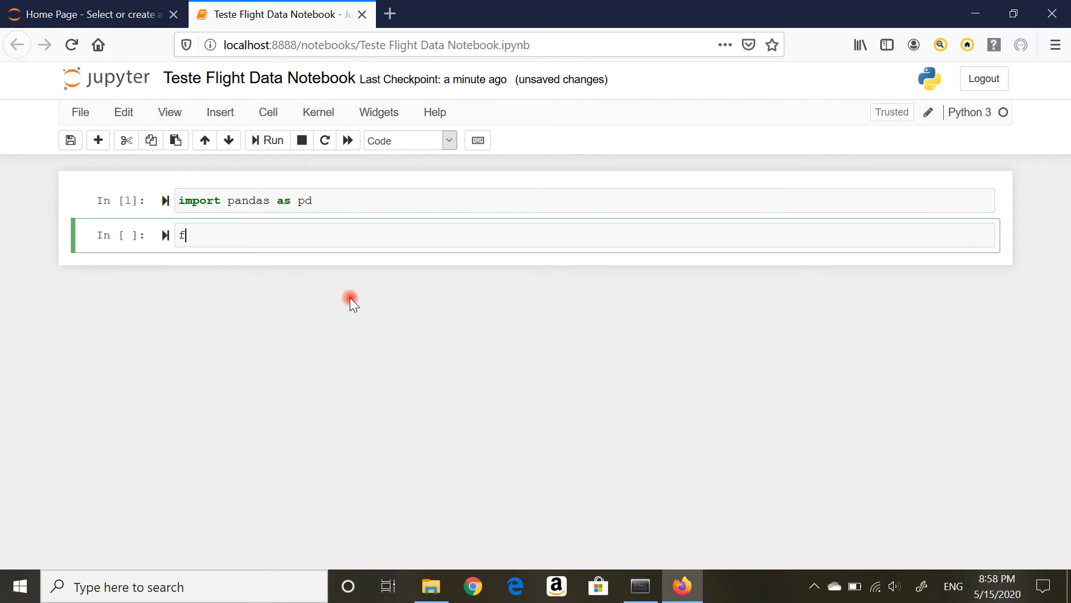
type("ilename")
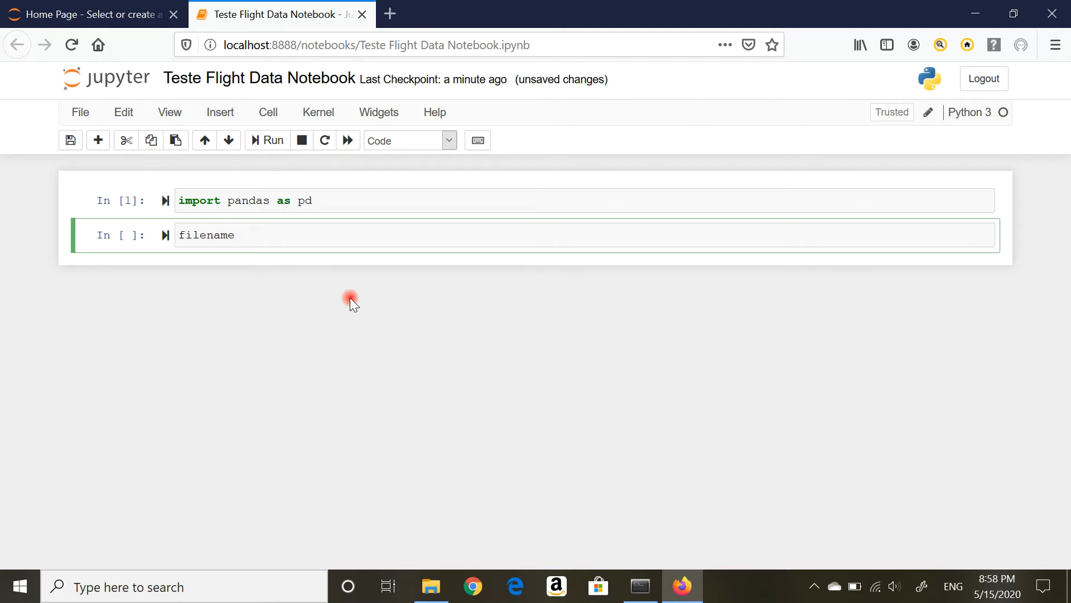
type("=")
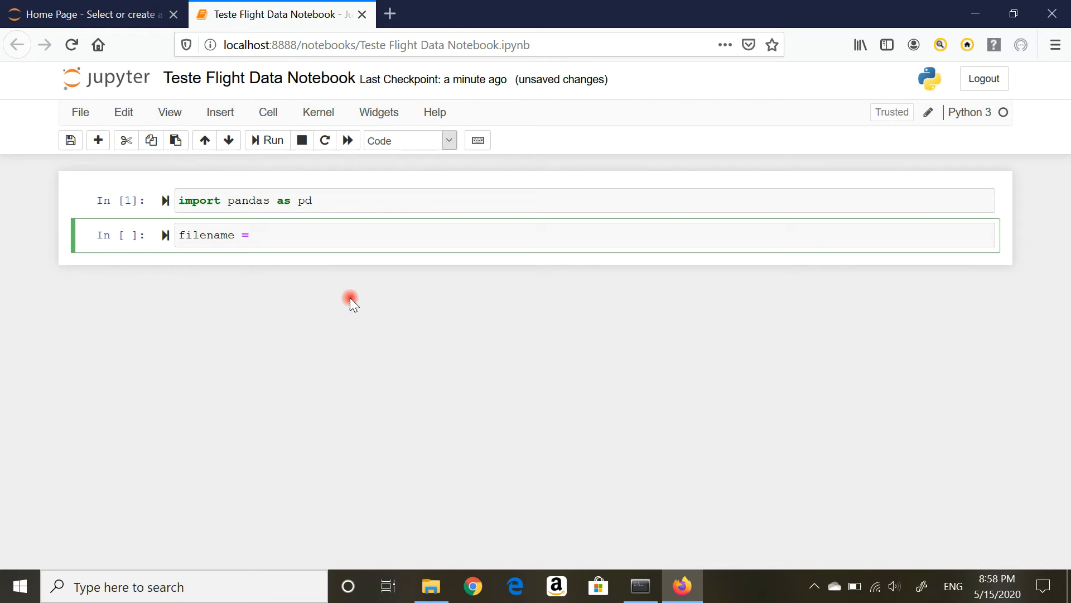
type("()")
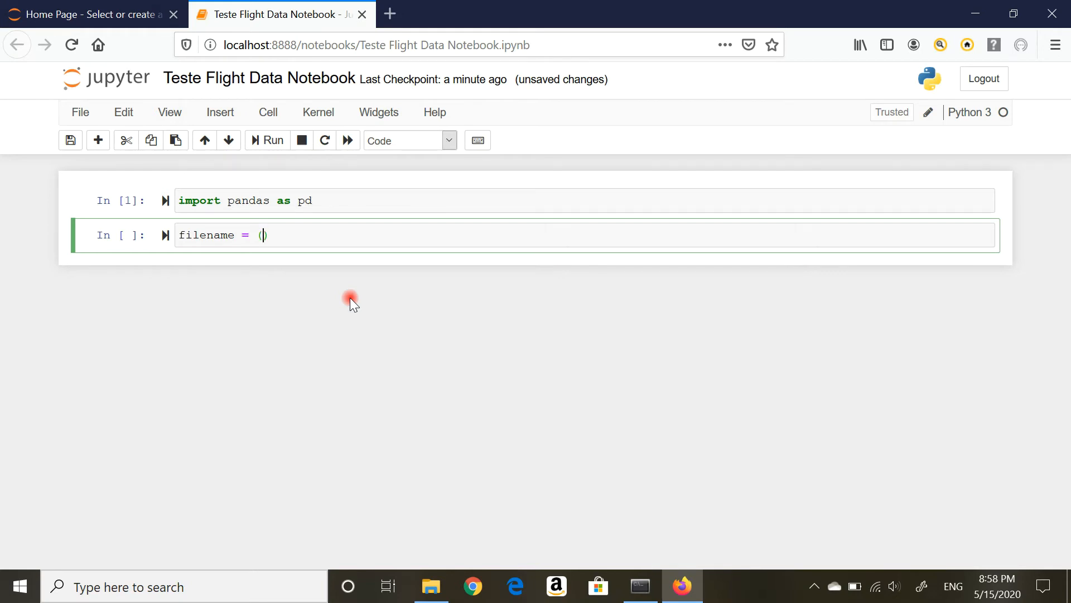
type("fligh")
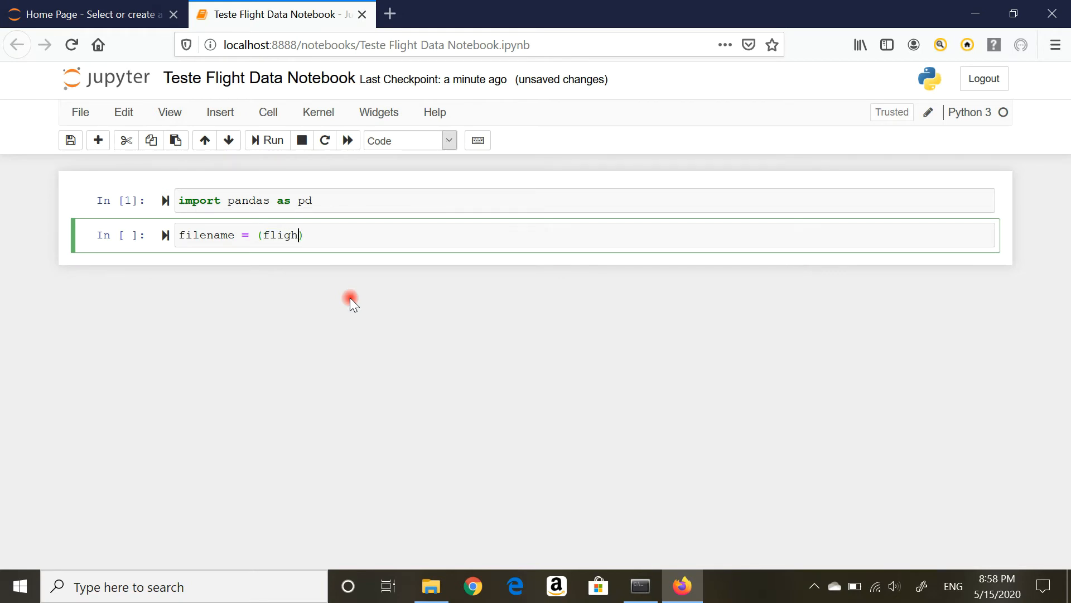
type("t_data")
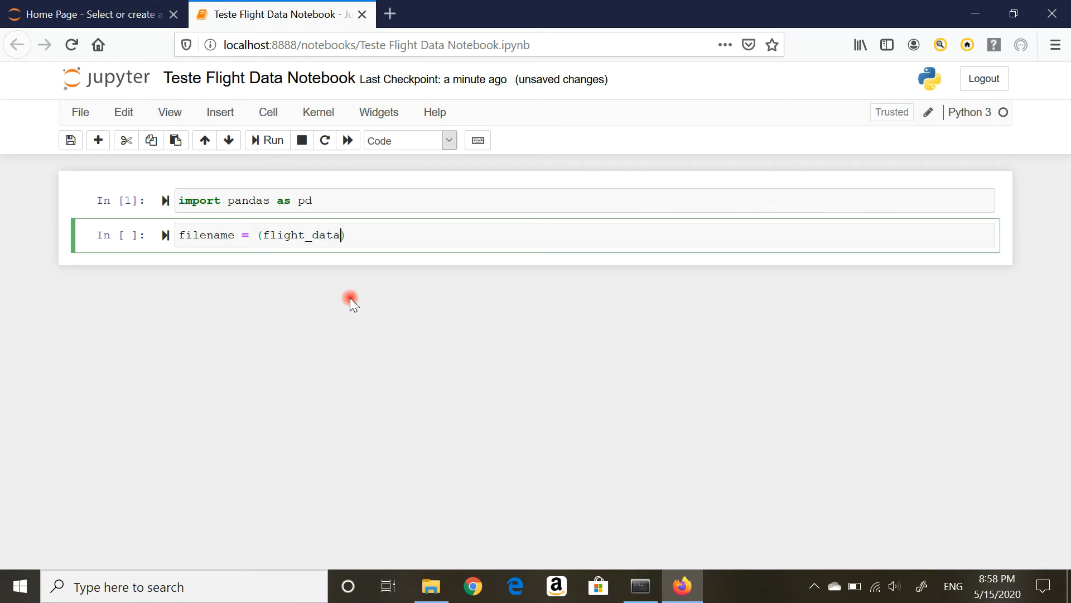
type(".c")
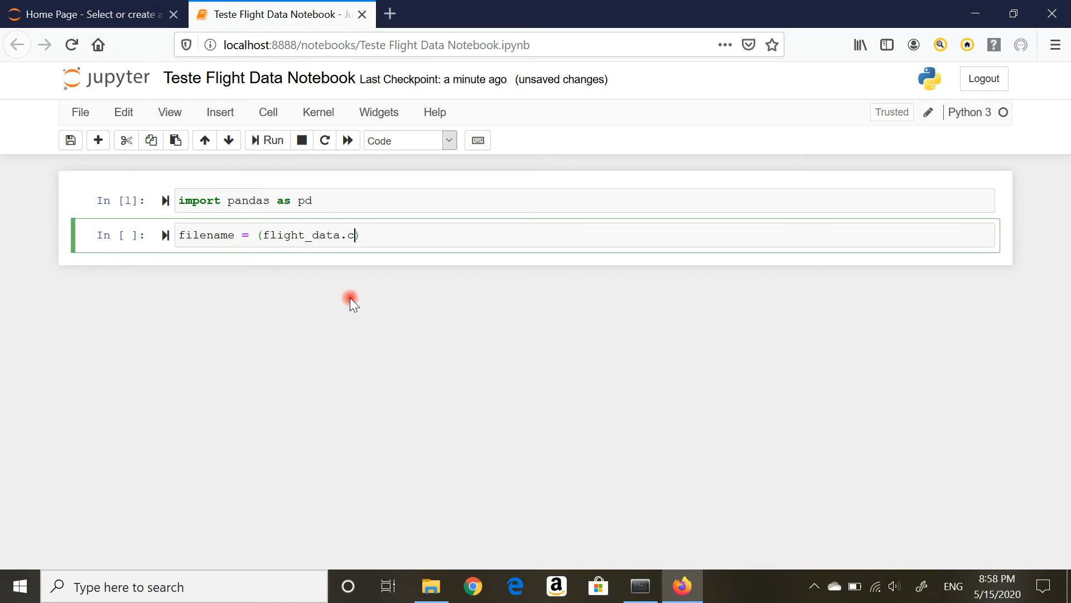
type("sv")
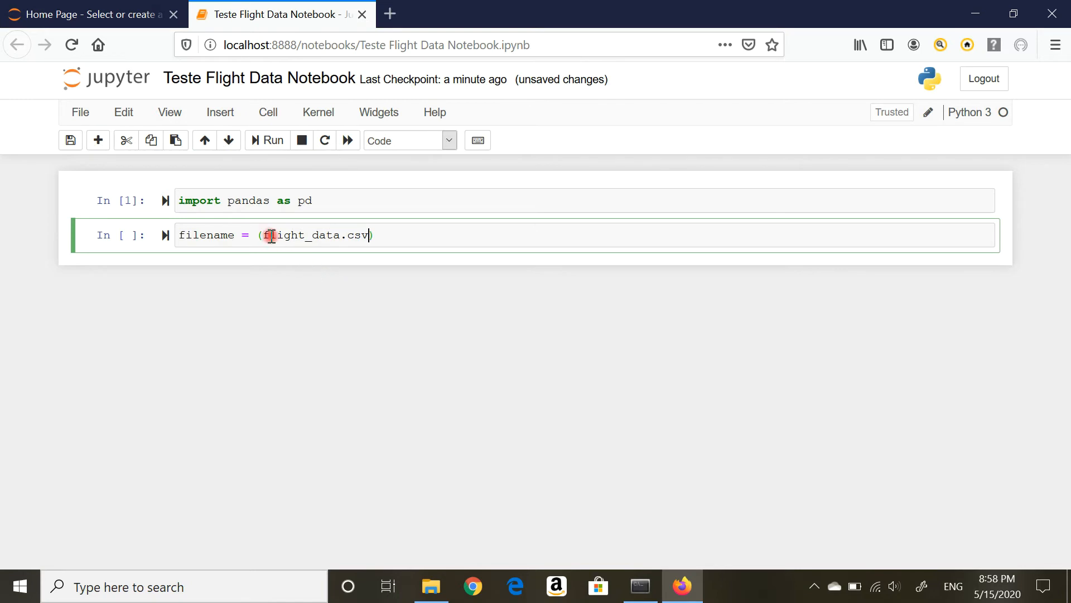
type("\"")
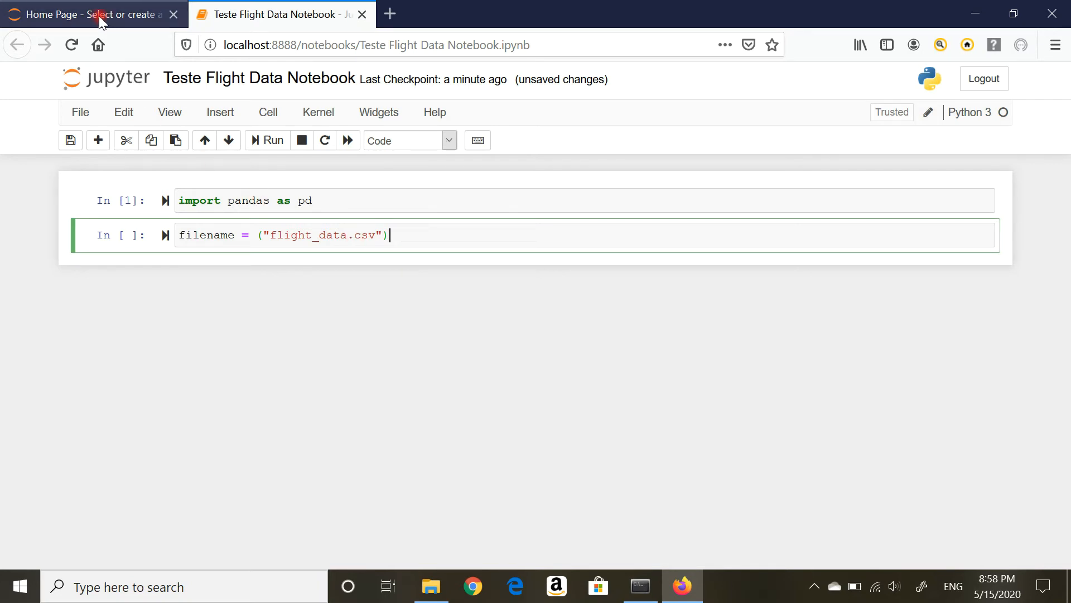
- Confirm flight_data.csv is in the Home Page file listing, then return to the notebook
left_click(101, 15)
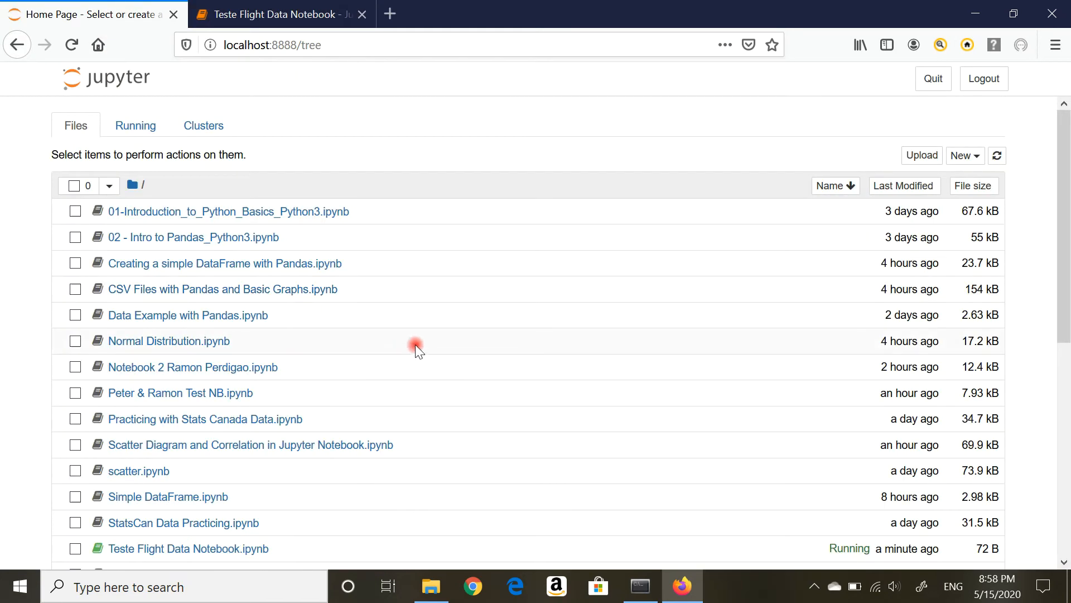
scroll("down", 3)
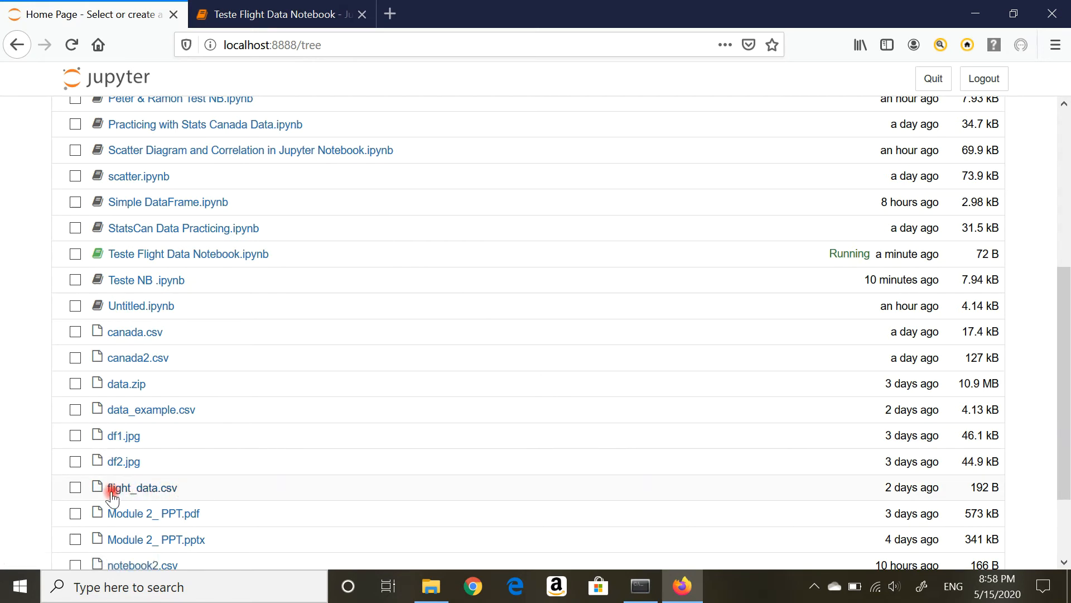
left_click(271, 15)
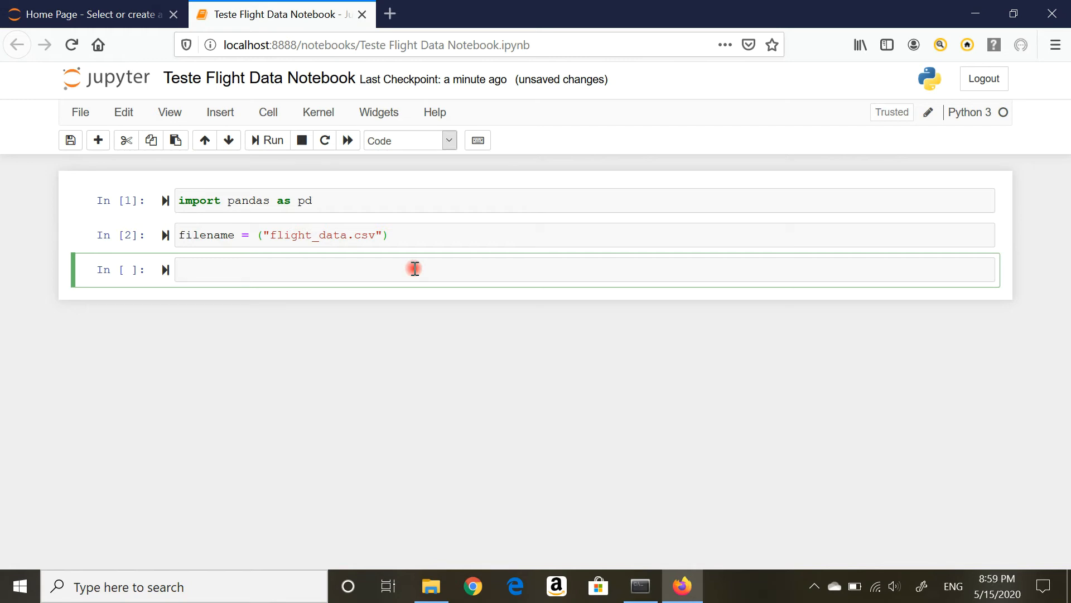
- Load the CSV with df = pd.read_csv(filename) in the third cell and run it
left_click(414, 269)
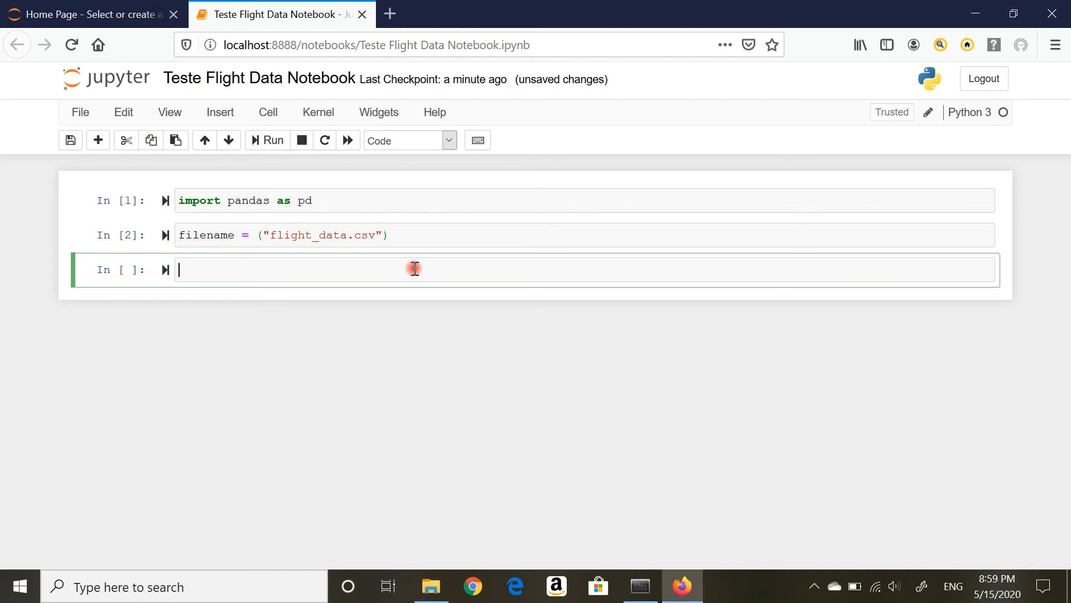
type("df")
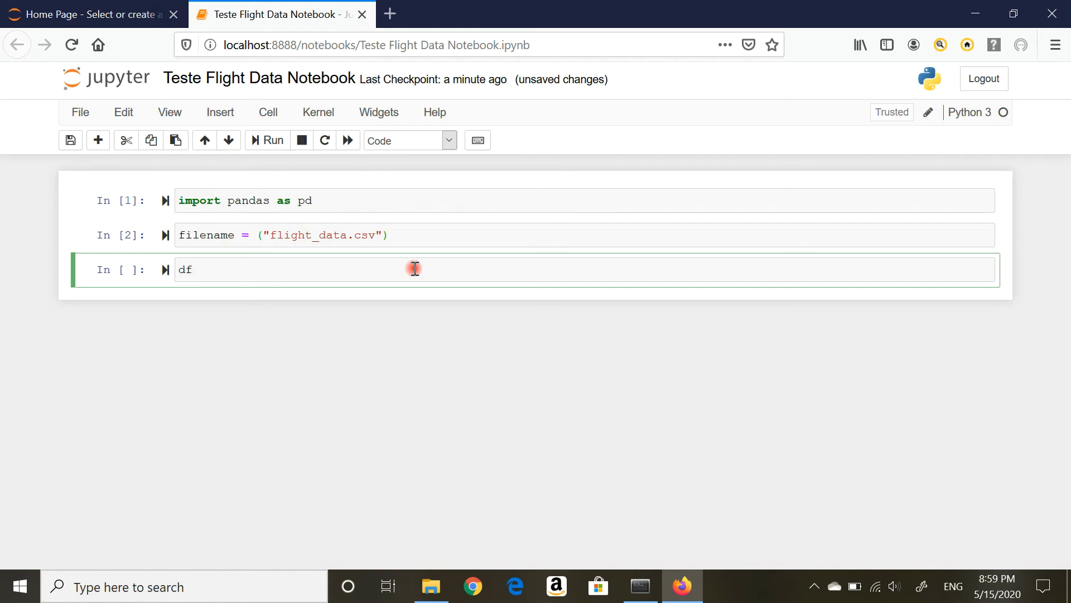
type("=")
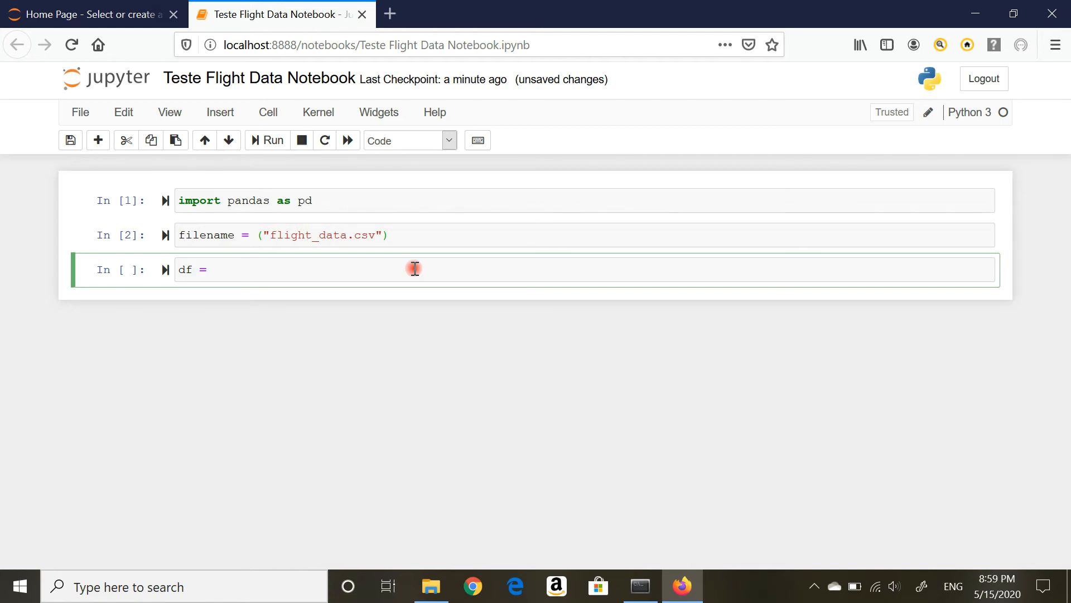
type("pd")
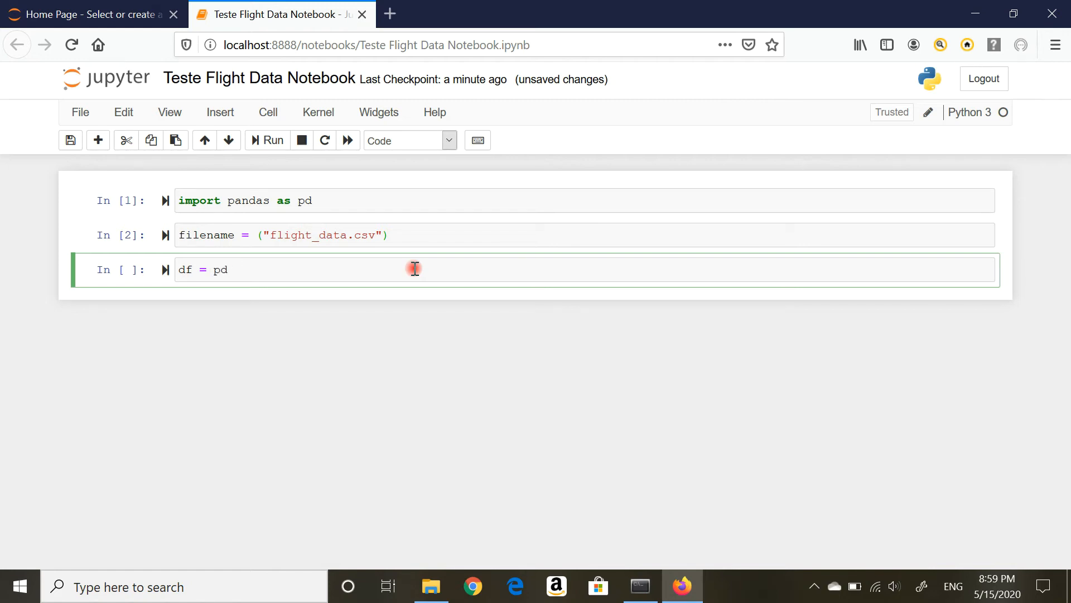
type(".read")
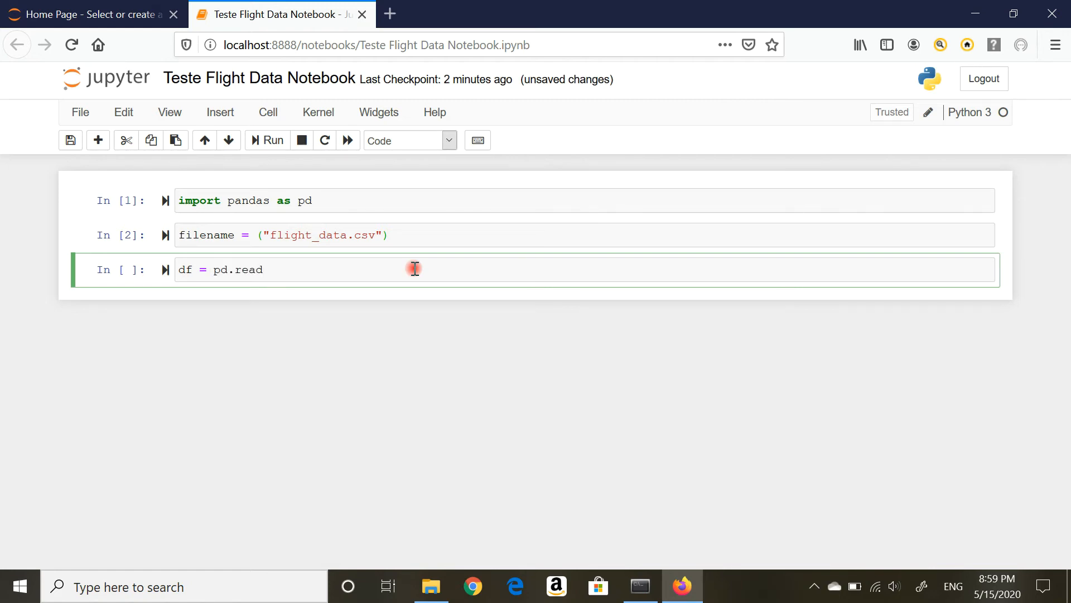
type("_c")
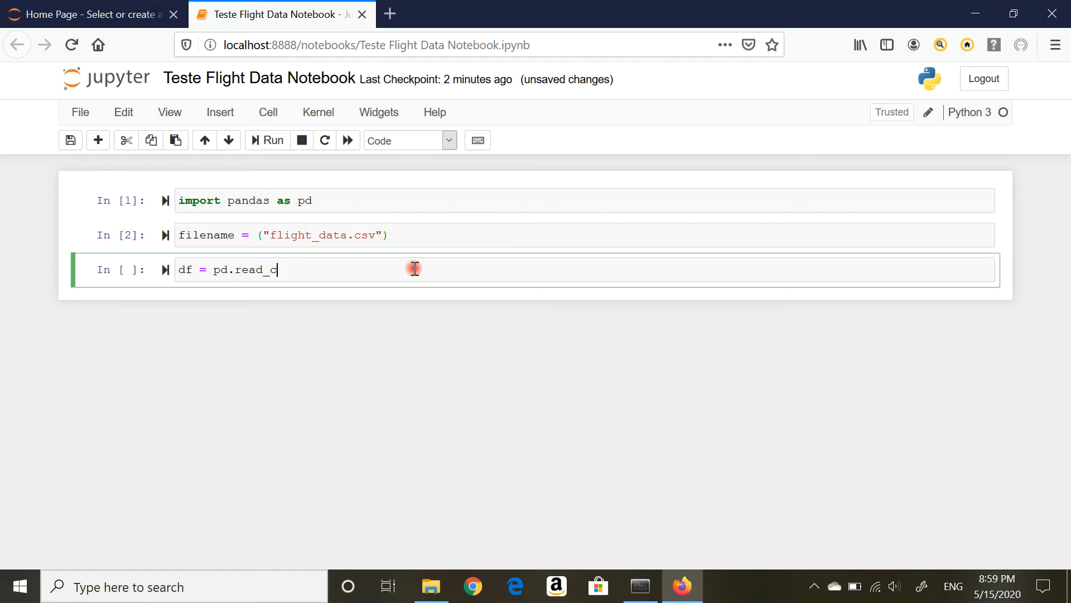
type("sv(")
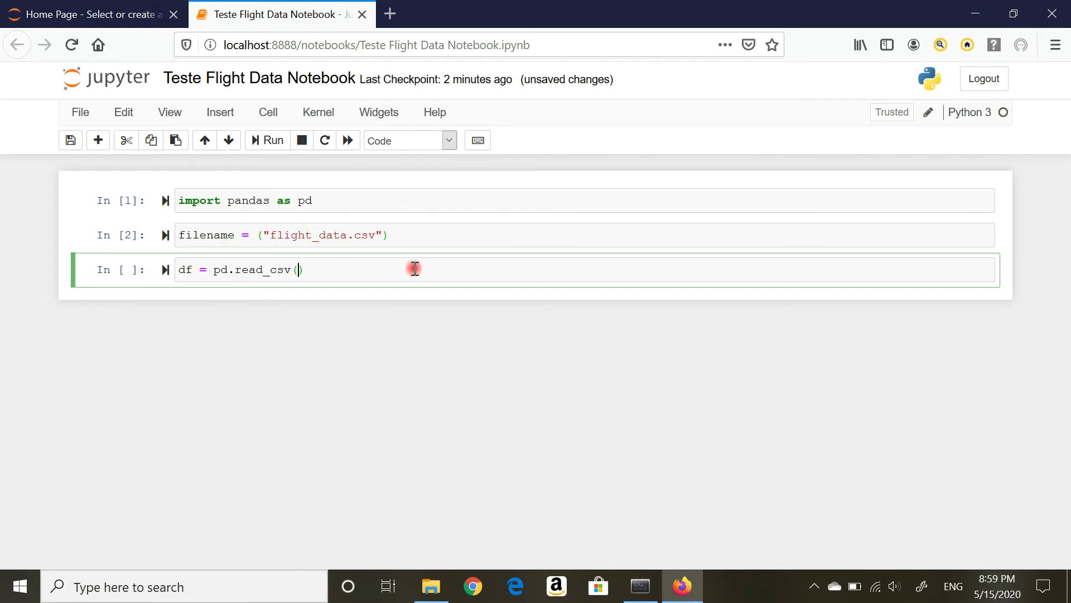
type("filename")
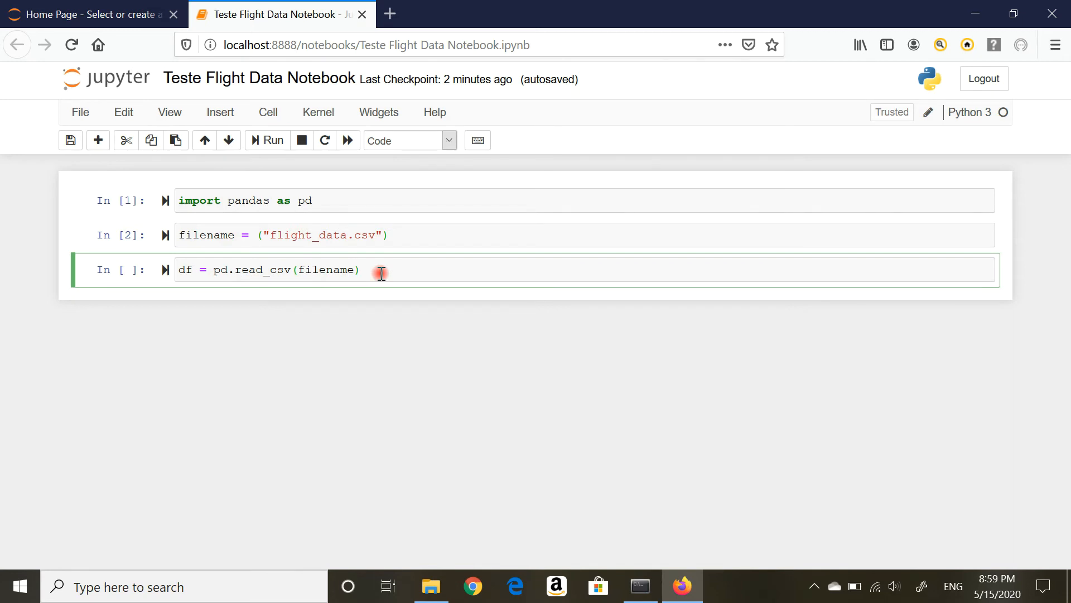
key("Shift+Enter")
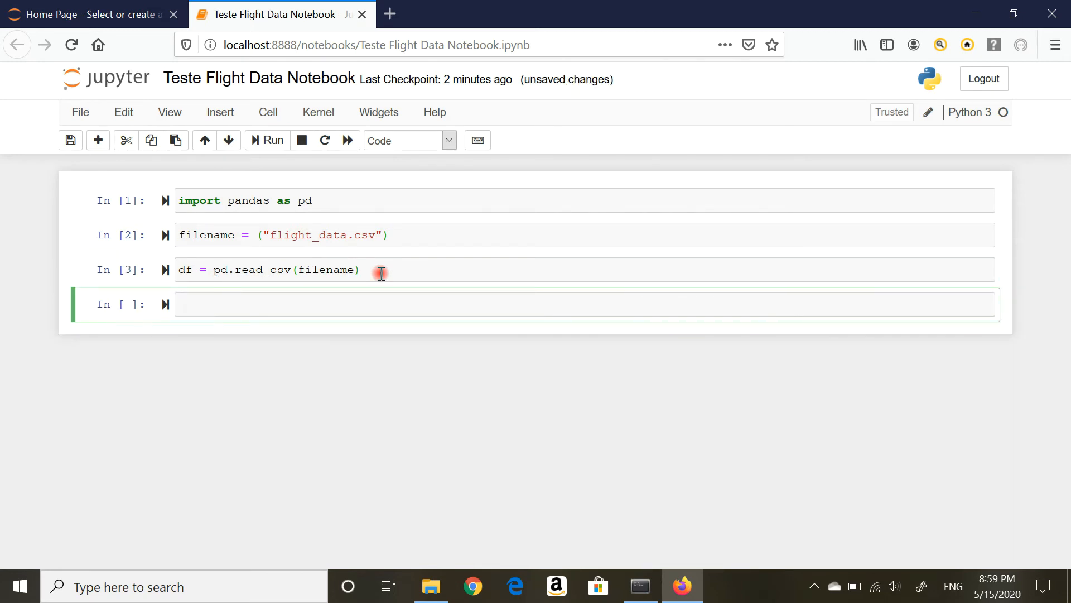
mouse_move(406, 278)
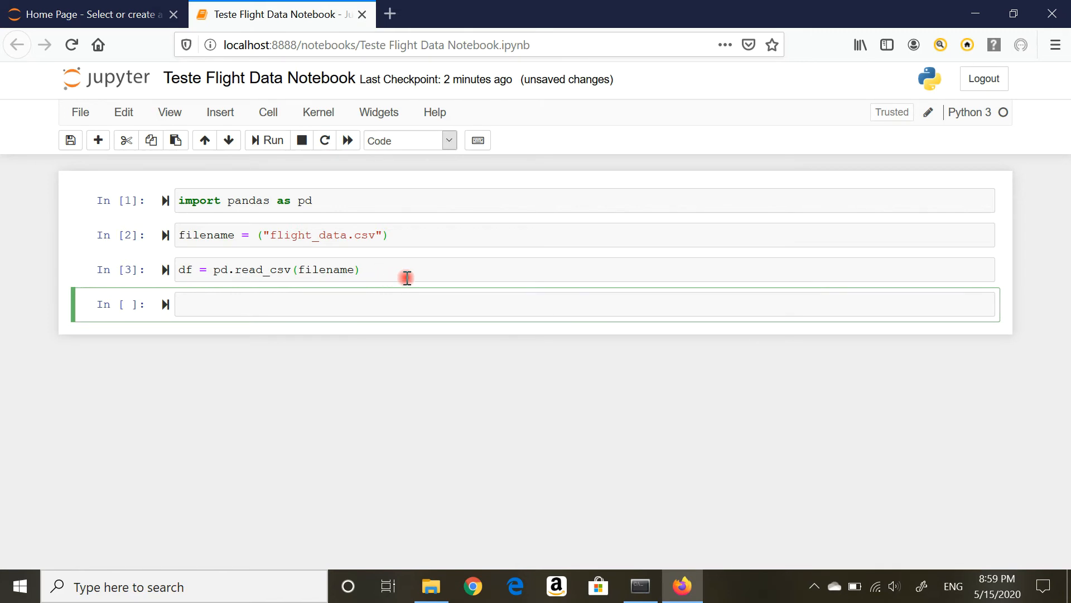
mouse_move(501, 228)
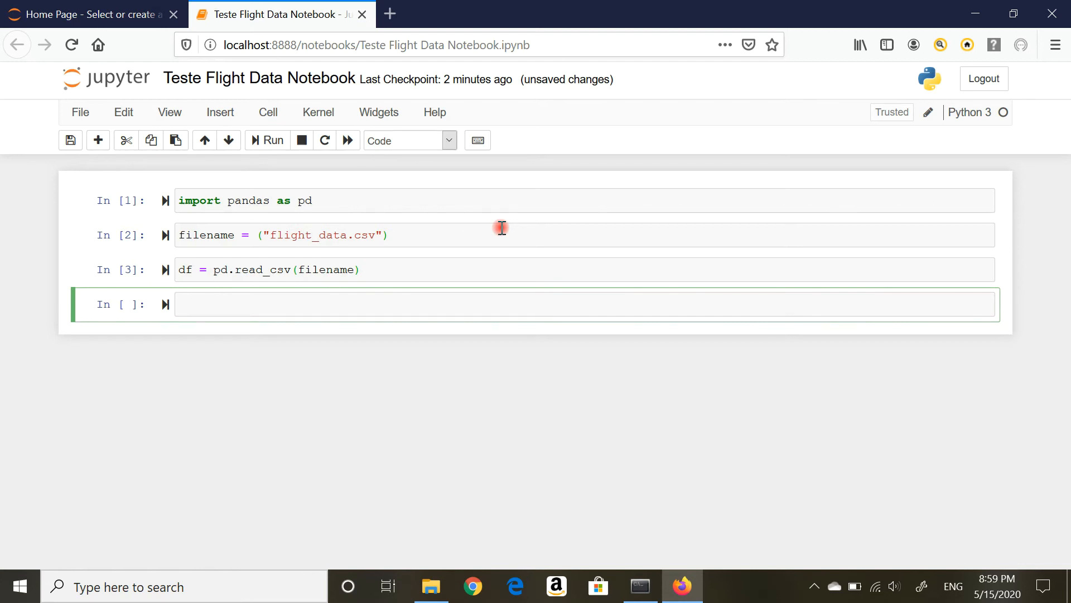
- Enter df.info() in the new cell to summarize the DataFrame
type("d")
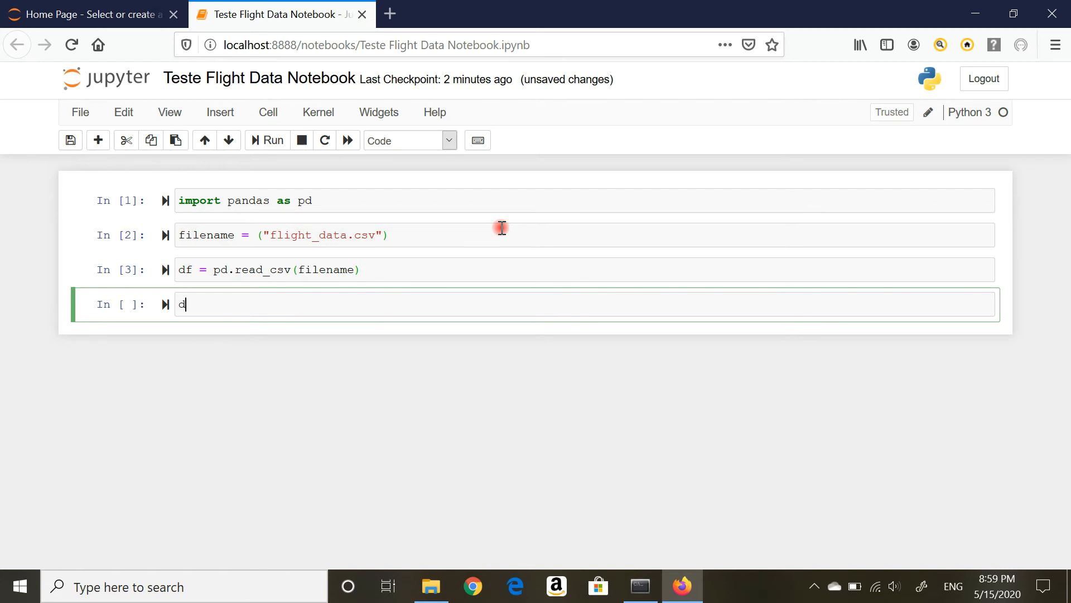
type("f")
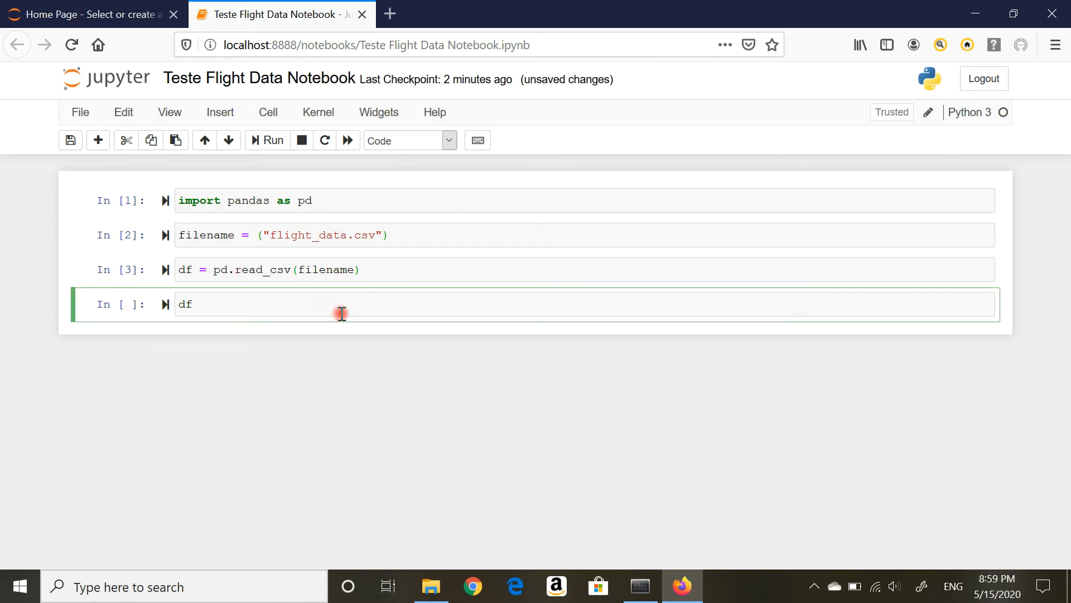
type(".info")
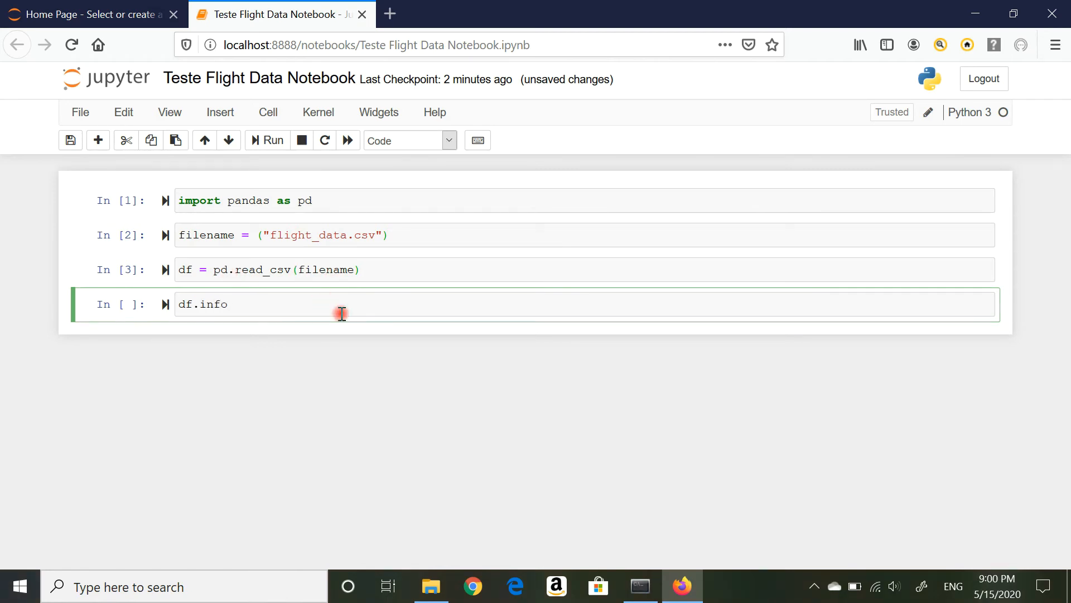
type("()")
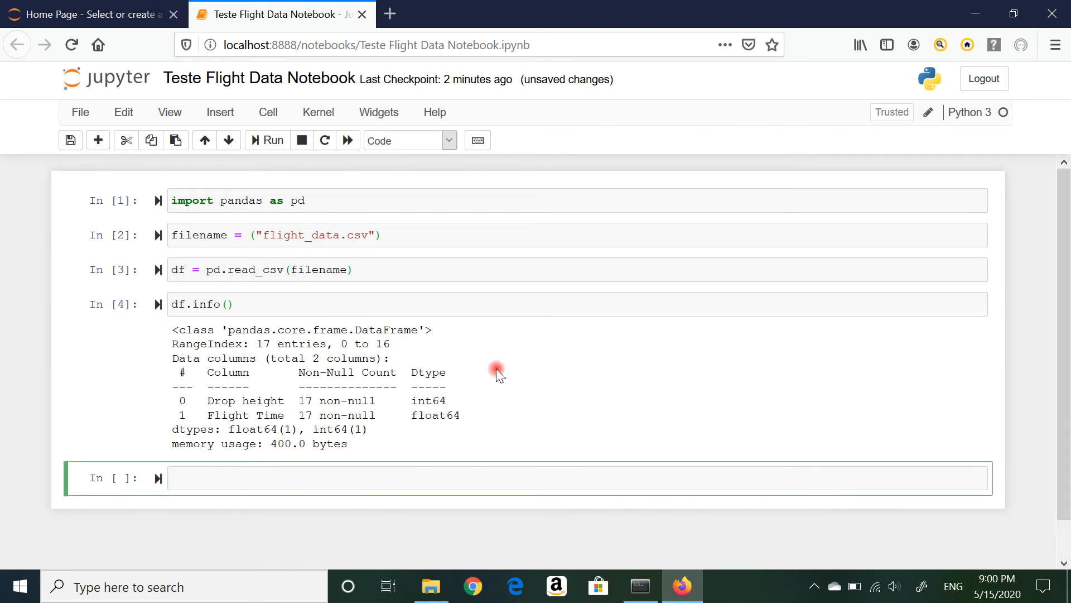
mouse_move(225, 403)
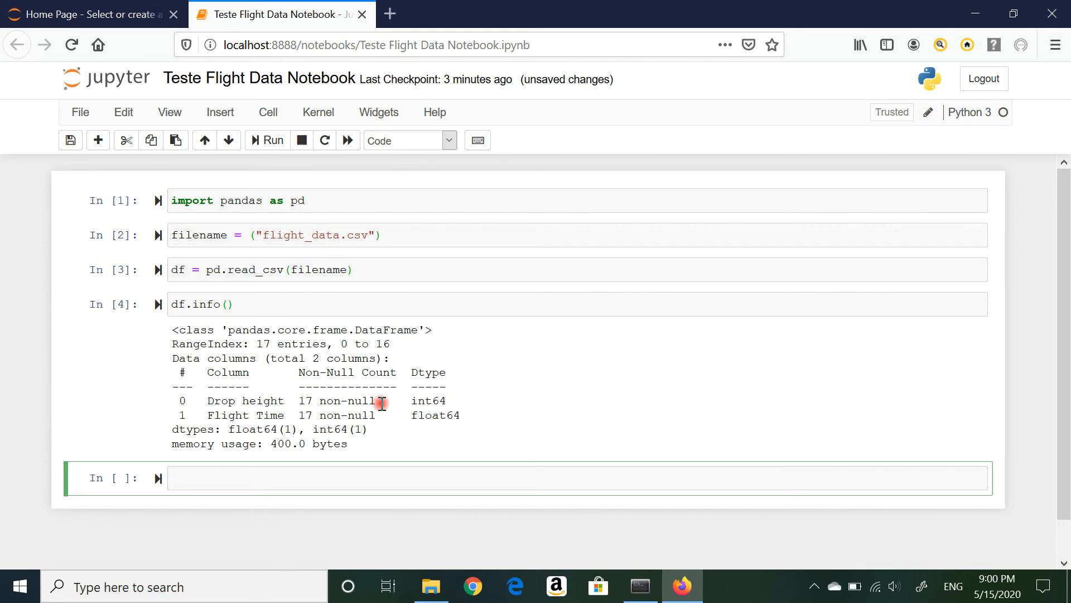
mouse_move(418, 401)
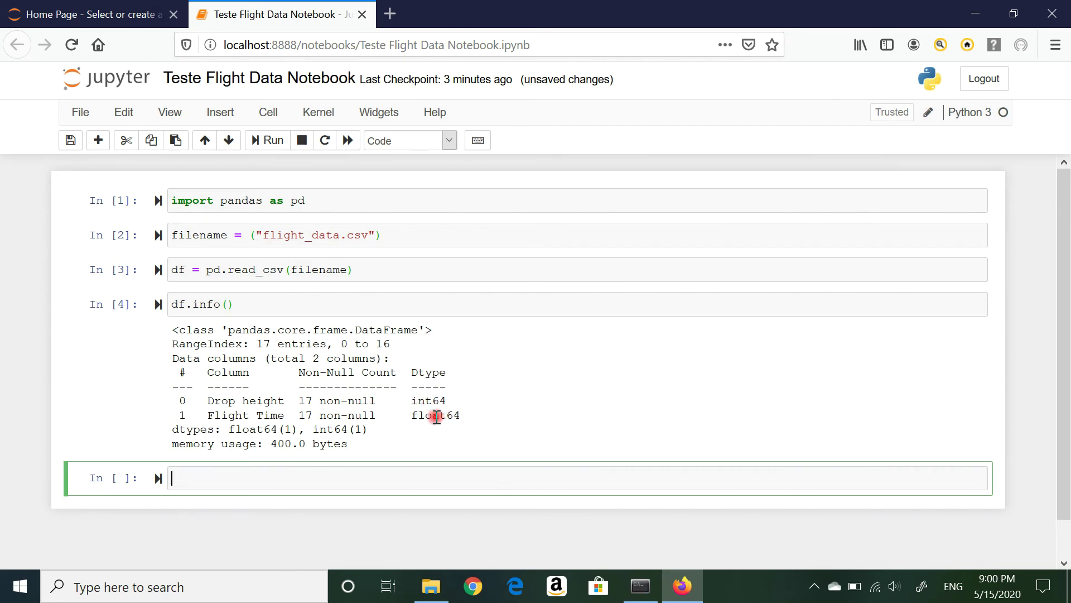
mouse_move(431, 400)
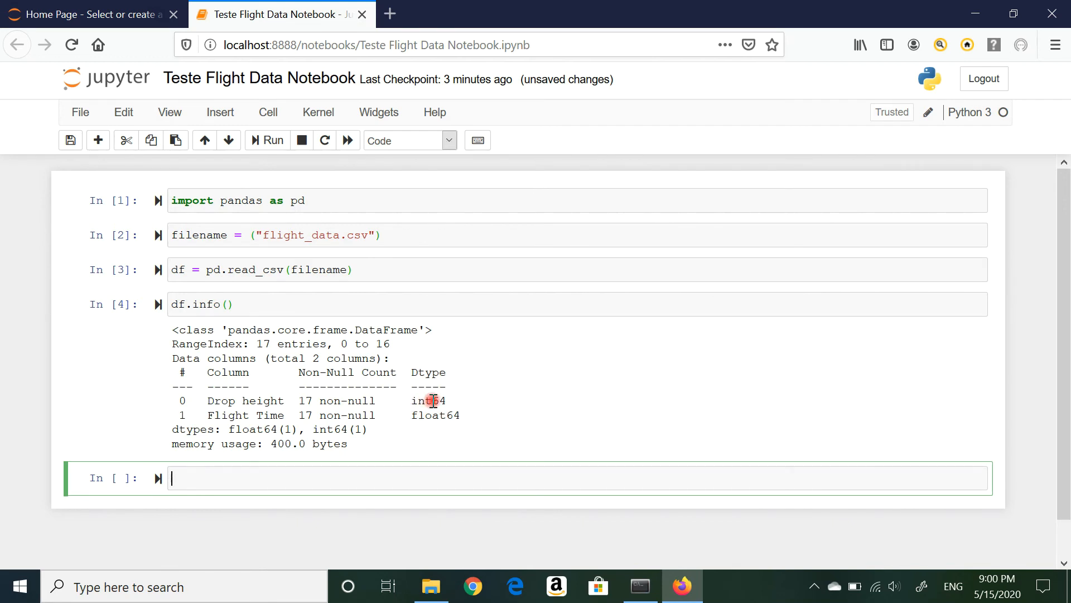
mouse_move(424, 415)
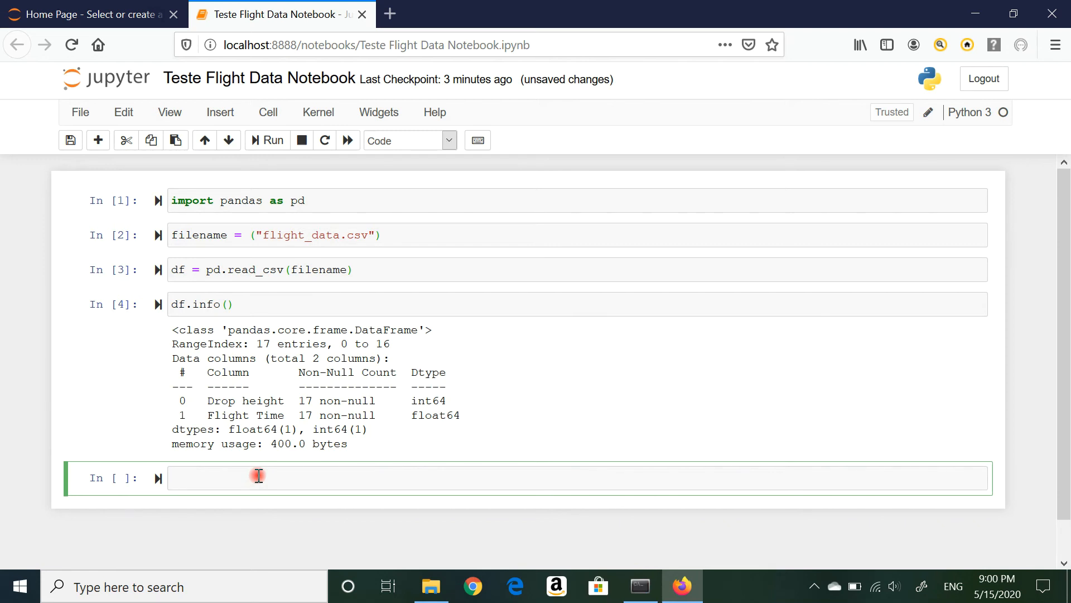
- Enter df.head() in the new cell and run it
type("df.he")
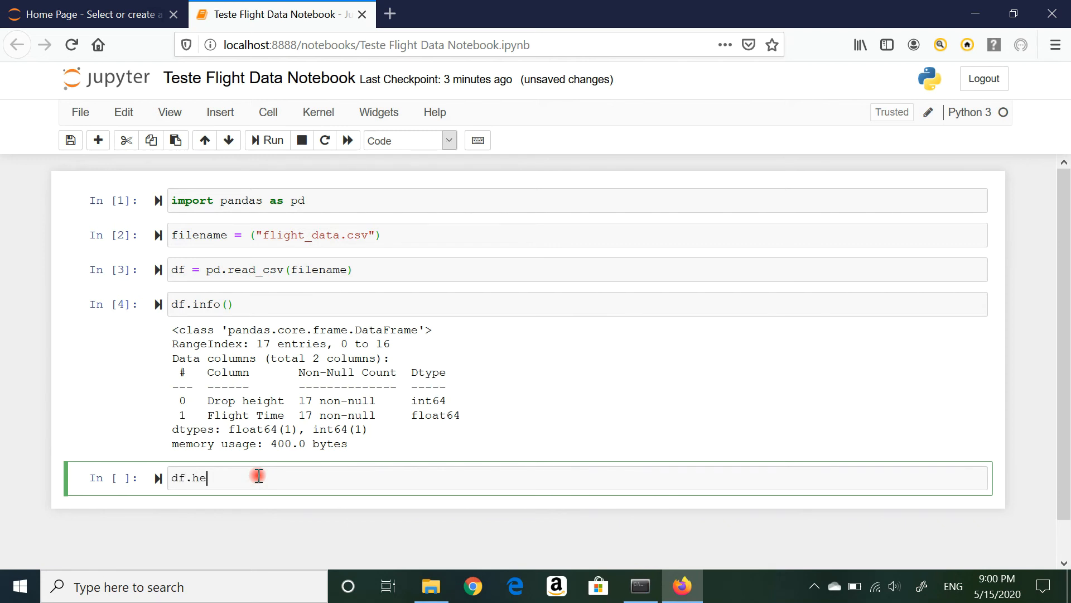
type("ad")
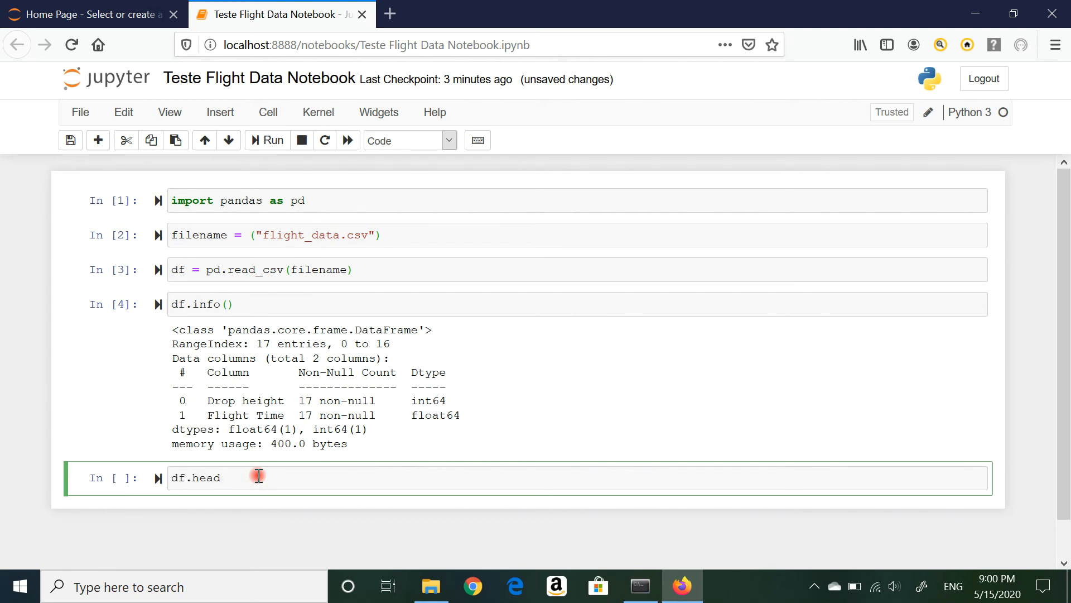
type("()")
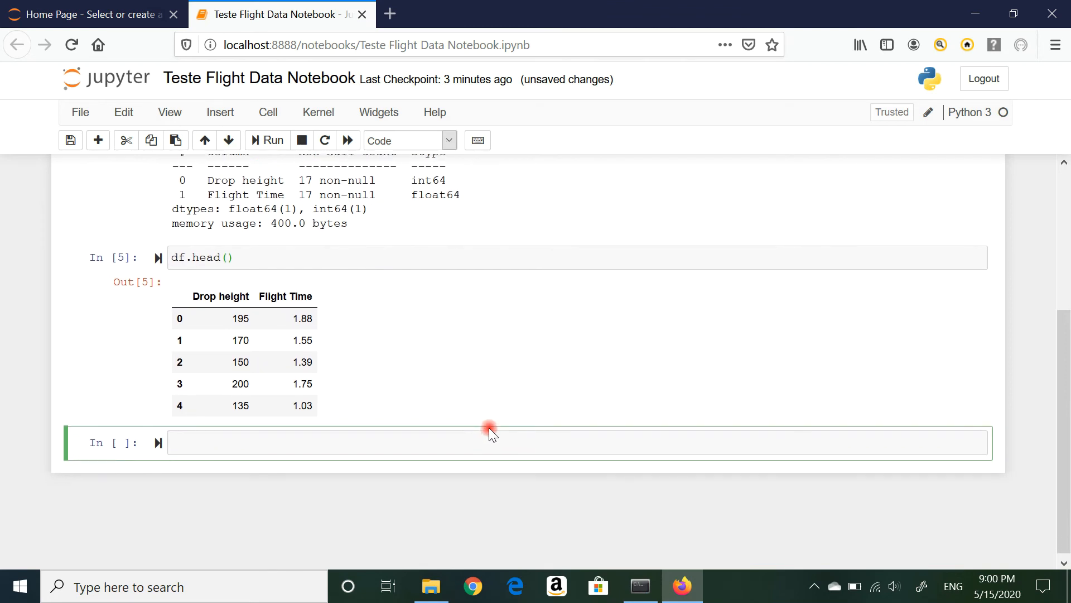
mouse_move(371, 356)
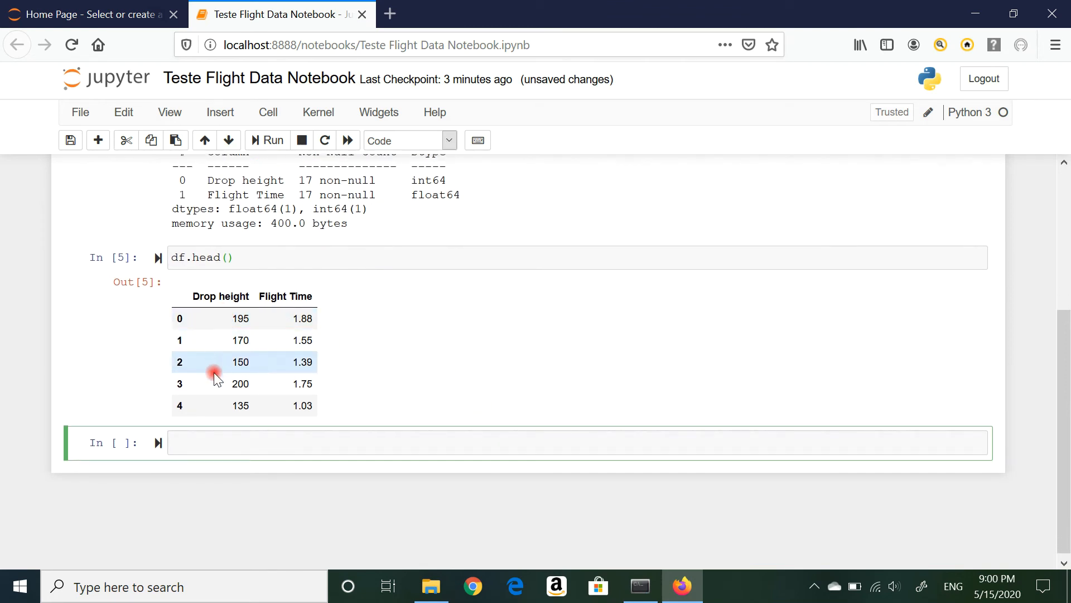
mouse_move(205, 406)
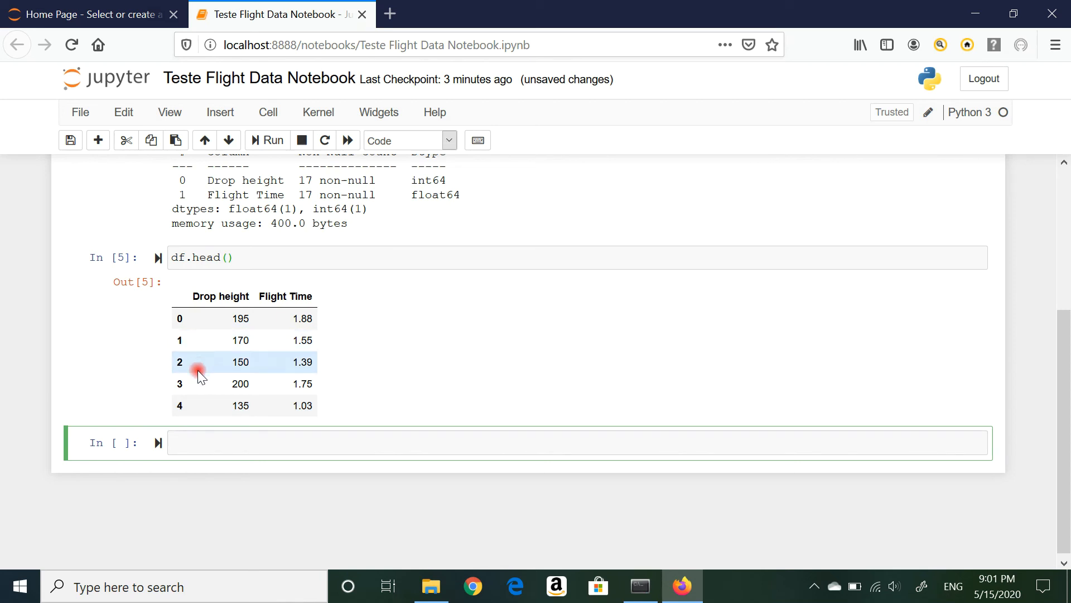
left_click(203, 444)
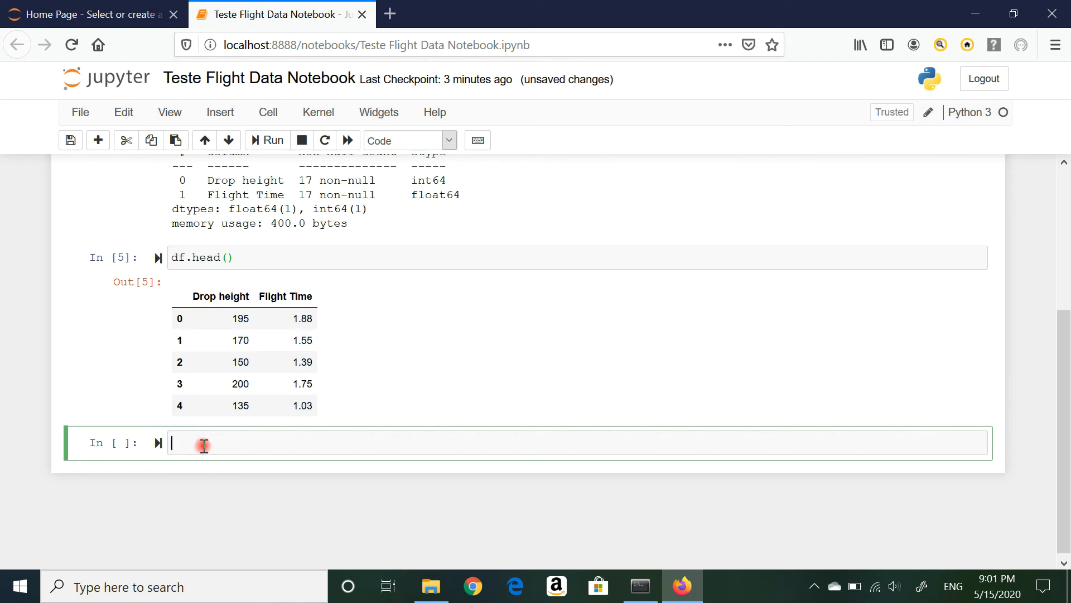
- Change the call to df.head(3) and rerun to show three rows
left_click(224, 258)
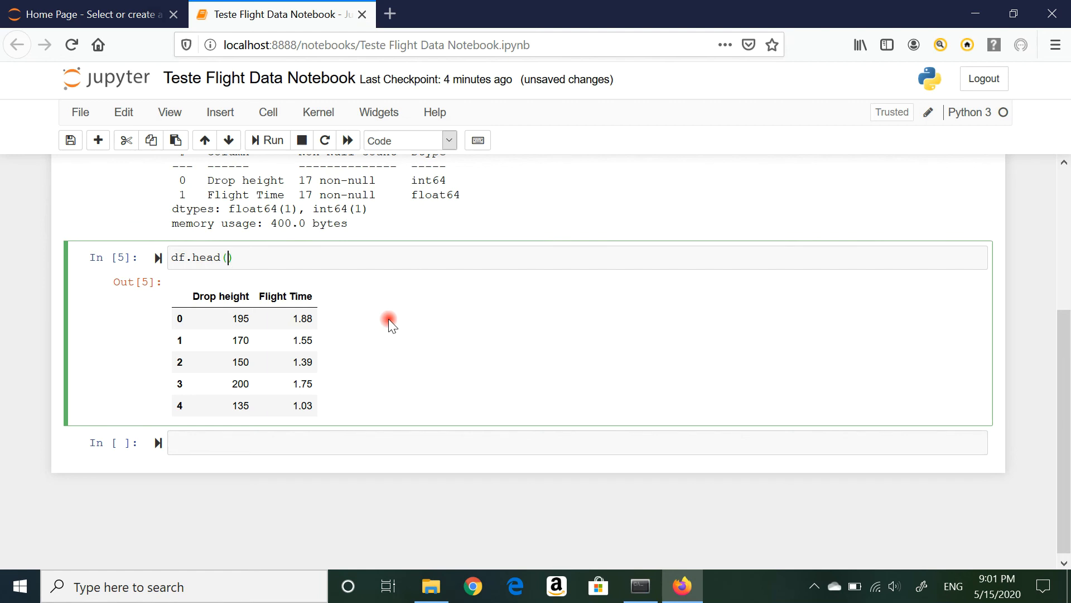
type("3")
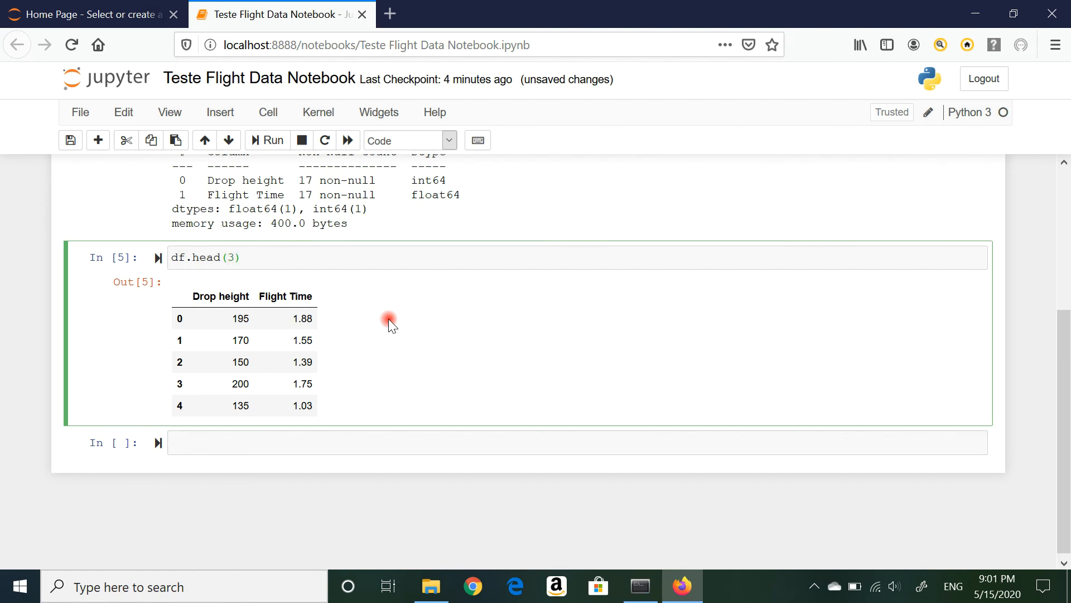
left_click(267, 140)
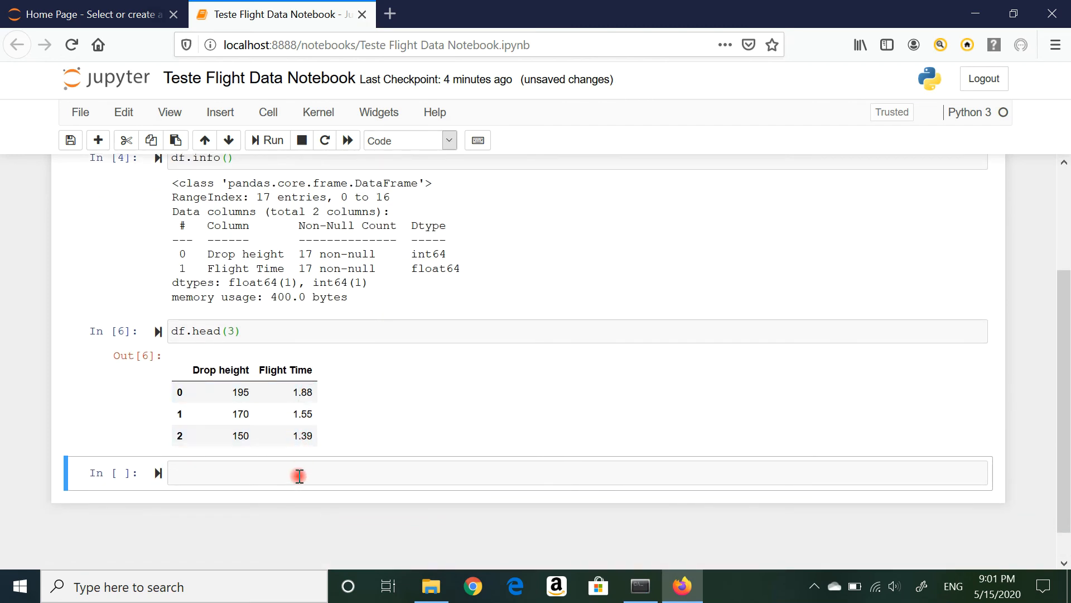
- Enter df.tail(5) to show rows 12–16, scrolling down to view the output
type("d")
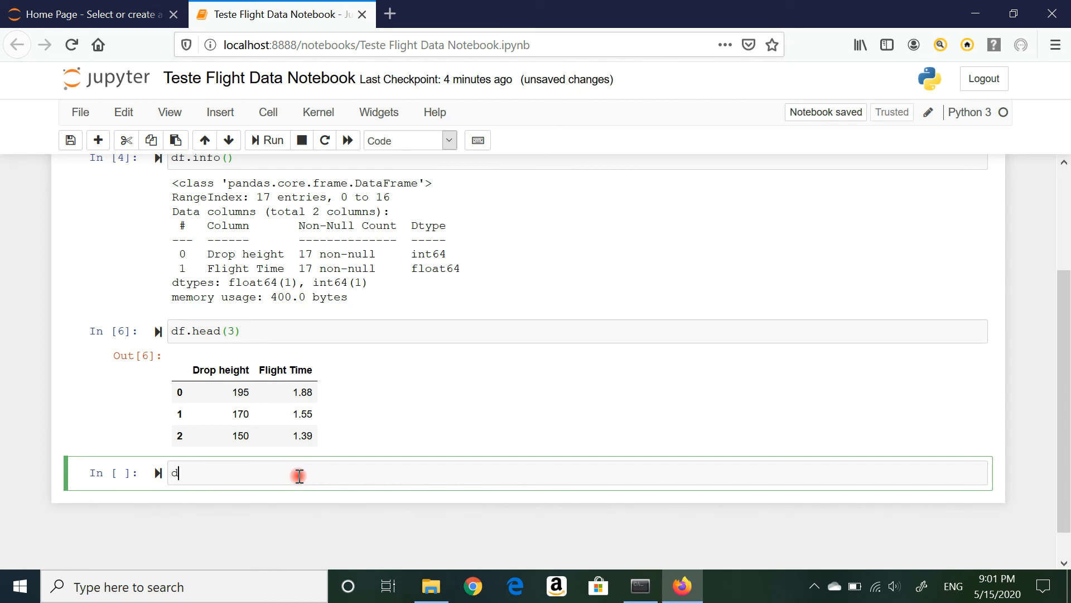
type("f.ta")
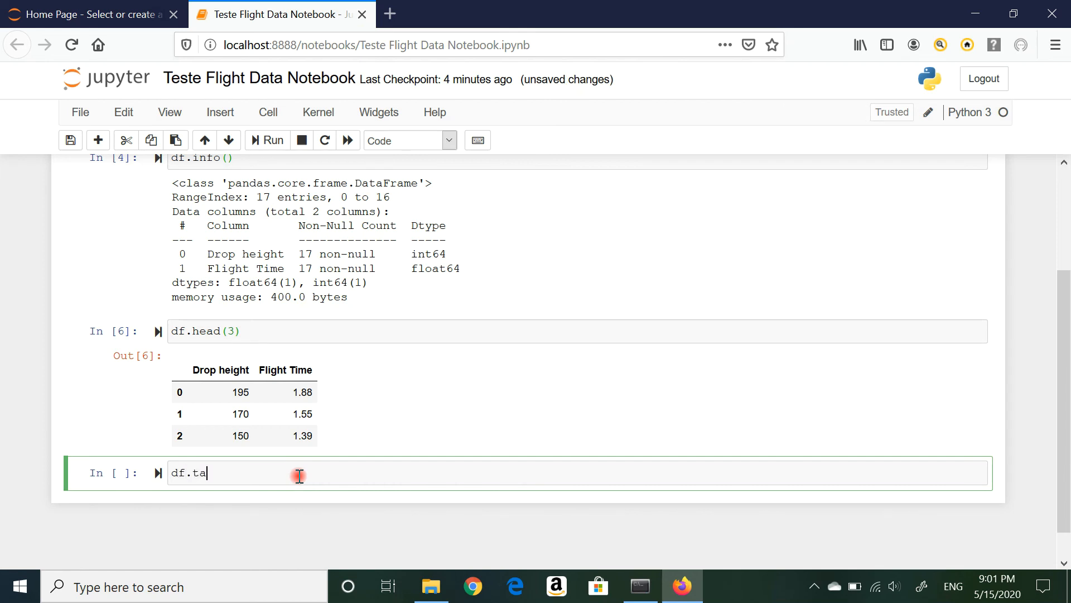
type("il")
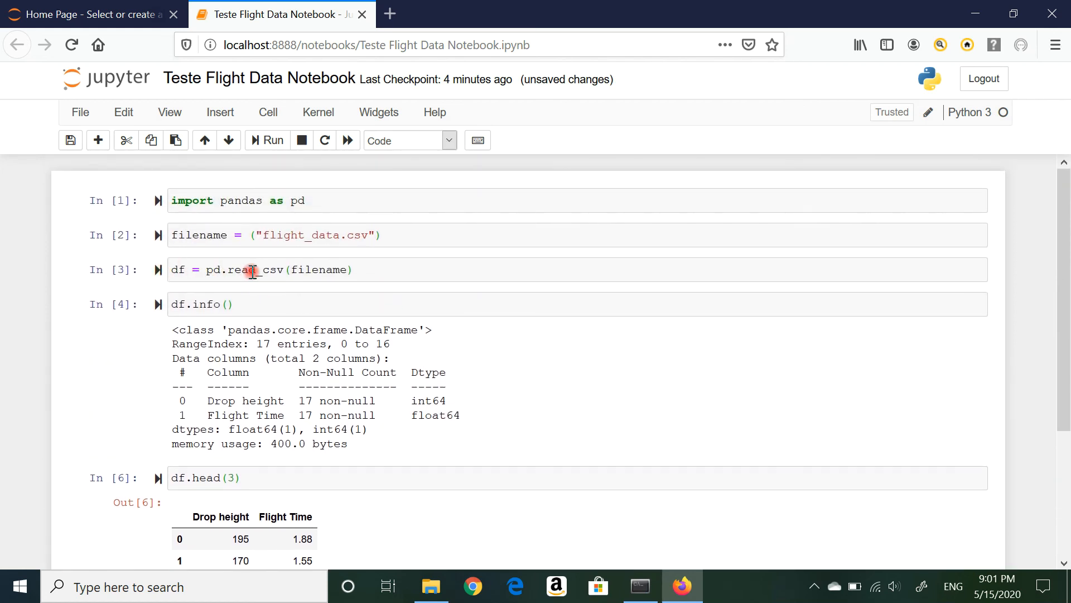
mouse_move(330, 270)
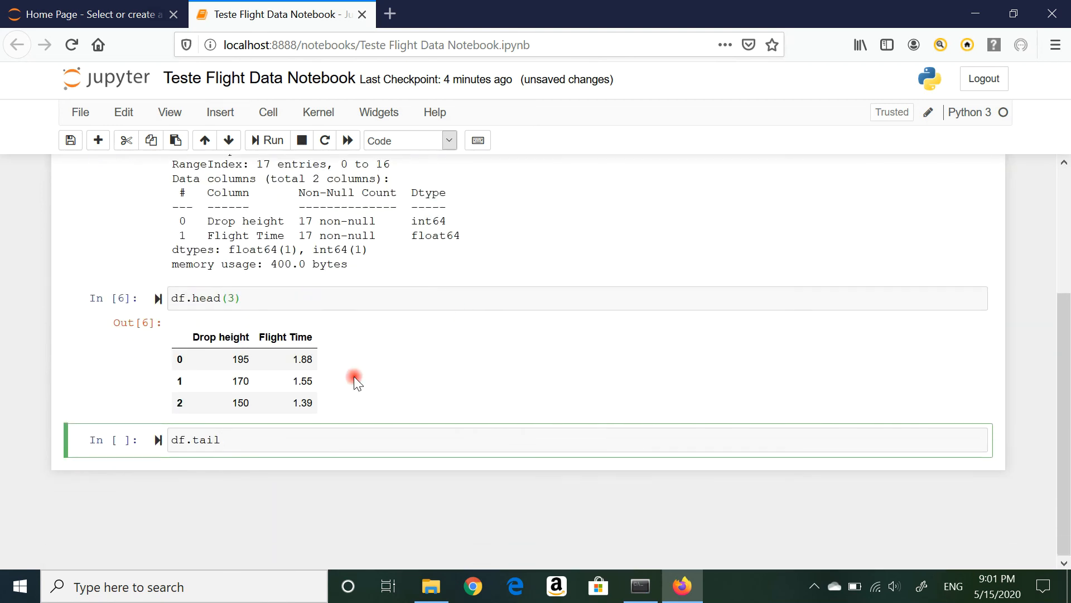
type("()")
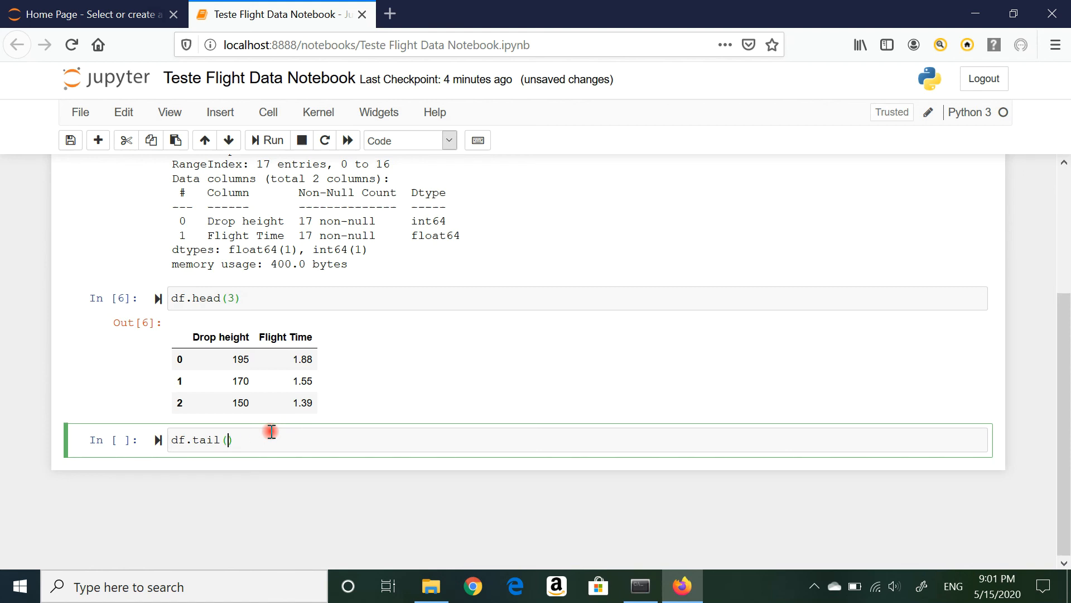
type("5")
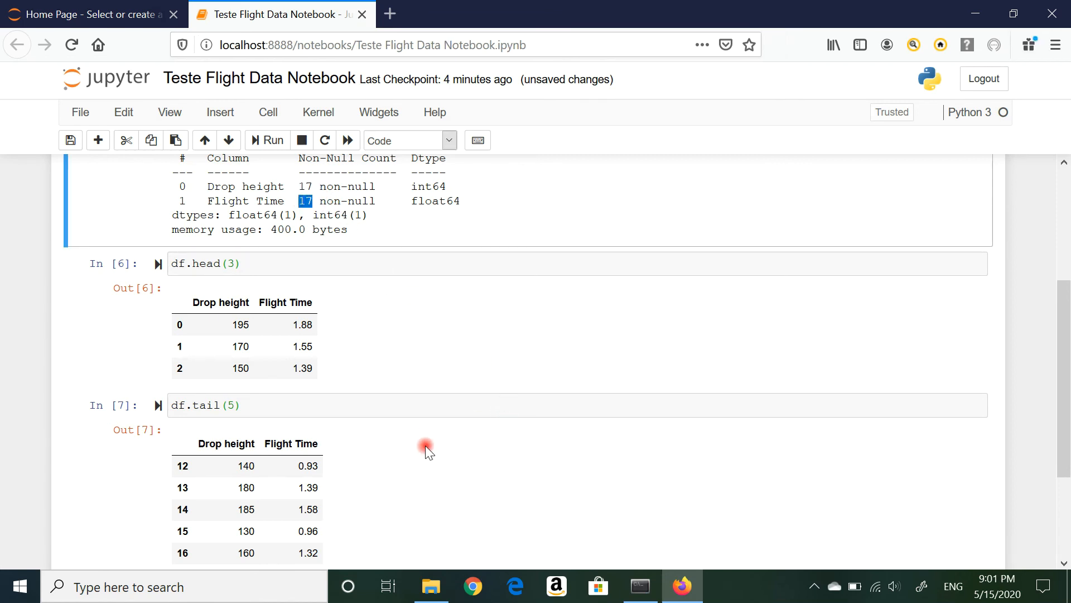
scroll("down", 3)
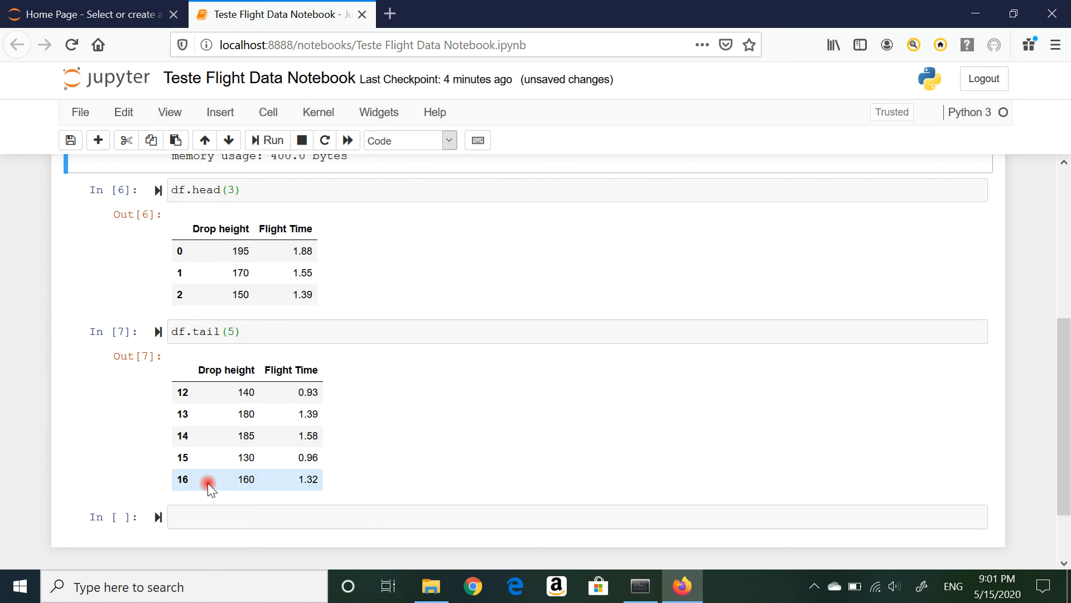
mouse_move(196, 416)
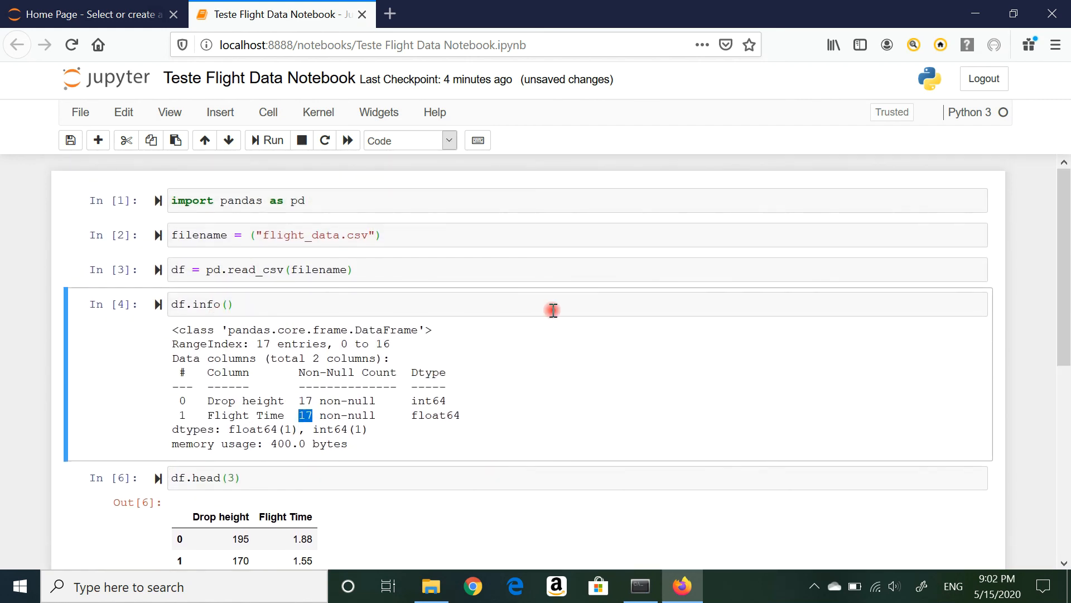
mouse_move(560, 312)
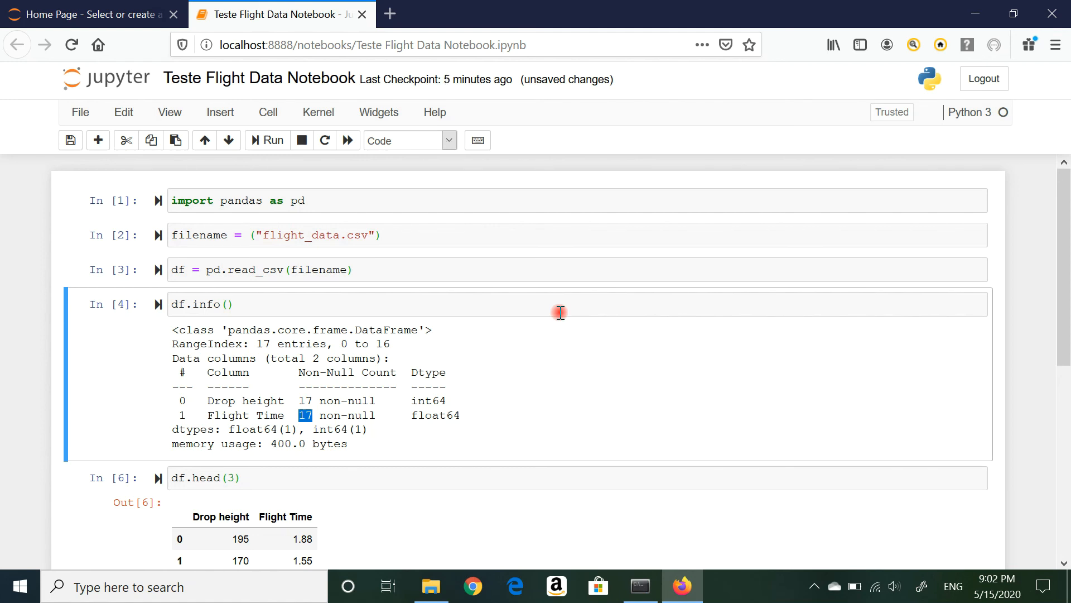
mouse_move(534, 379)
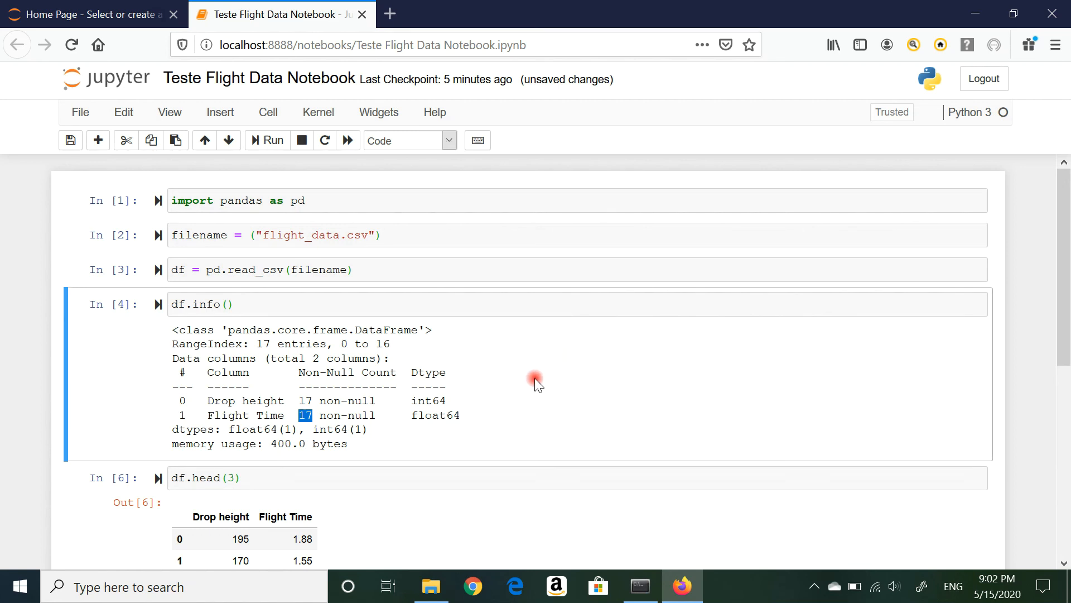
mouse_move(541, 374)
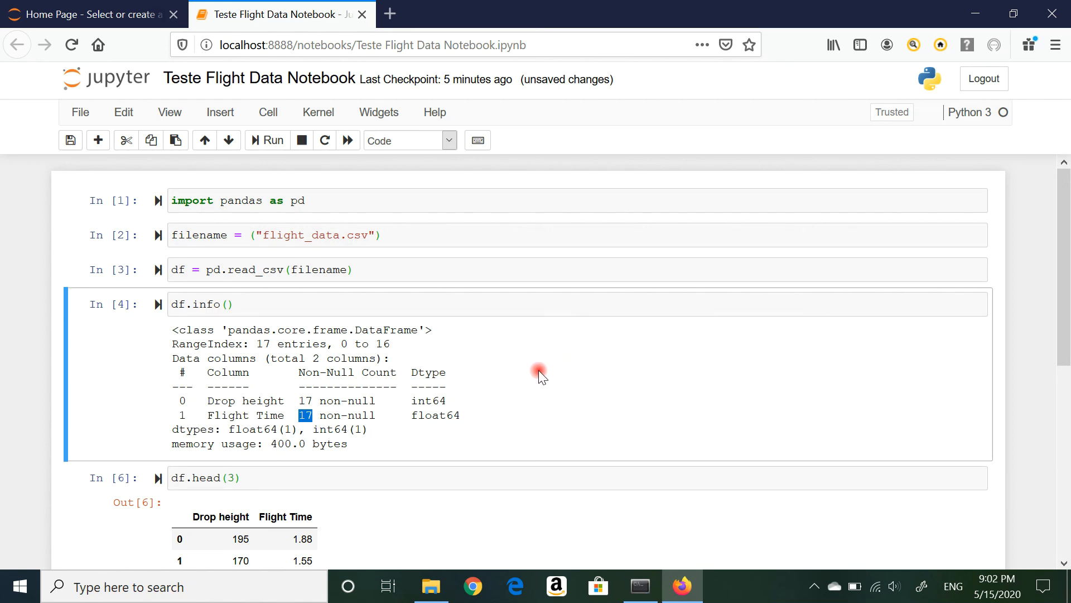
mouse_move(543, 371)
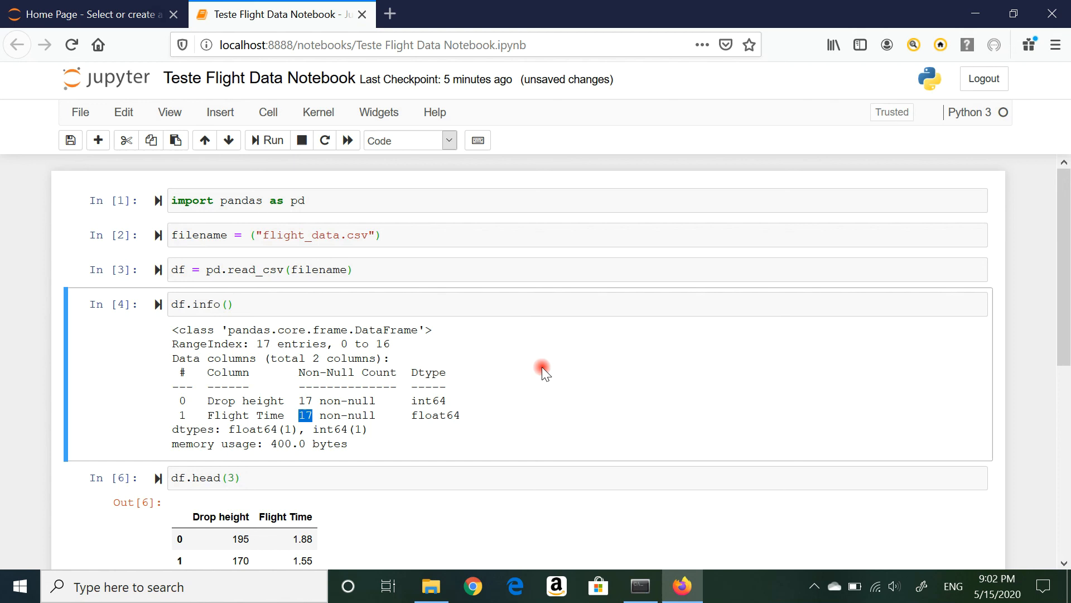
mouse_move(557, 335)
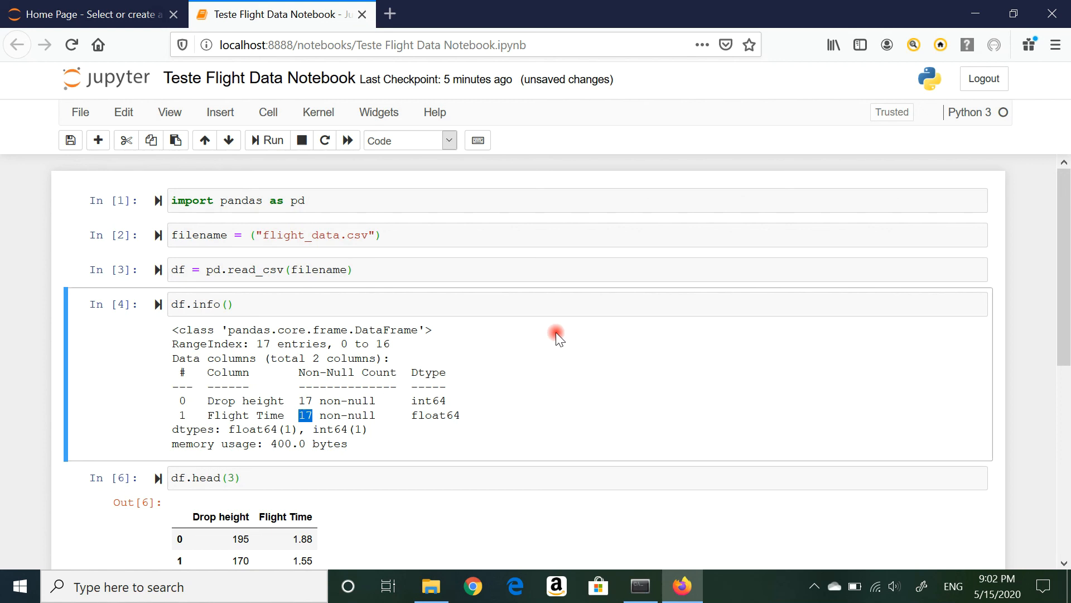
scroll("down", 3)
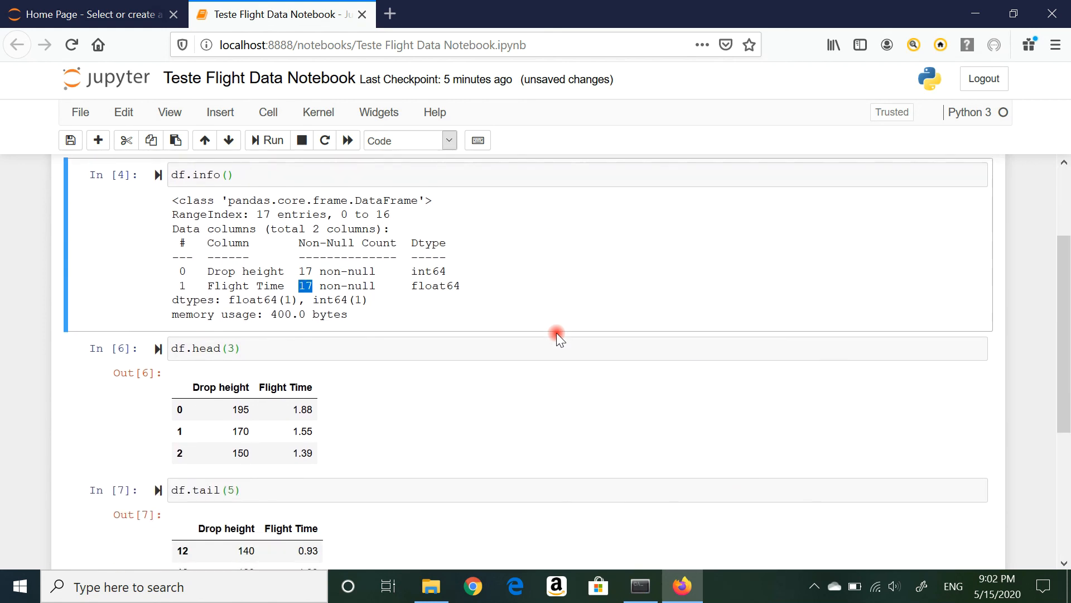
scroll("down", 3)
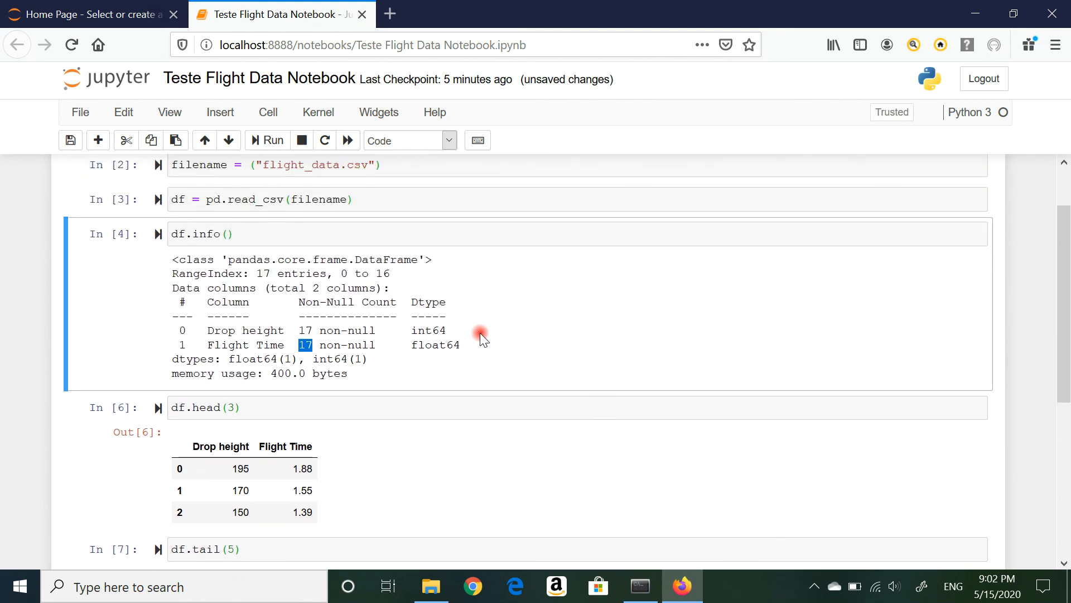
mouse_move(557, 341)
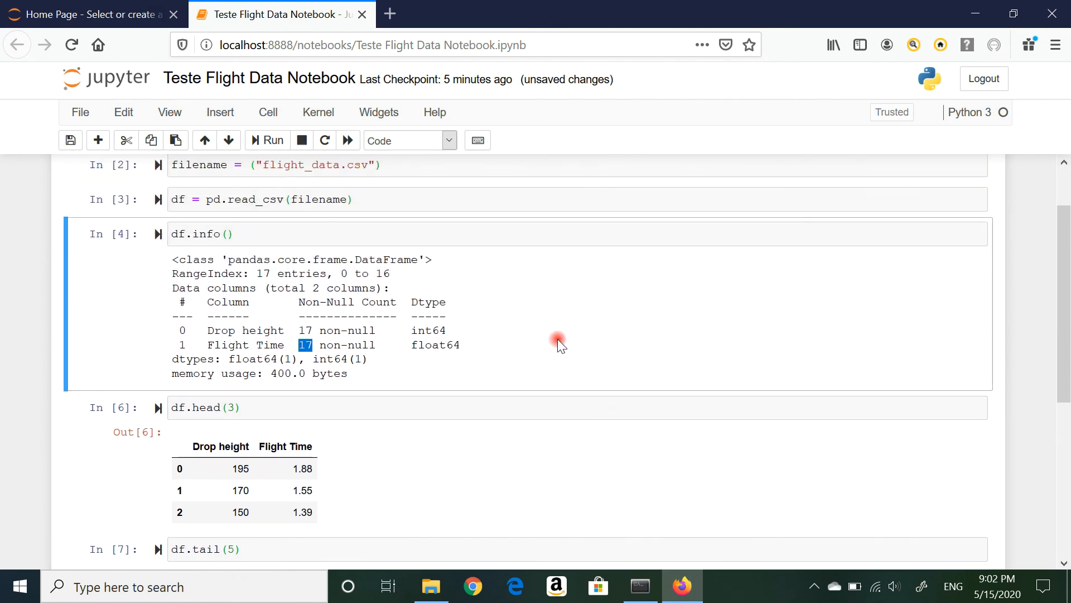
mouse_move(622, 339)
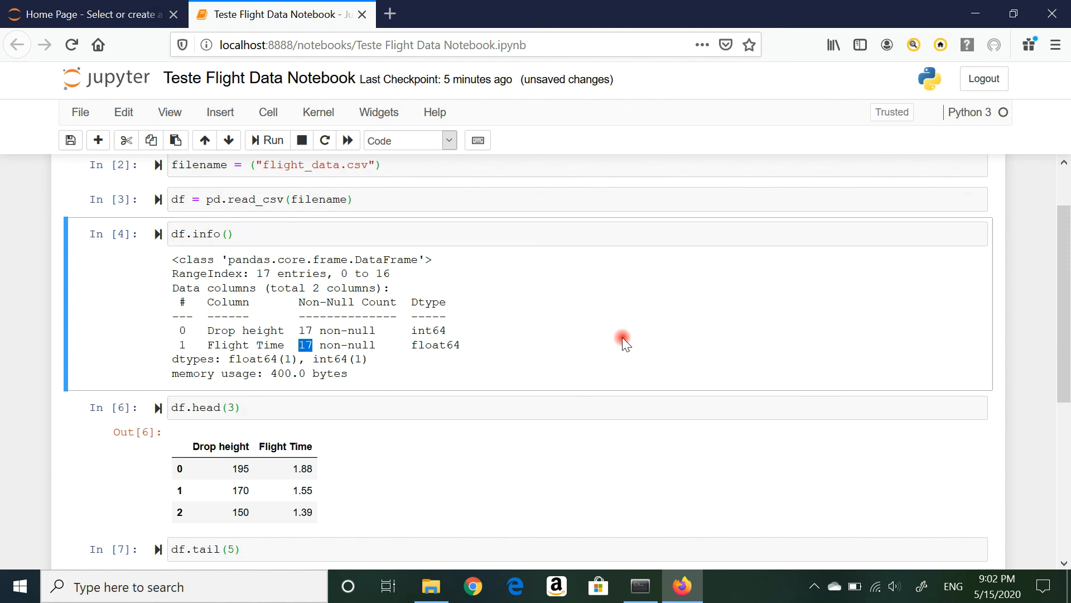